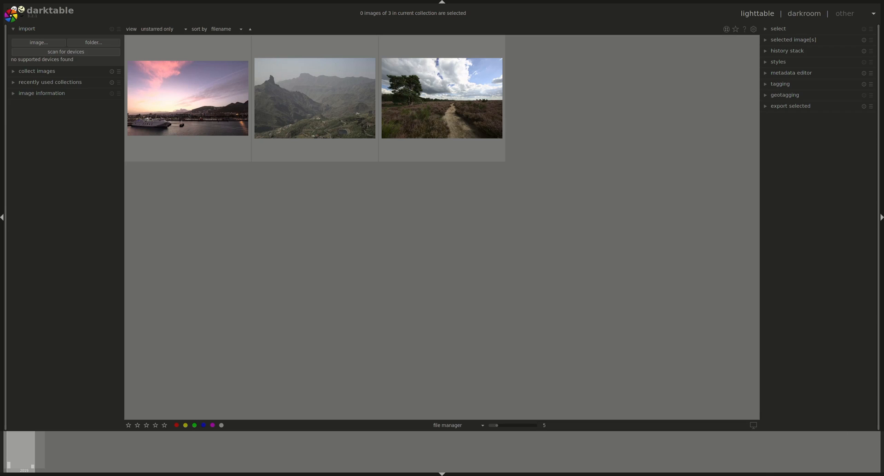
pyautogui.moveTo(612, 330)
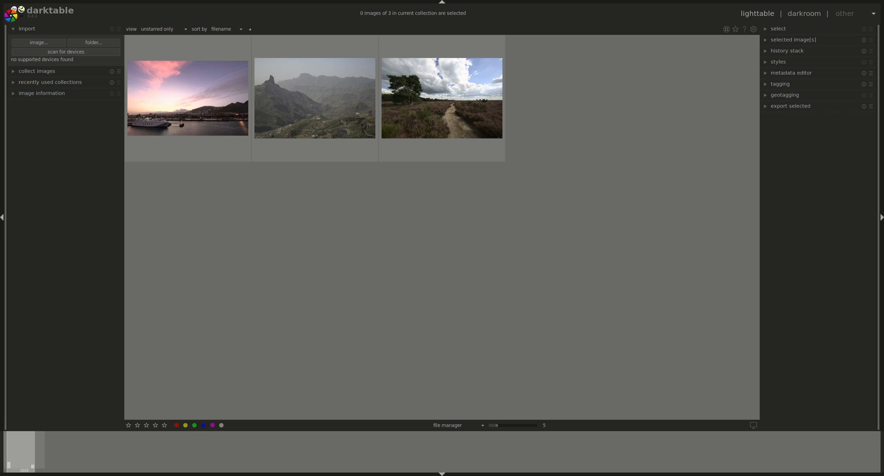
# Expand the collect images module to list the Tutorial film roll with its 3 images
pyautogui.click(37, 70)
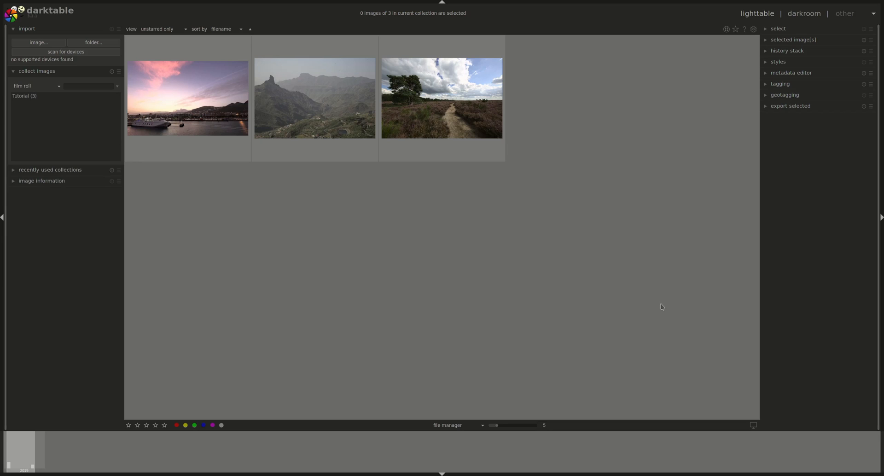
pyautogui.click(28, 96)
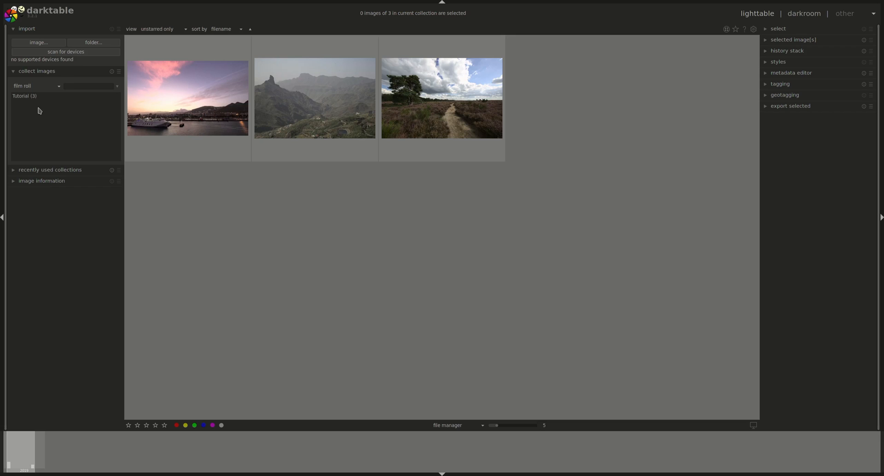
pyautogui.moveTo(560, 228)
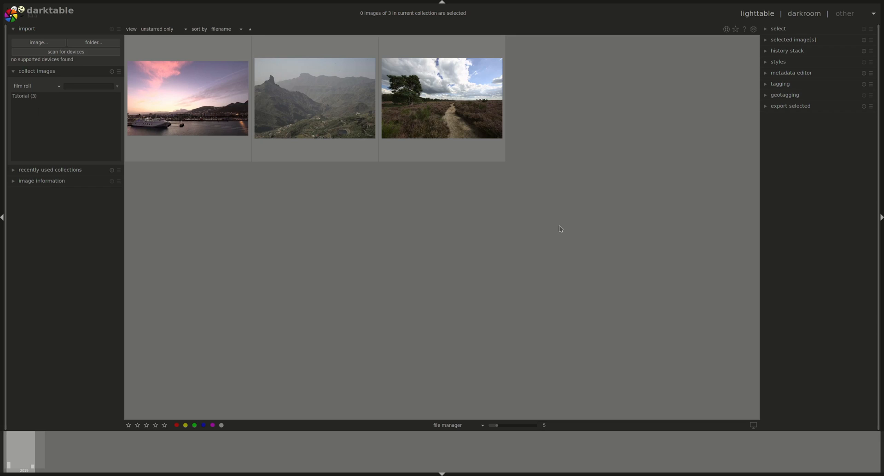
pyautogui.click(24, 95)
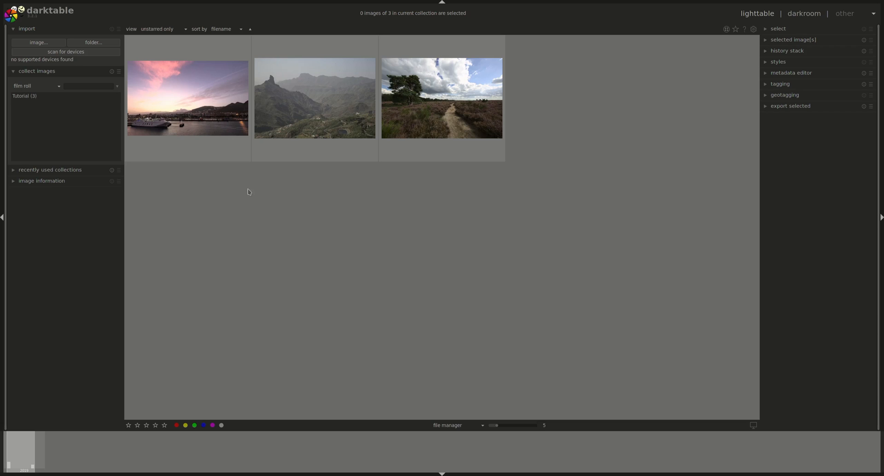
pyautogui.moveTo(415, 282)
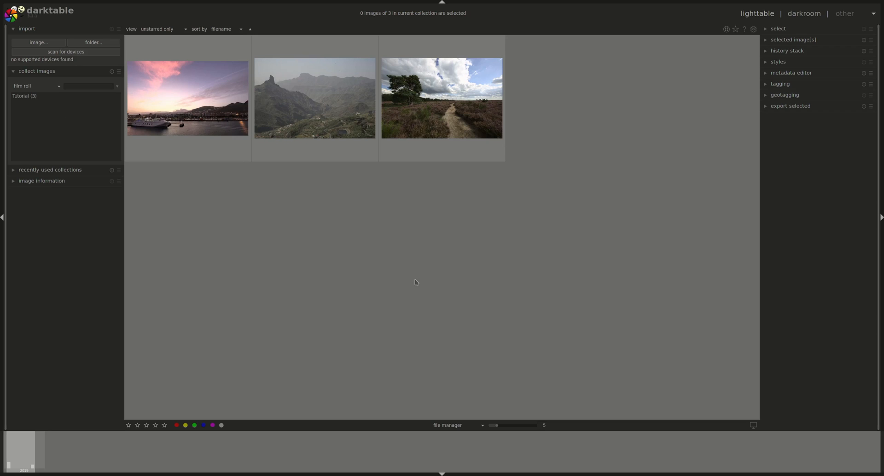
pyautogui.moveTo(765, 265)
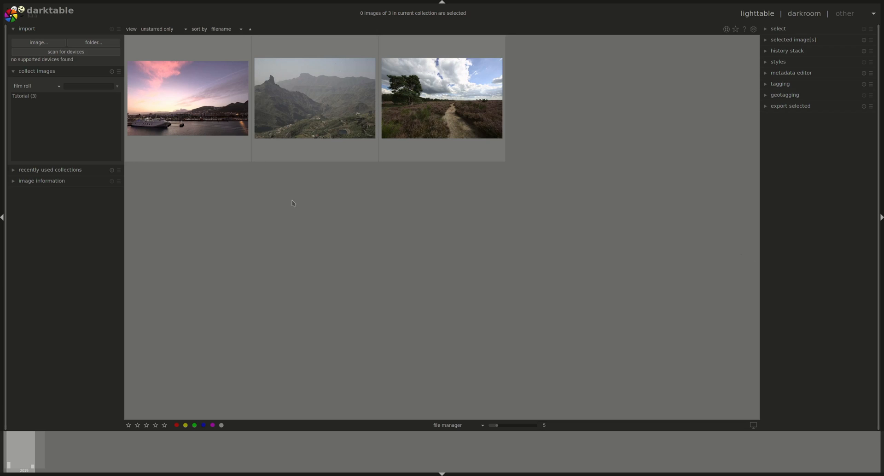
pyautogui.moveTo(379, 216)
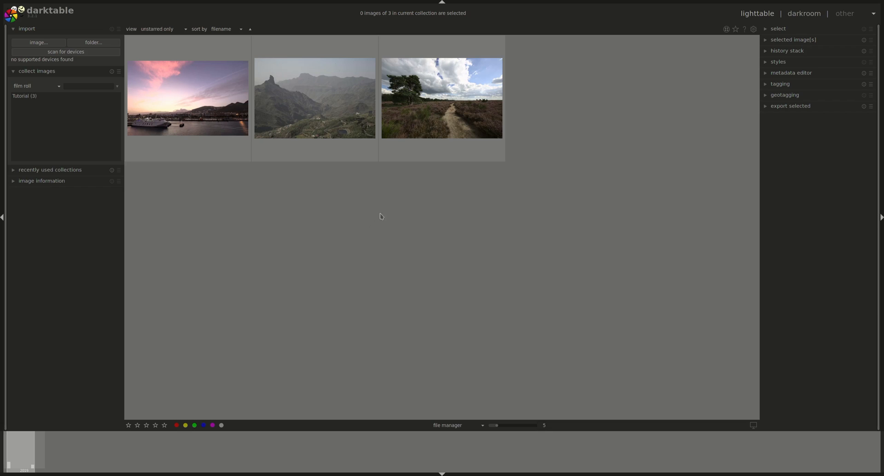
pyautogui.moveTo(514, 110)
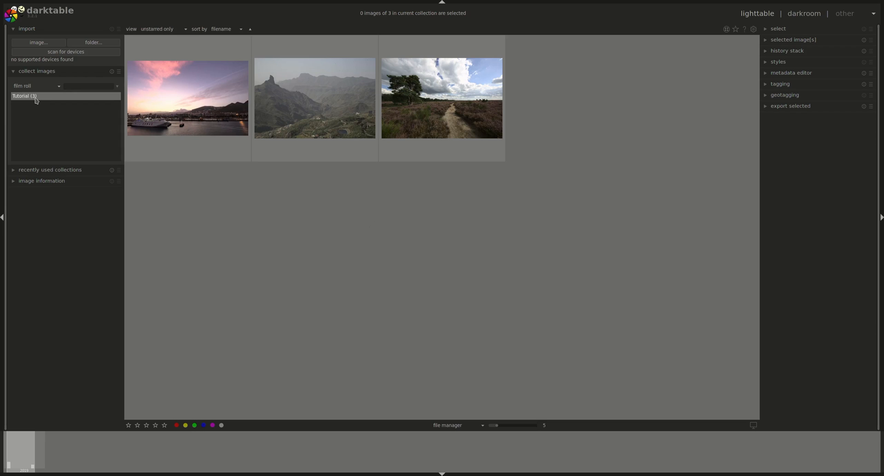
pyautogui.moveTo(65, 105)
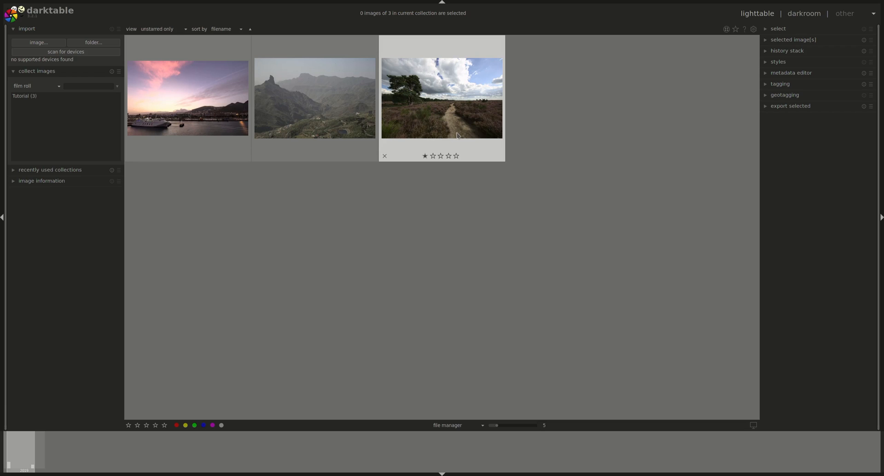
pyautogui.moveTo(467, 71)
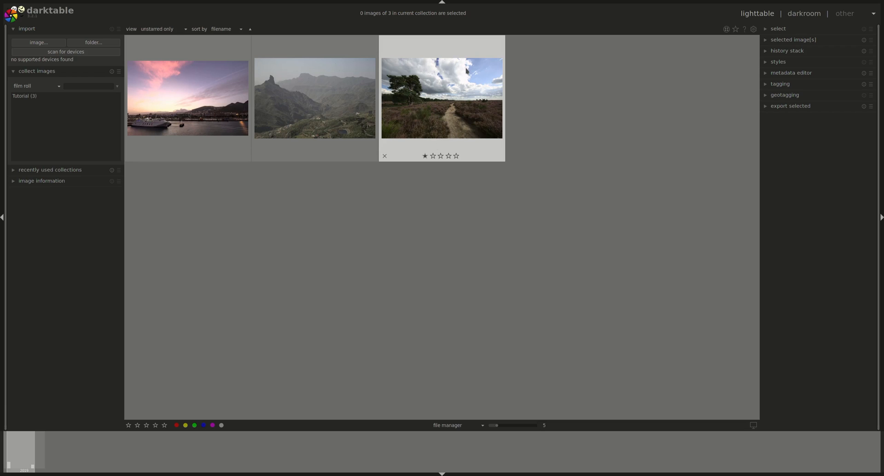
pyautogui.moveTo(473, 50)
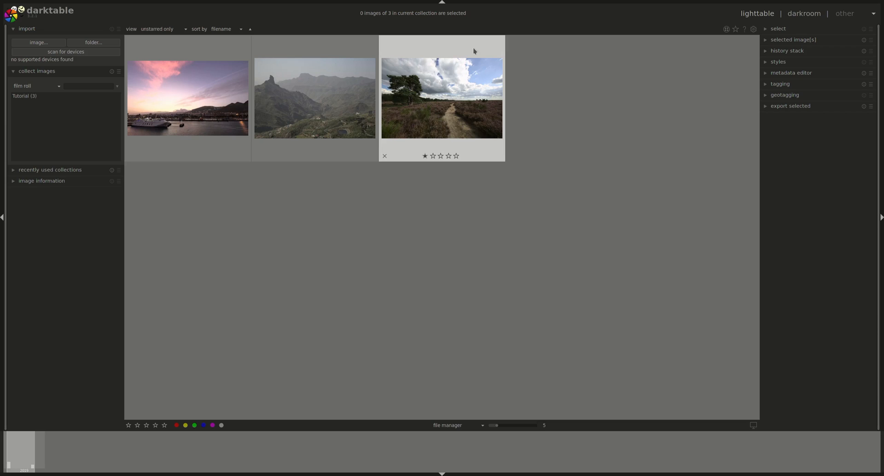
pyautogui.moveTo(409, 100)
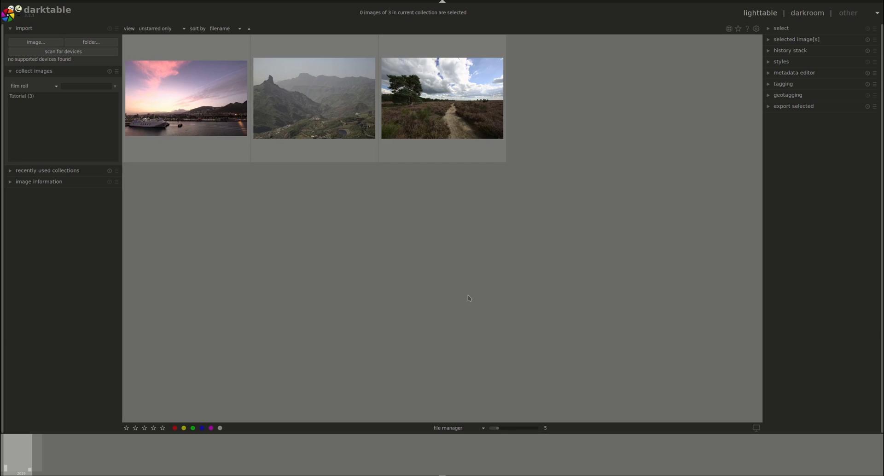
pyautogui.moveTo(483, 273)
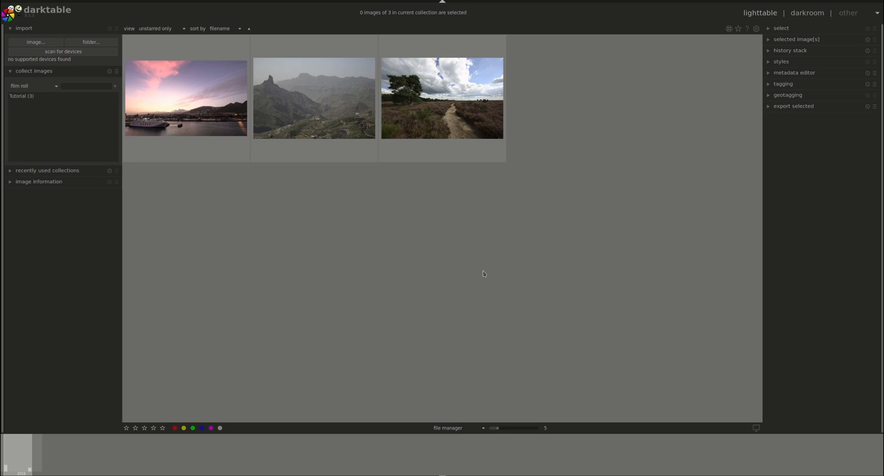
pyautogui.moveTo(336, 256)
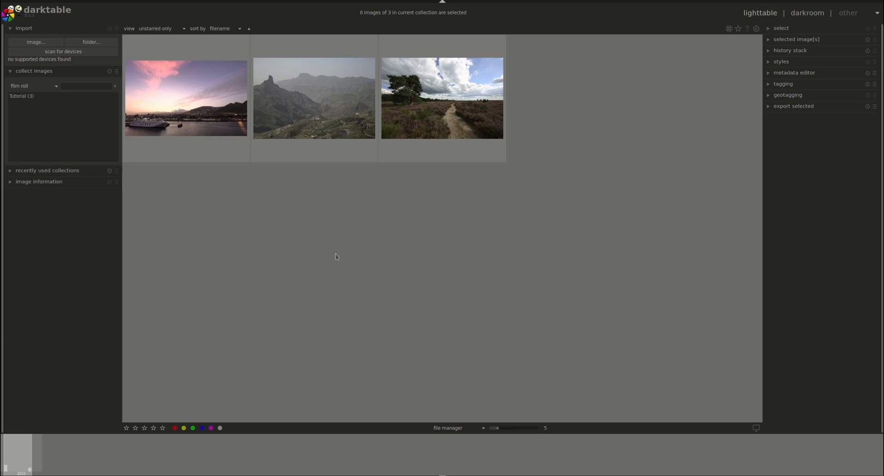
pyautogui.moveTo(319, 251)
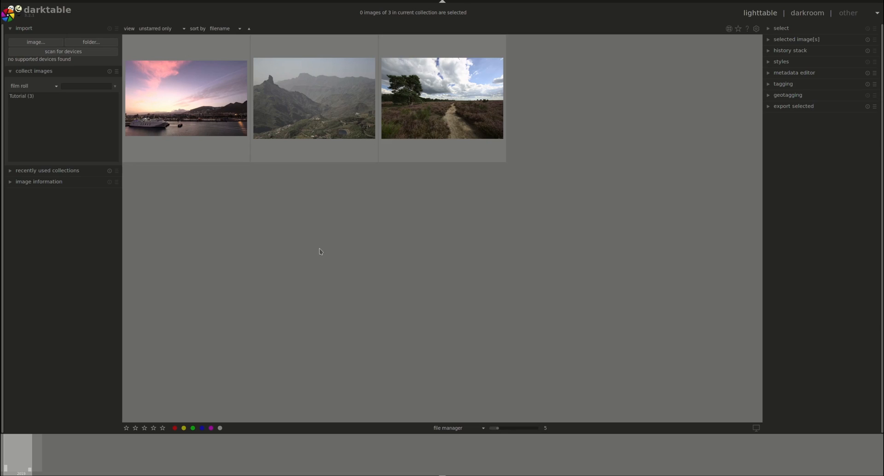
pyautogui.moveTo(91, 42)
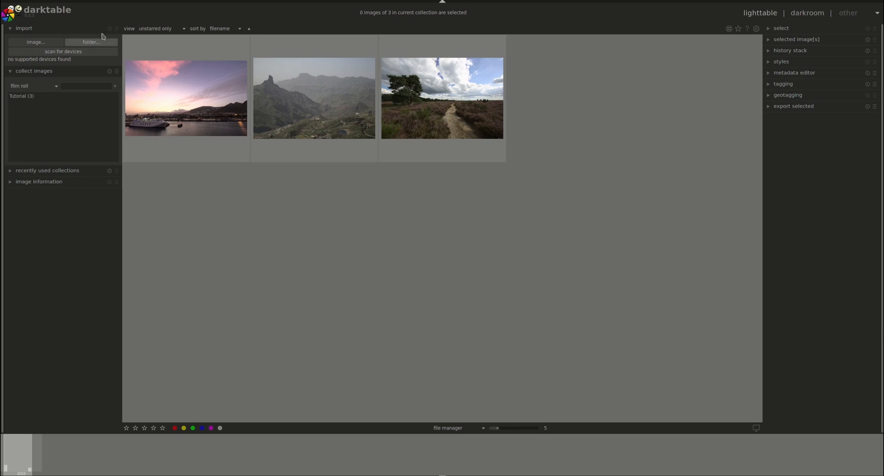
# Import the Pictures/Tutorial folder, bringing the collection to six photos
pyautogui.click(91, 42)
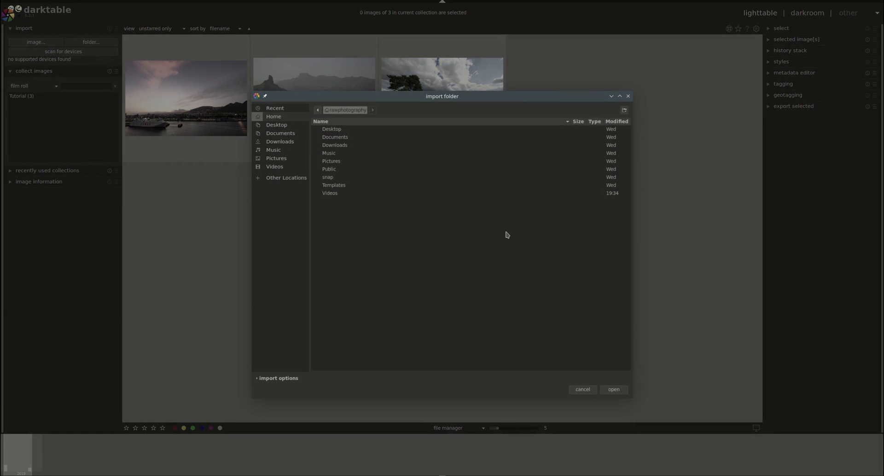
pyautogui.click(332, 161)
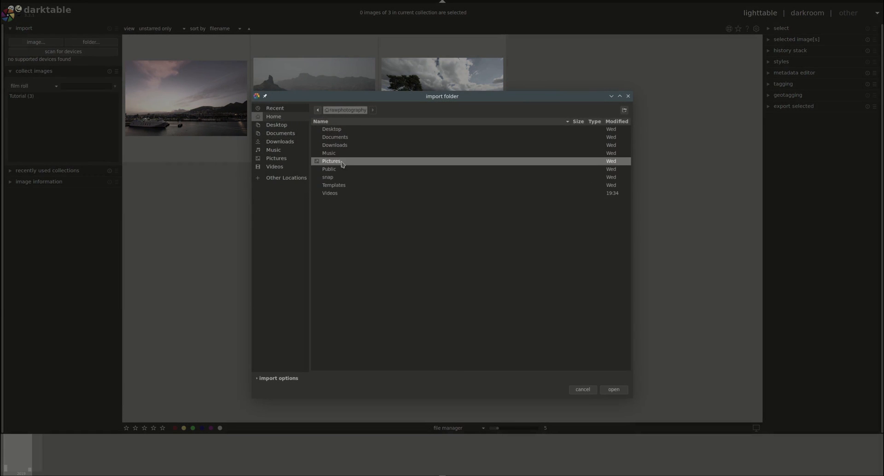
pyautogui.doubleClick(332, 161)
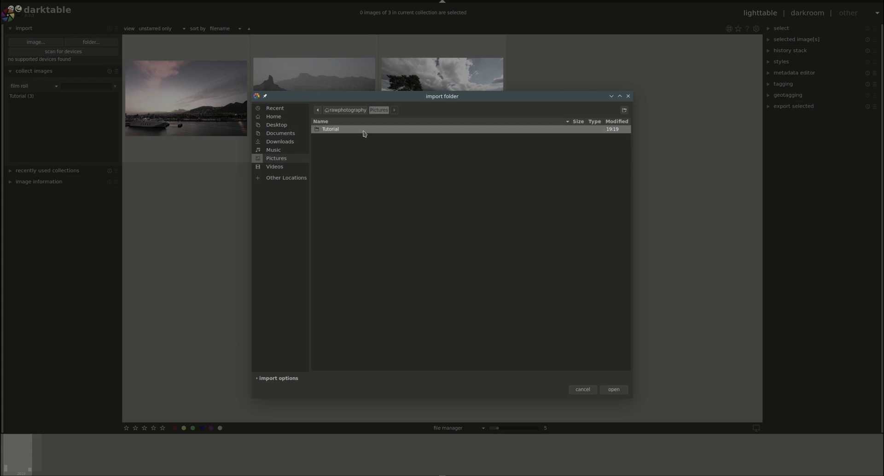
pyautogui.doubleClick(330, 129)
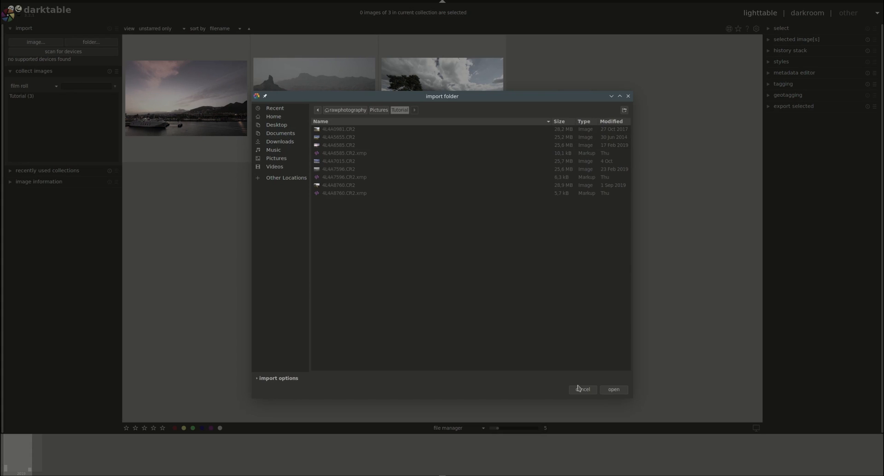
pyautogui.click(613, 389)
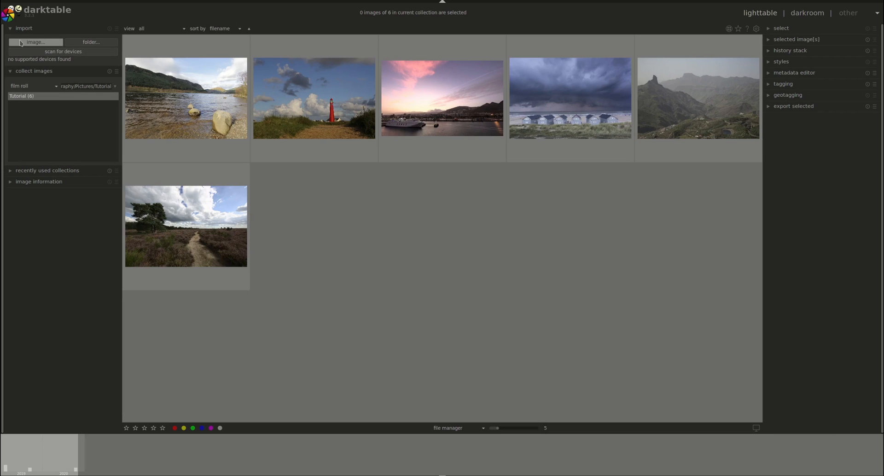
# Reopen the folder import dialog on Tutorial, listing raw files with their sidecars
pyautogui.click(35, 42)
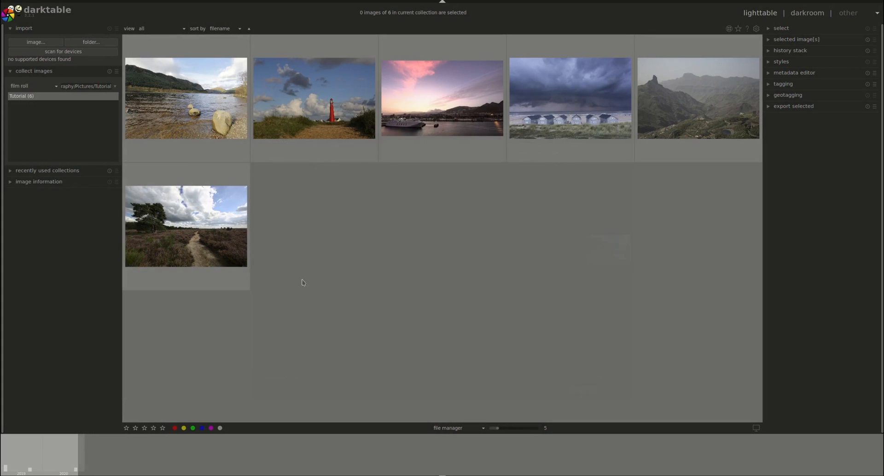
pyautogui.click(91, 42)
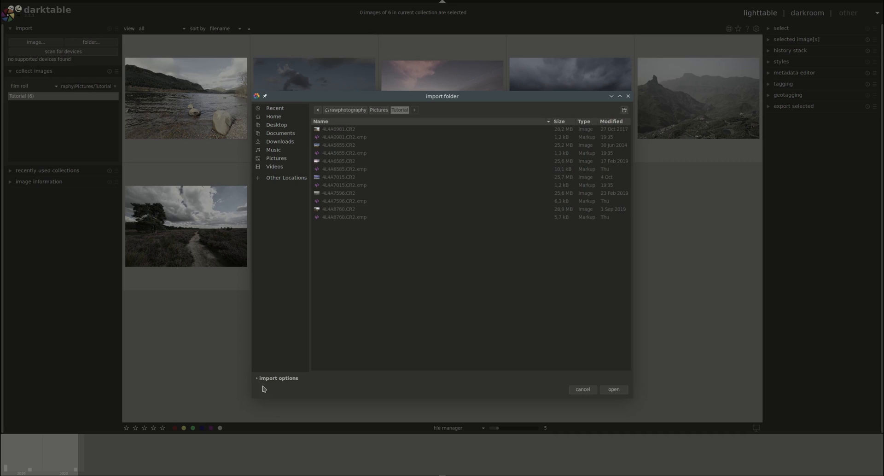
# Expand the import options to show recursive import, JPEG skipping and metadata fields
pyautogui.click(277, 378)
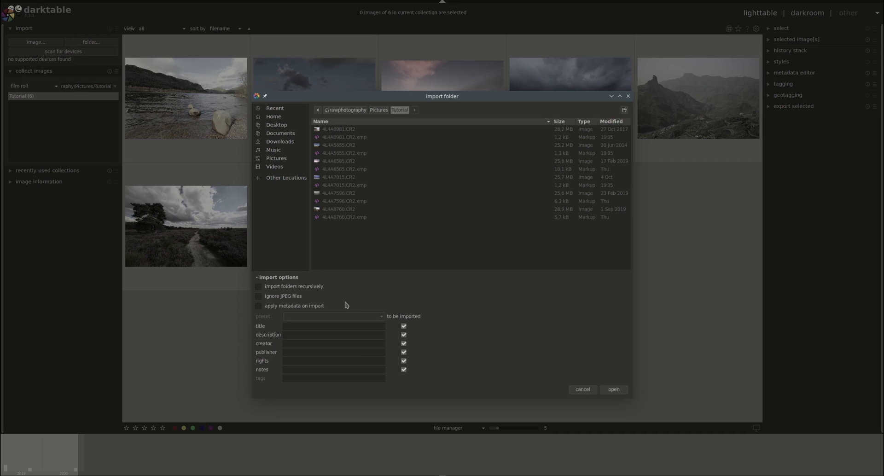
pyautogui.moveTo(324, 303)
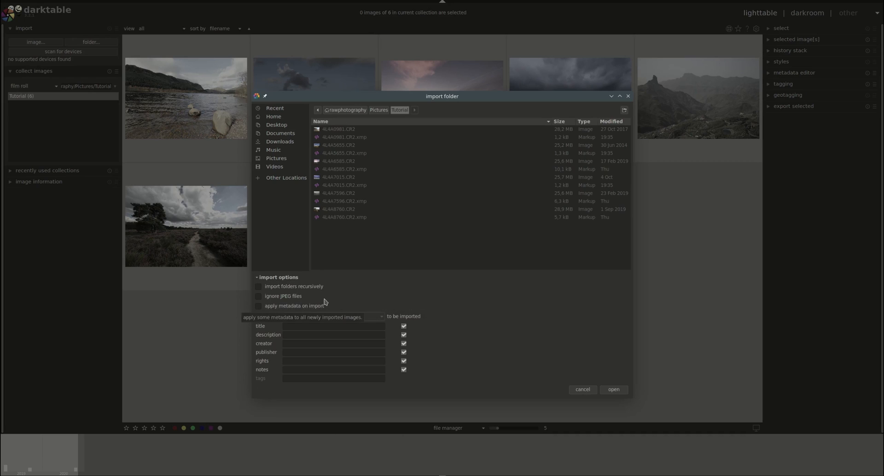
pyautogui.moveTo(315, 287)
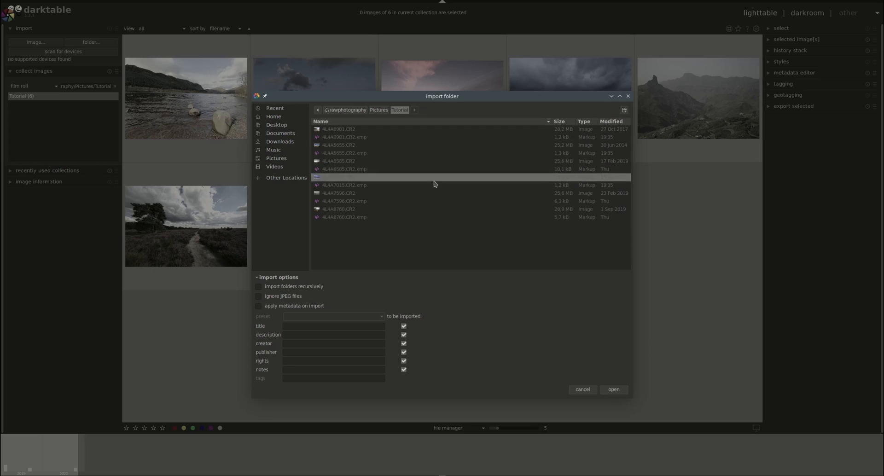
pyautogui.moveTo(440, 181)
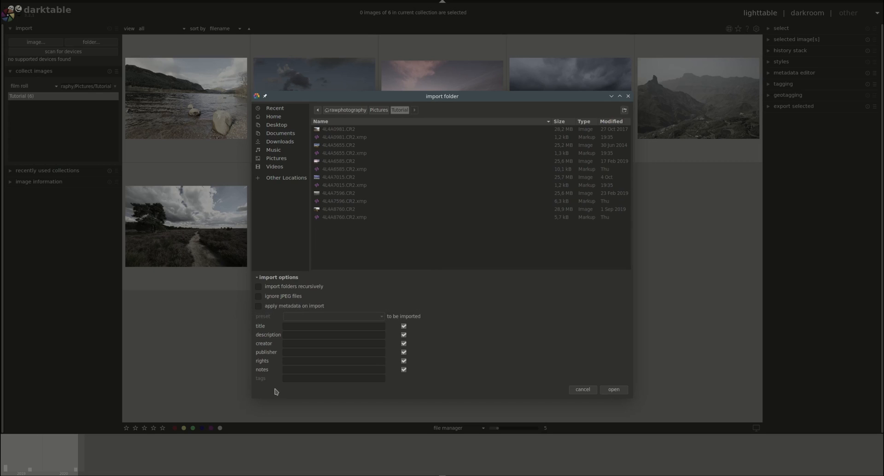
pyautogui.moveTo(314, 306)
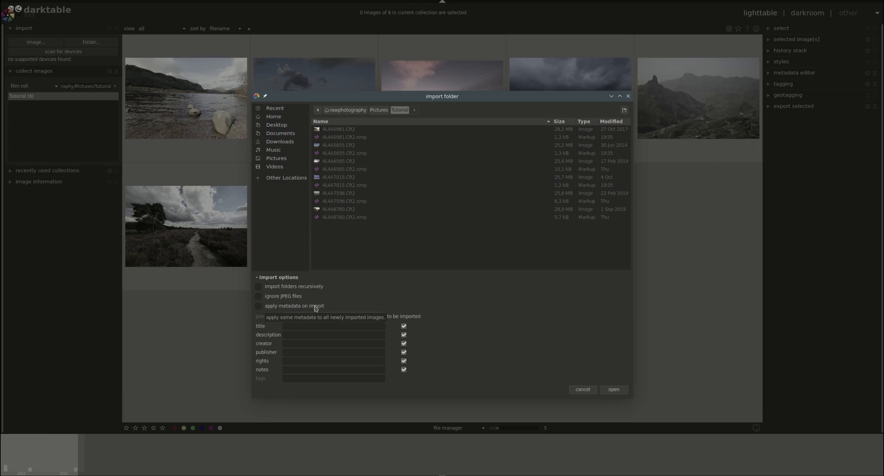
pyautogui.moveTo(271, 334)
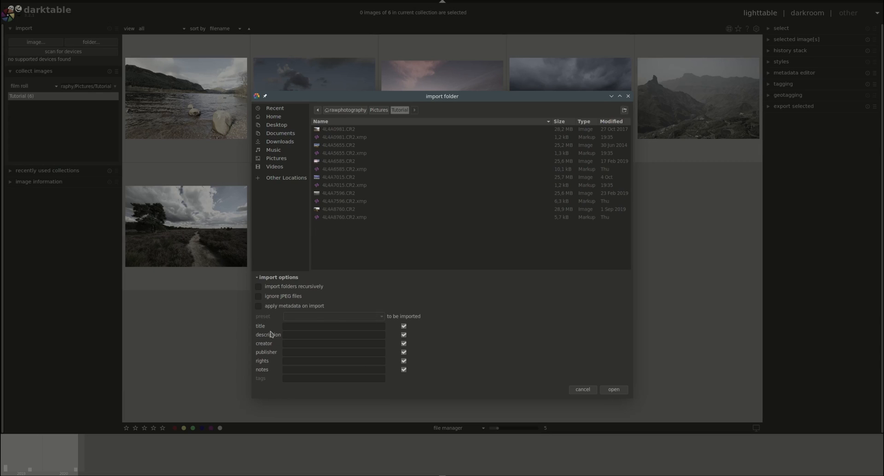
pyautogui.moveTo(277, 330)
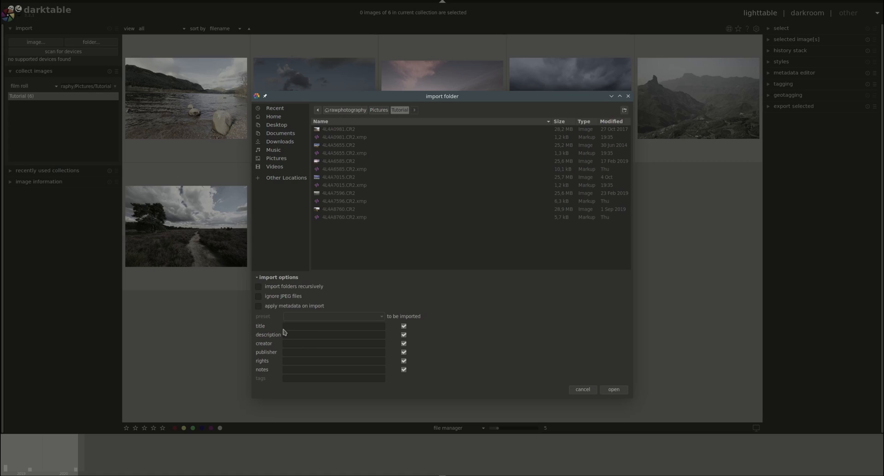
pyautogui.moveTo(268, 349)
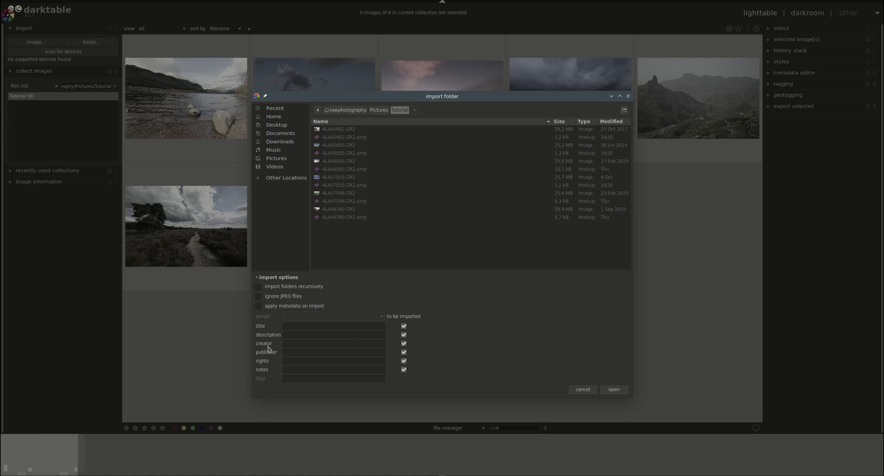
pyautogui.moveTo(379, 350)
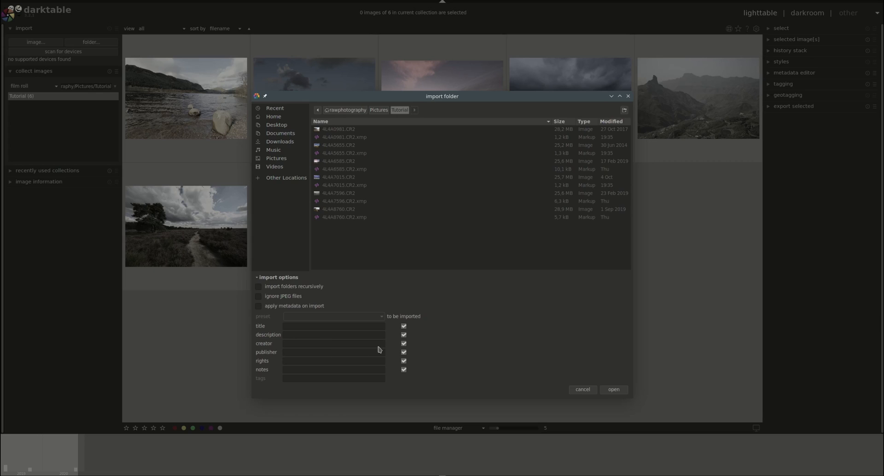
pyautogui.moveTo(325, 357)
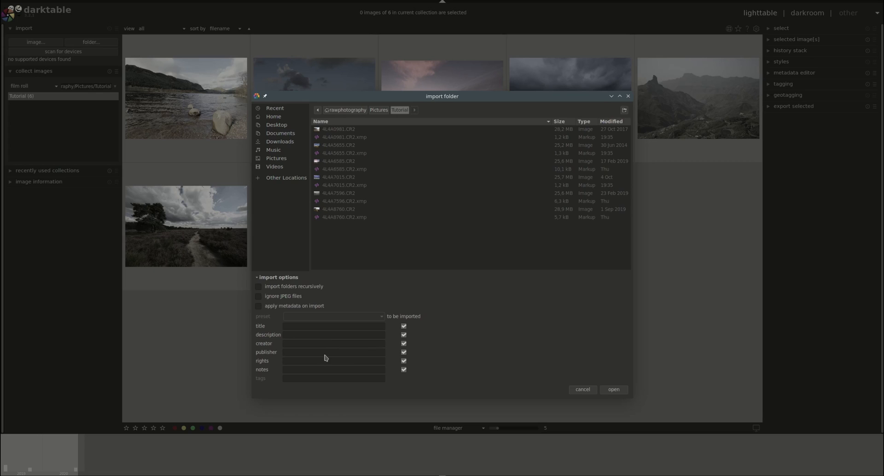
pyautogui.moveTo(505, 360)
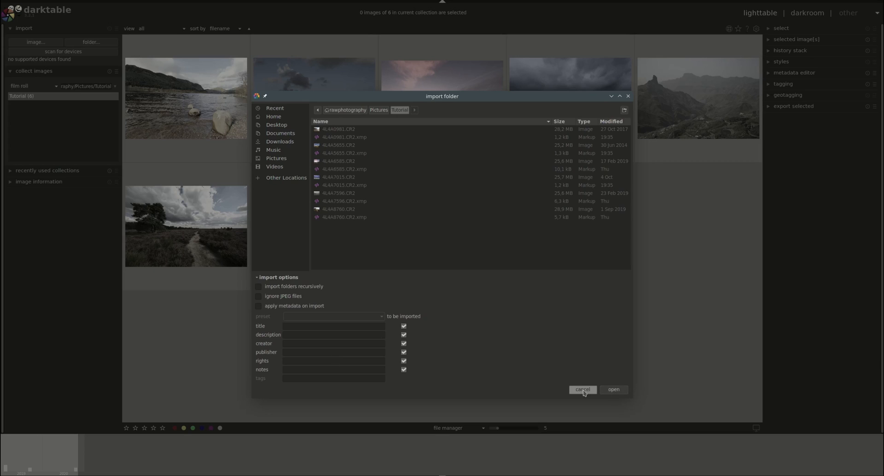
# Cancel the import folder dialog and return to the six-photo lighttable
pyautogui.click(582, 389)
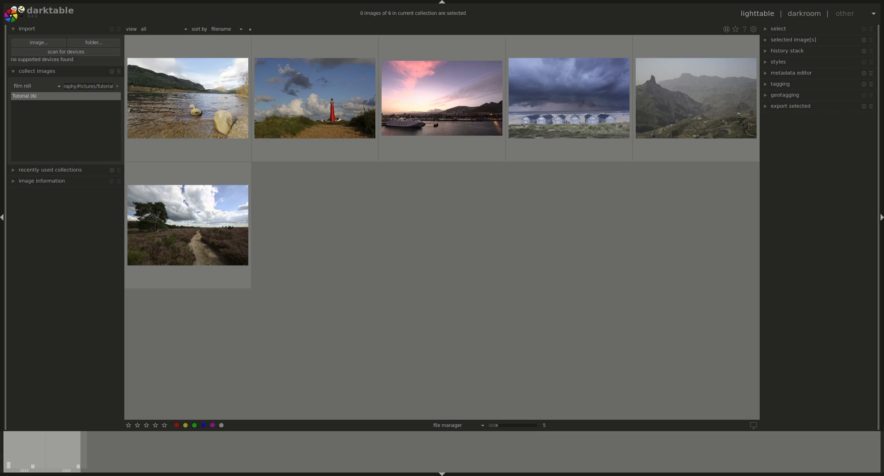
pyautogui.moveTo(611, 276)
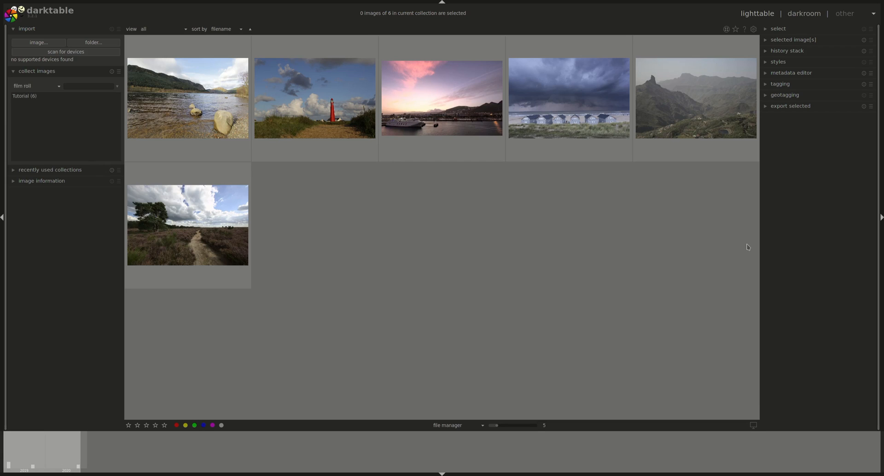
# Try filename, camera, lens (11-24mm, 24-105mm) and aperture criteria, ending on color label
pyautogui.click(24, 95)
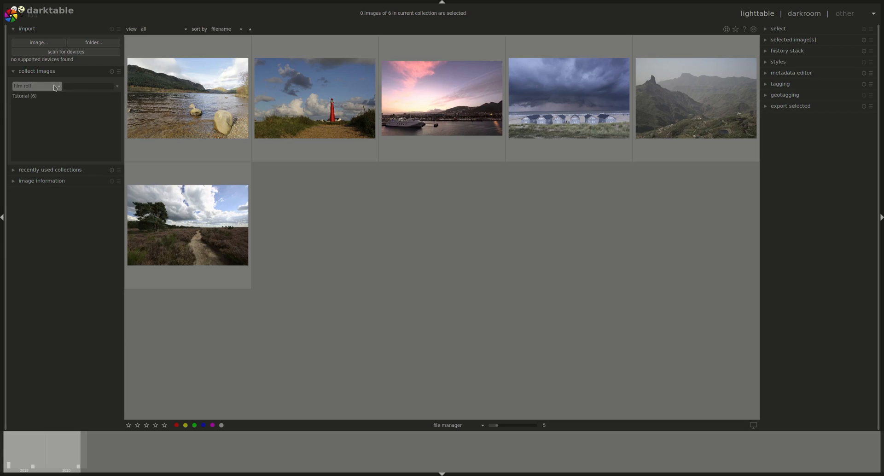
pyautogui.moveTo(44, 96)
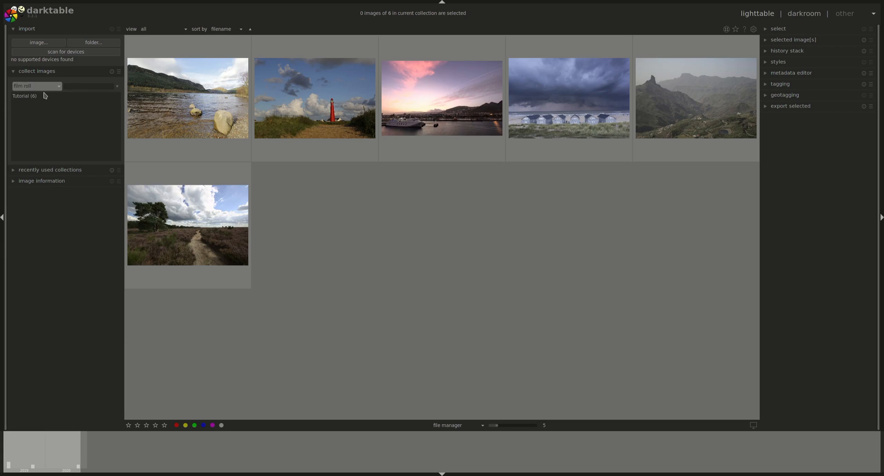
pyautogui.click(36, 85)
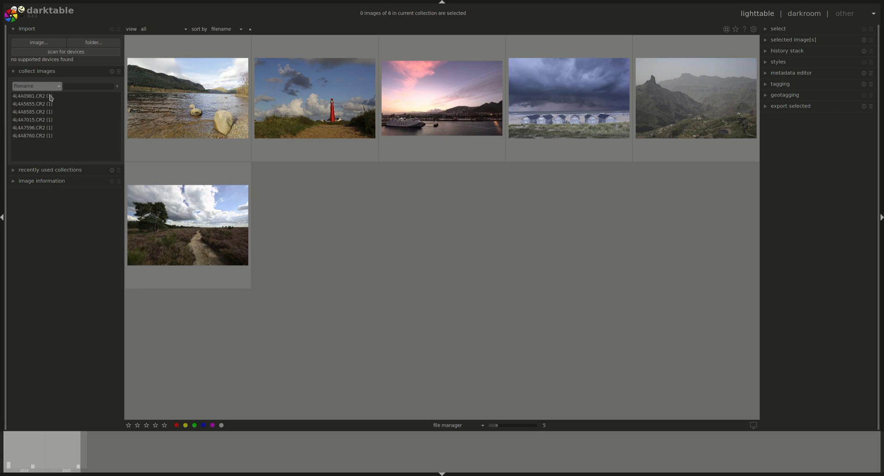
pyautogui.click(36, 85)
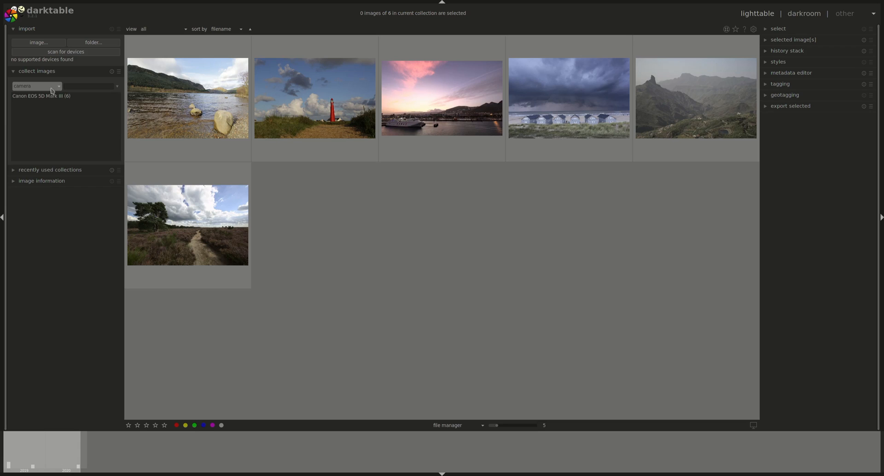
pyautogui.click(37, 86)
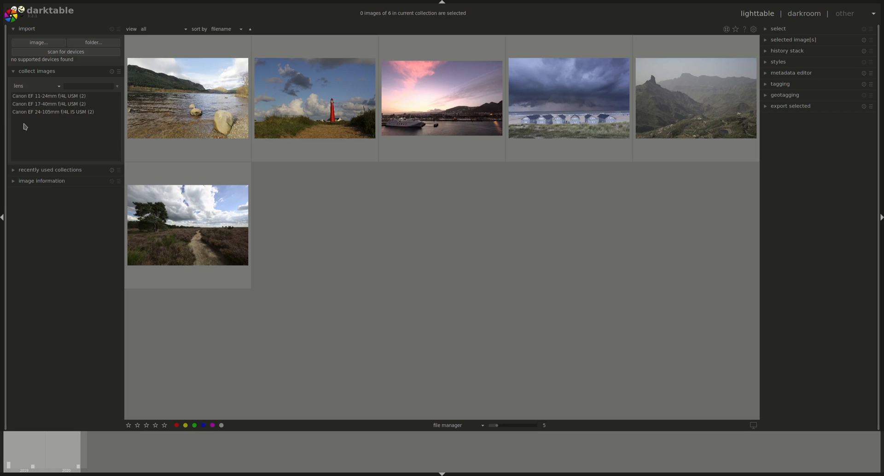
pyautogui.click(49, 103)
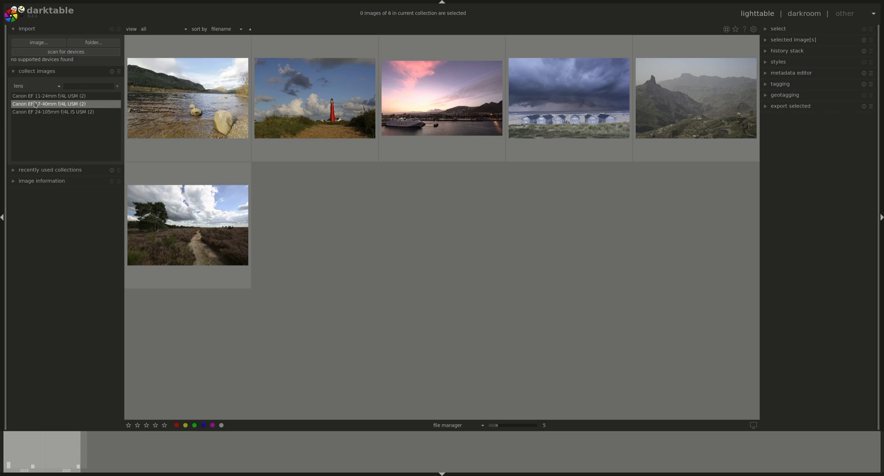
pyautogui.click(49, 95)
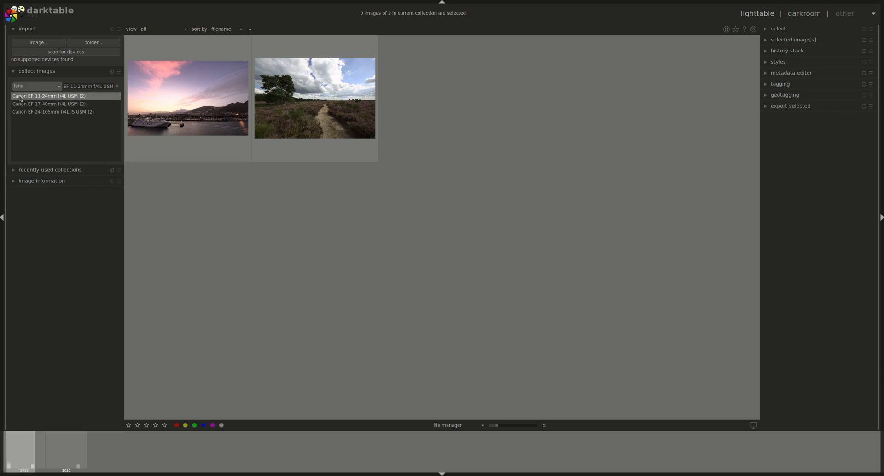
pyautogui.click(52, 111)
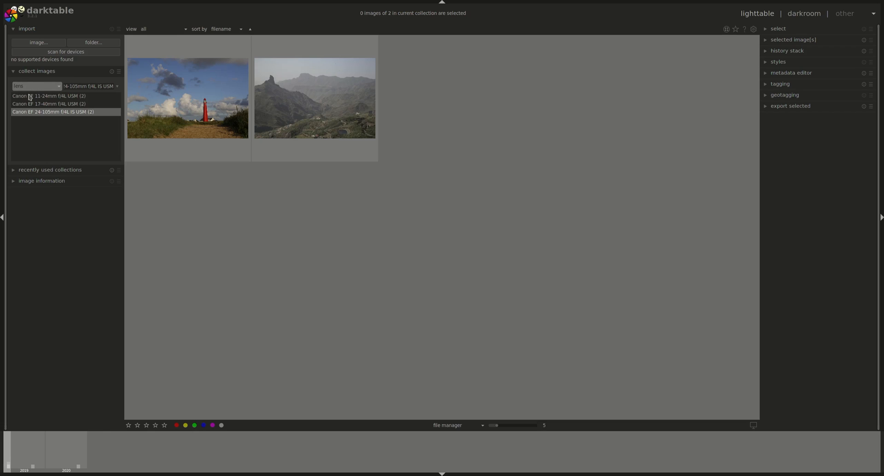
pyautogui.moveTo(33, 97)
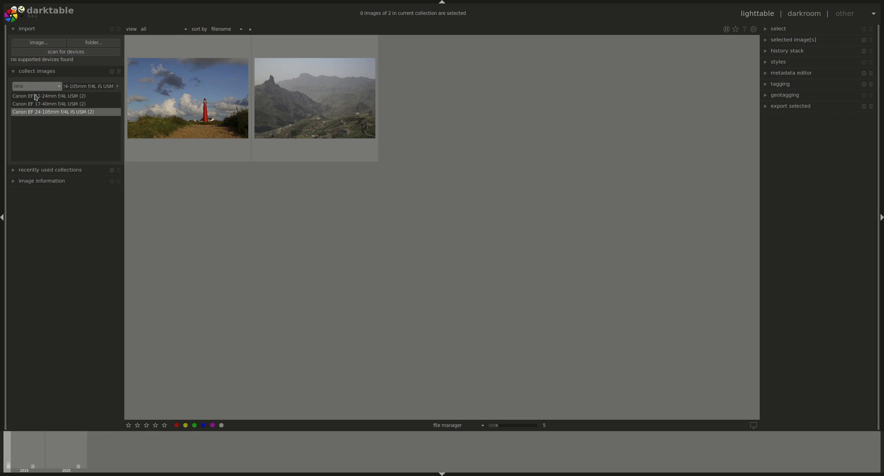
pyautogui.click(37, 85)
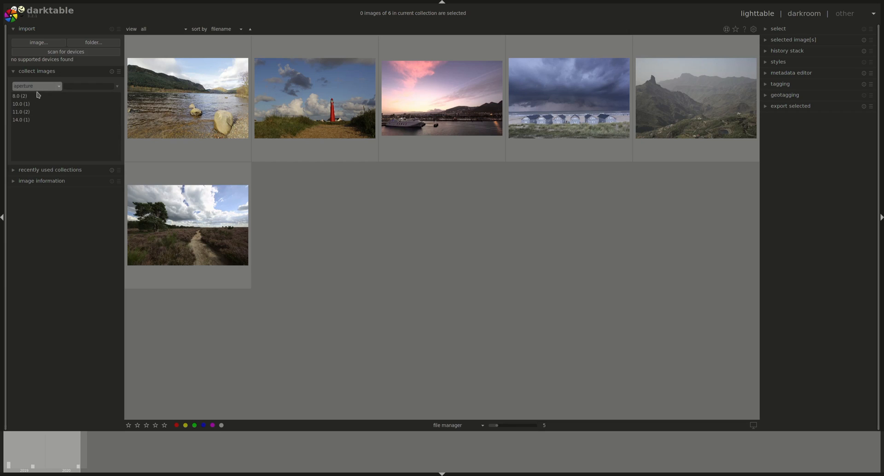
pyautogui.moveTo(45, 168)
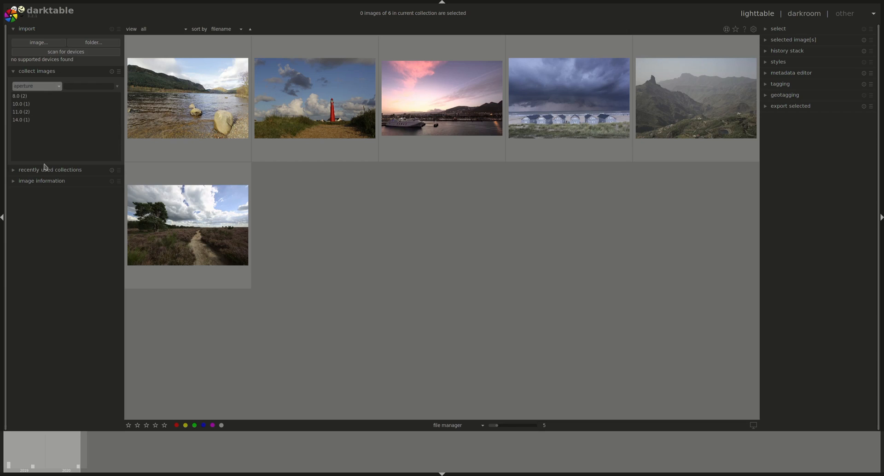
pyautogui.moveTo(35, 218)
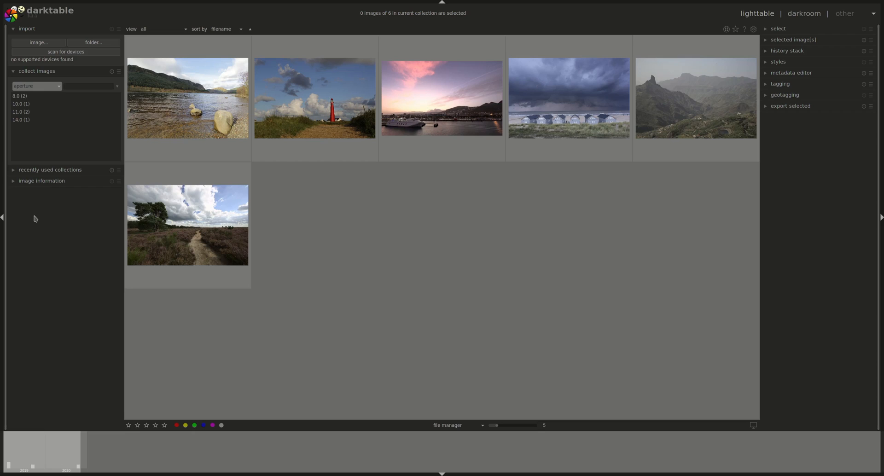
pyautogui.moveTo(36, 218)
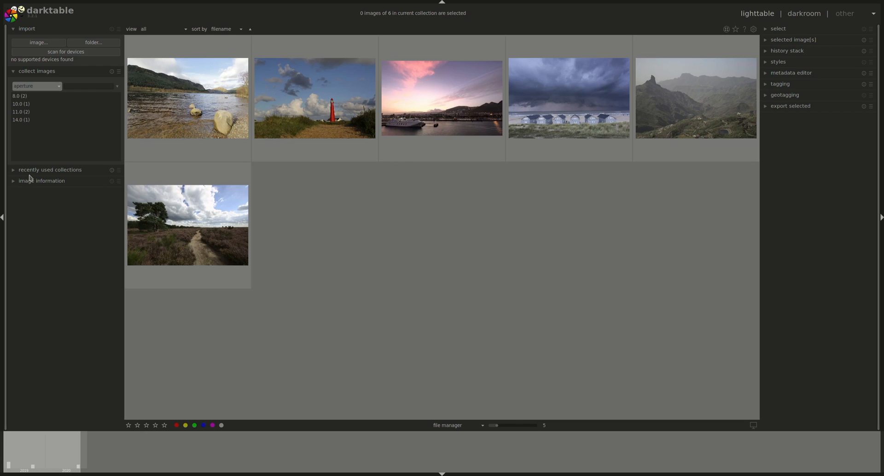
pyautogui.click(36, 86)
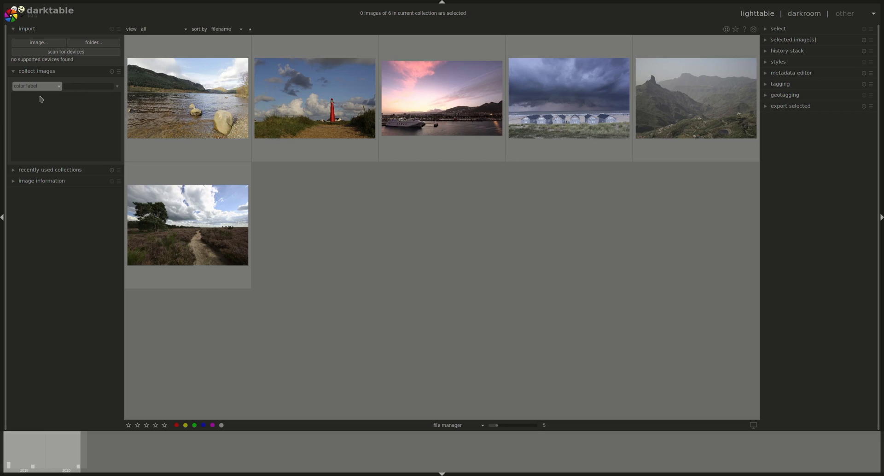
pyautogui.moveTo(30, 107)
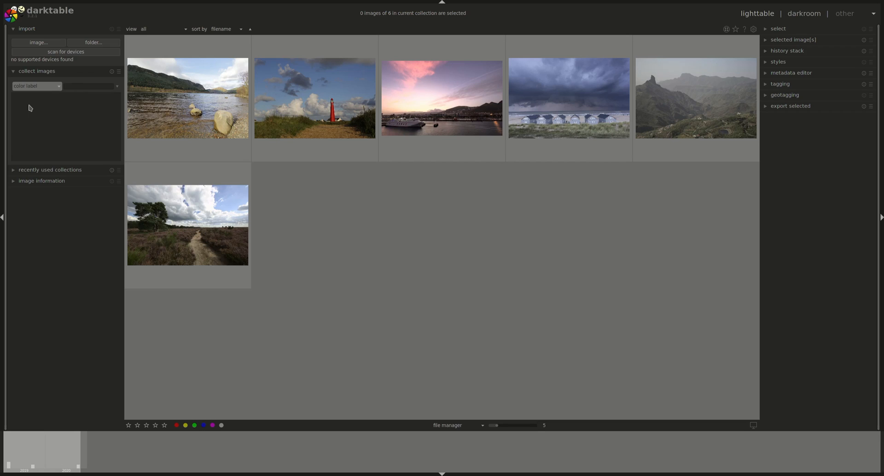
pyautogui.moveTo(33, 175)
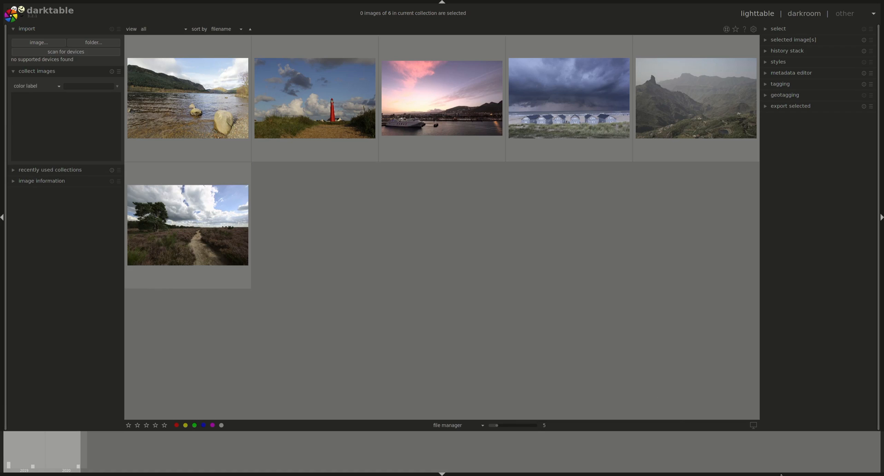
pyautogui.moveTo(92, 70)
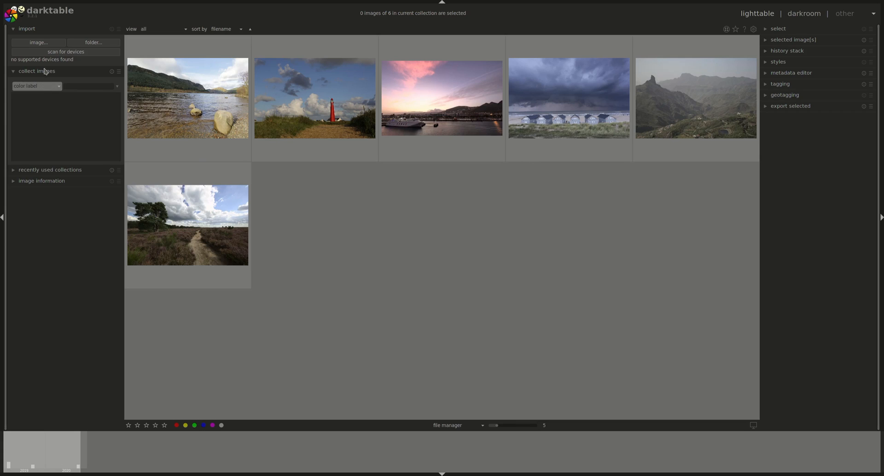
pyautogui.moveTo(31, 51)
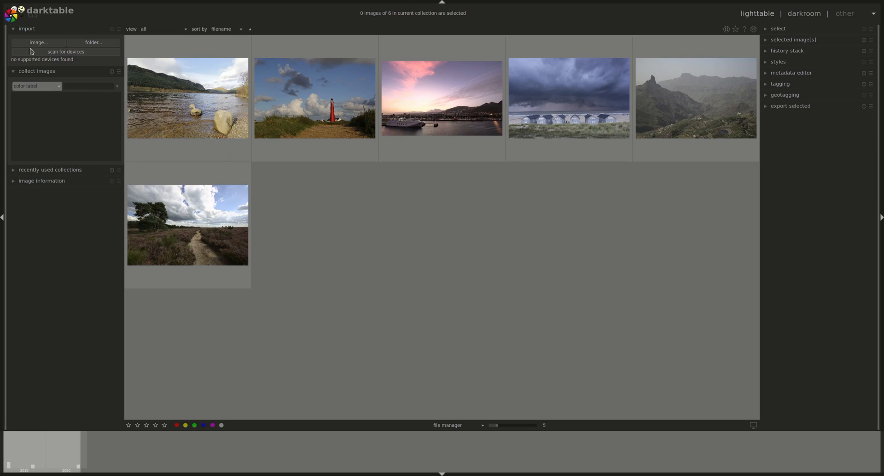
pyautogui.moveTo(35, 21)
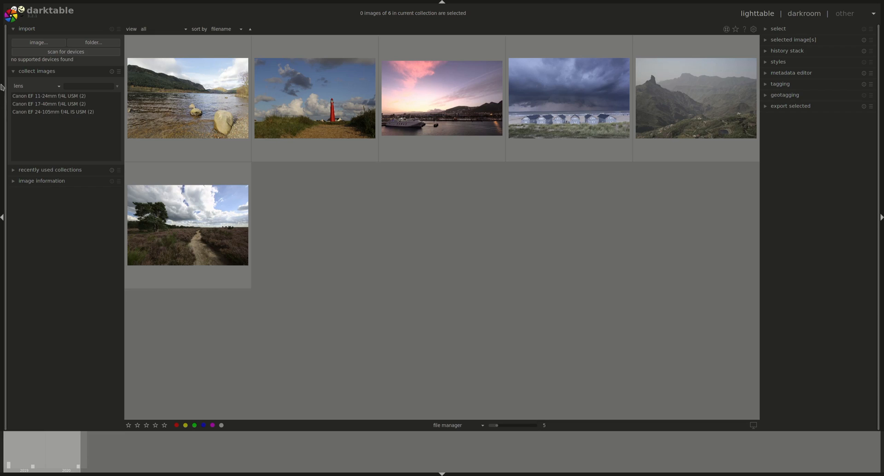
# Search lenses for '11', then switch the collection rule to aperture (8.0 to 14.0)
pyautogui.click(49, 96)
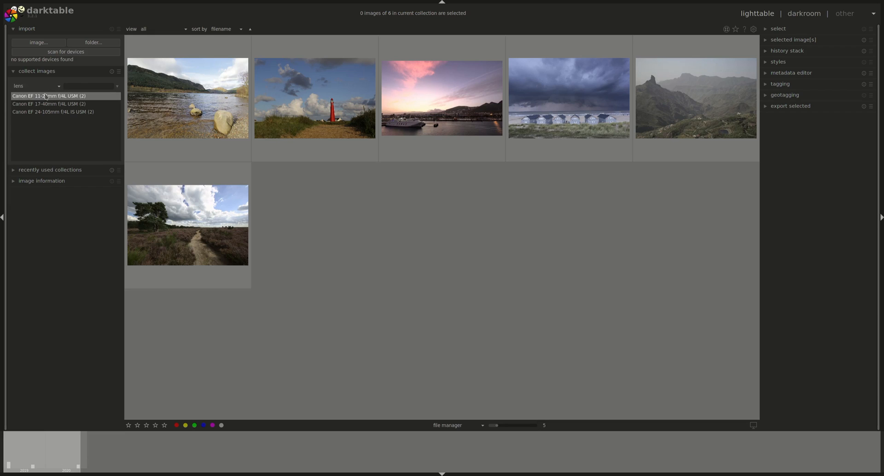
pyautogui.click(90, 85)
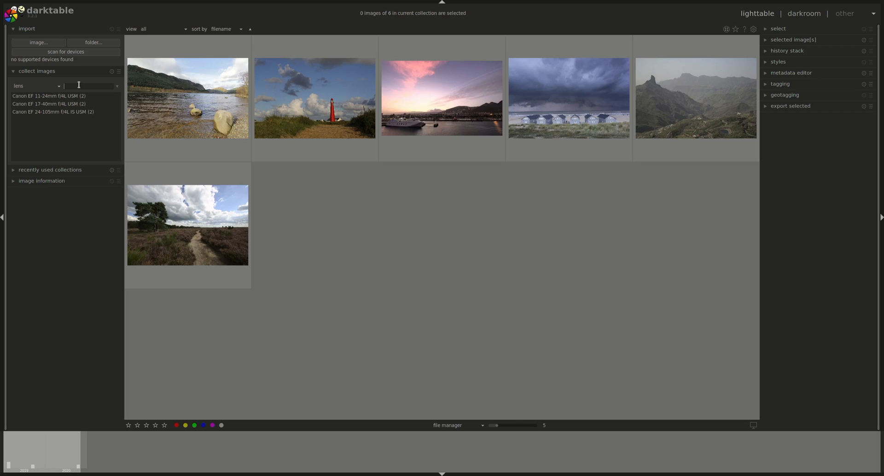
pyautogui.write('11')
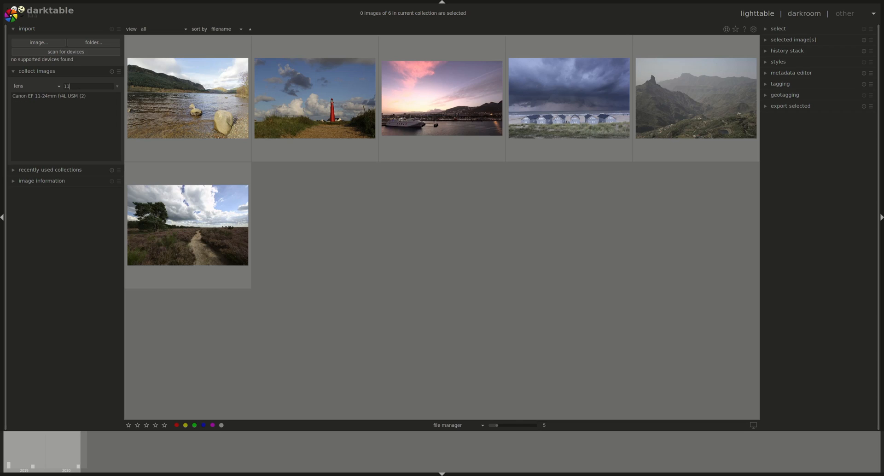
pyautogui.moveTo(46, 105)
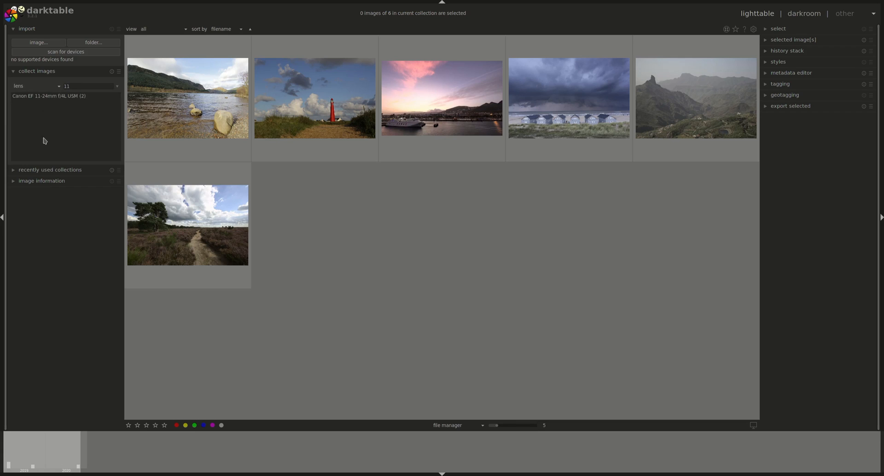
pyautogui.click(73, 85)
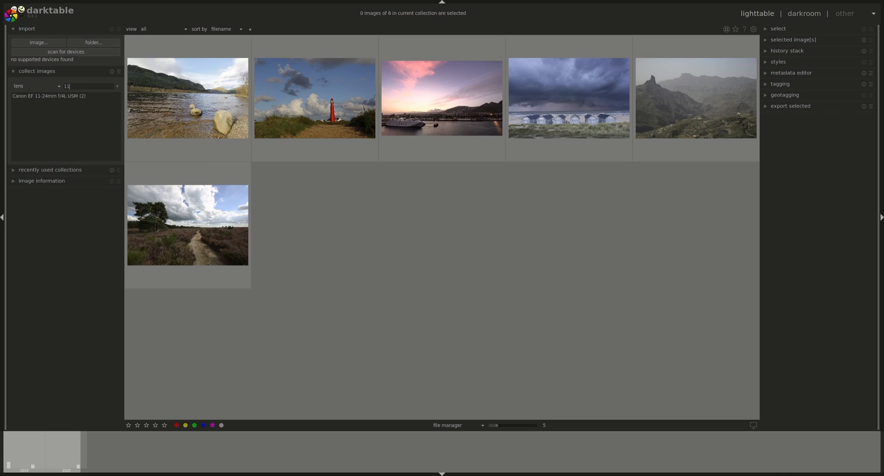
pyautogui.click(36, 85)
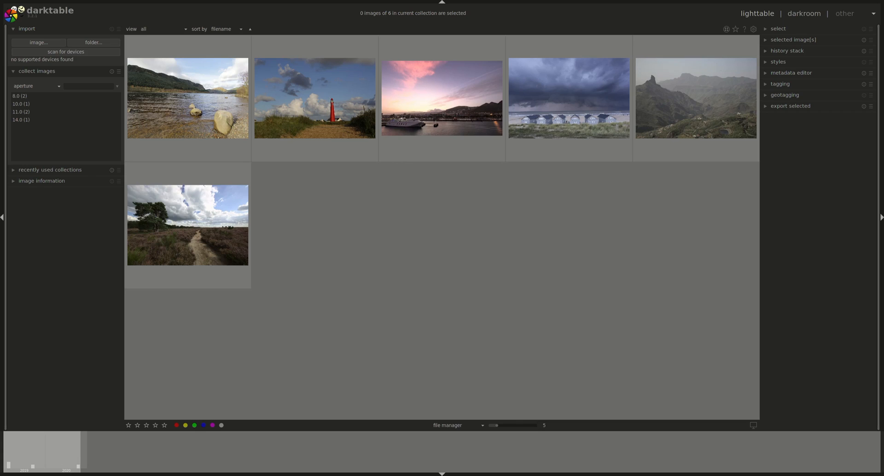
pyautogui.click(91, 86)
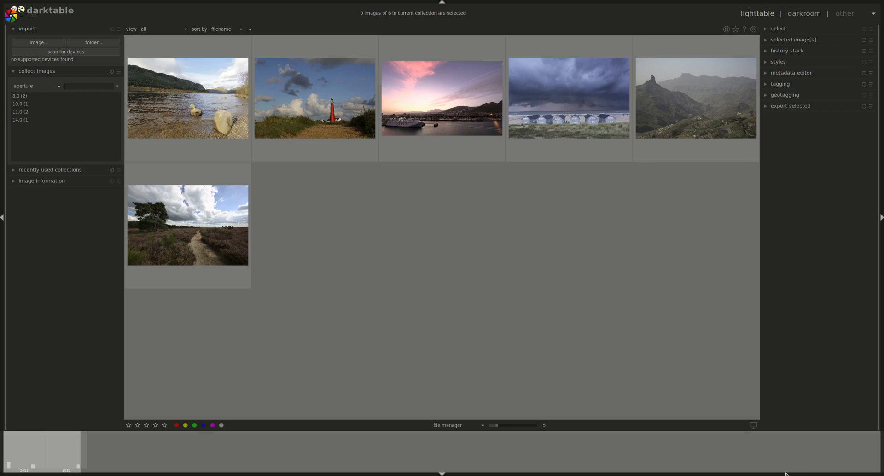
# Set the collection criterion back to film roll, showing the six-image Tutorial roll
pyautogui.click(36, 85)
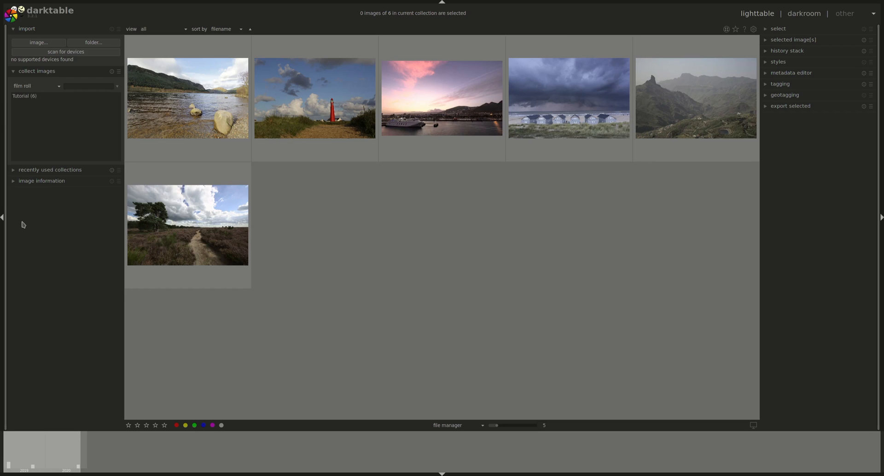
pyautogui.moveTo(73, 174)
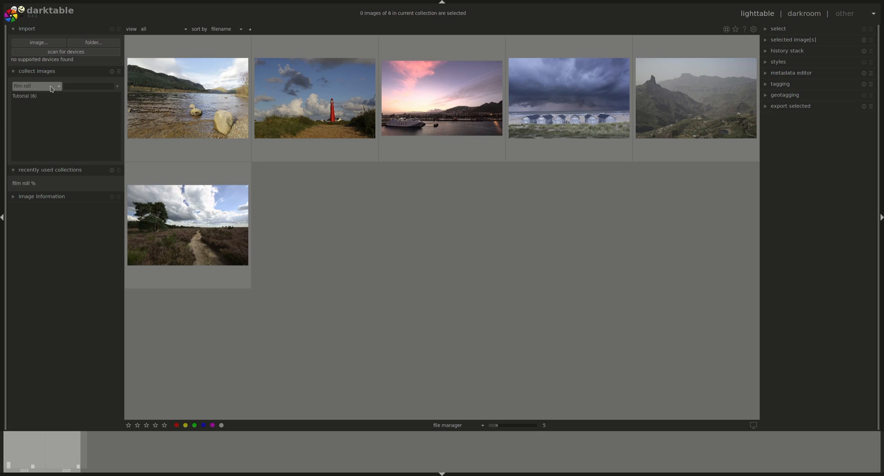
pyautogui.moveTo(32, 115)
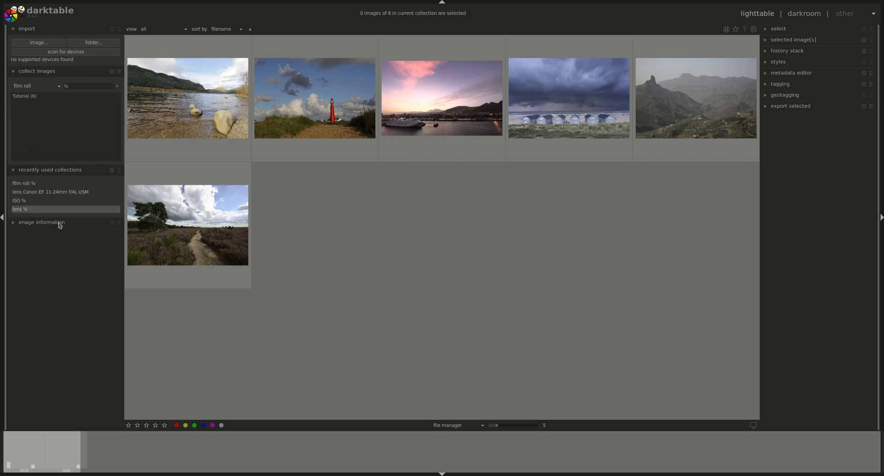
pyautogui.moveTo(187, 225)
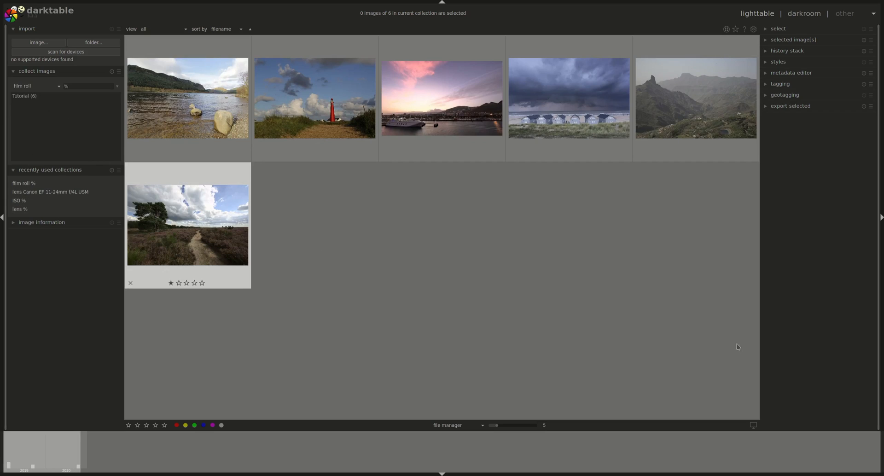
# Filter by date-time taken, narrowing the grid to the stormy beach-huts photo
pyautogui.click(50, 170)
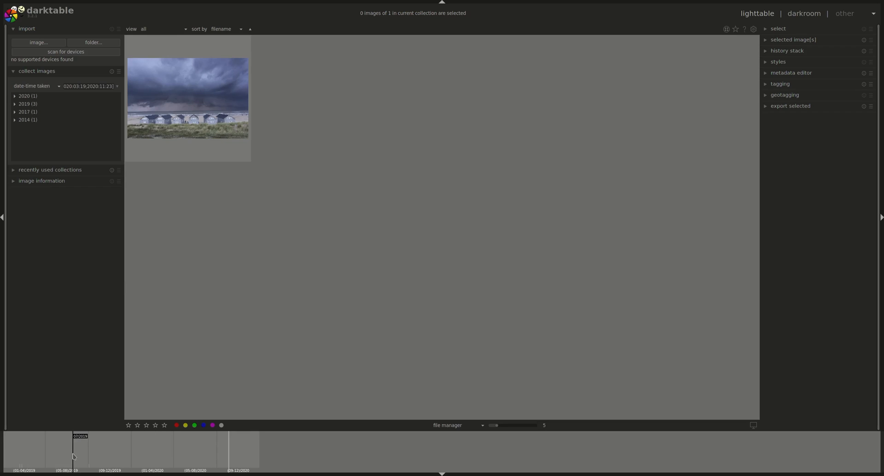
pyautogui.moveTo(226, 211)
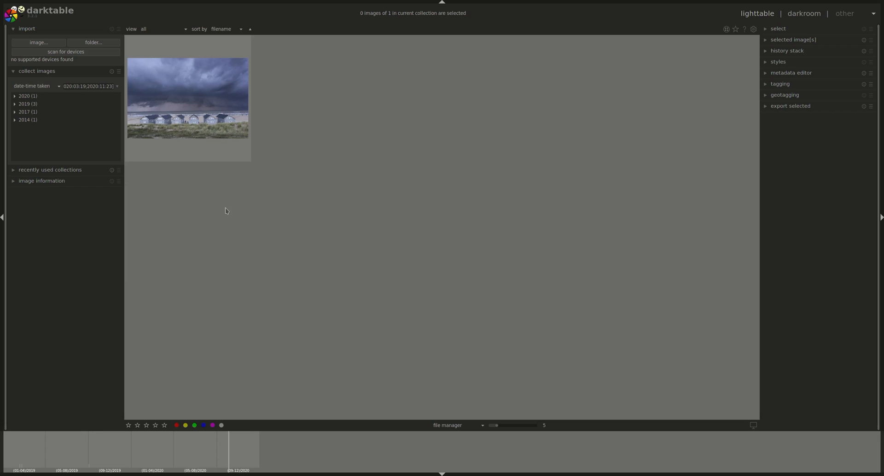
pyautogui.moveTo(128, 317)
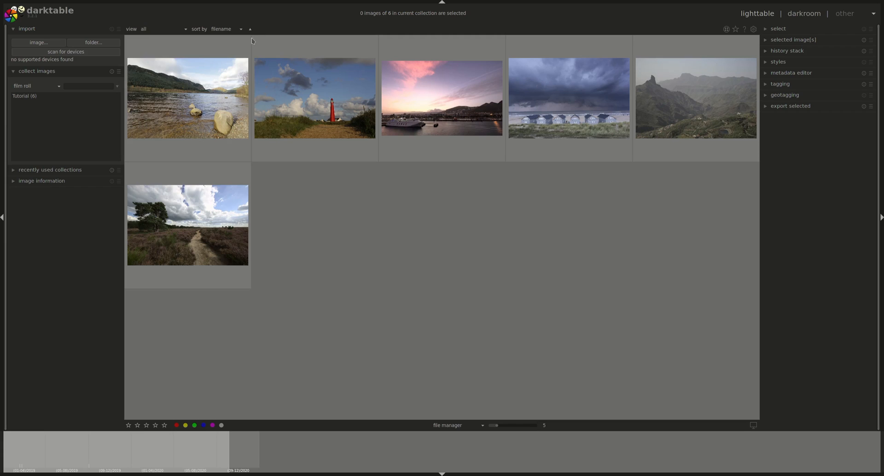
pyautogui.click(163, 29)
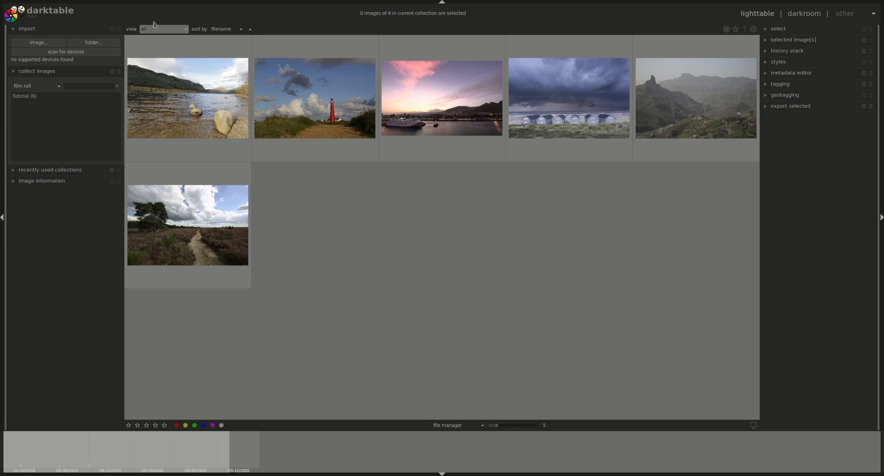
pyautogui.moveTo(168, 15)
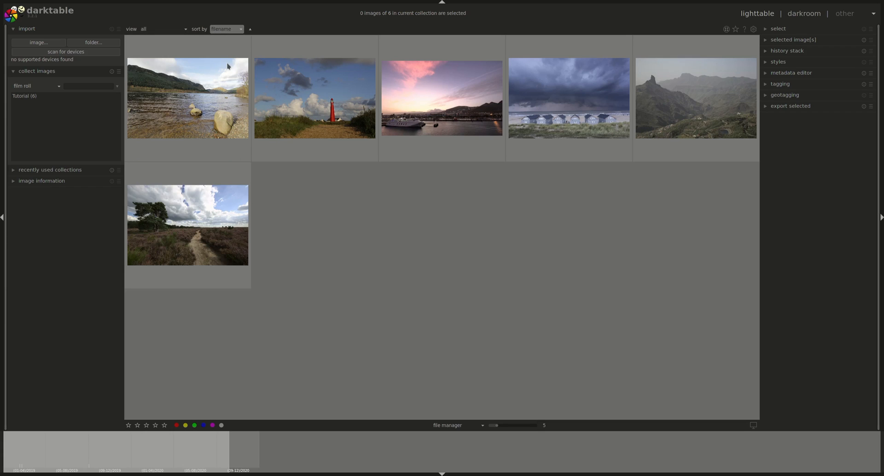
pyautogui.moveTo(231, 89)
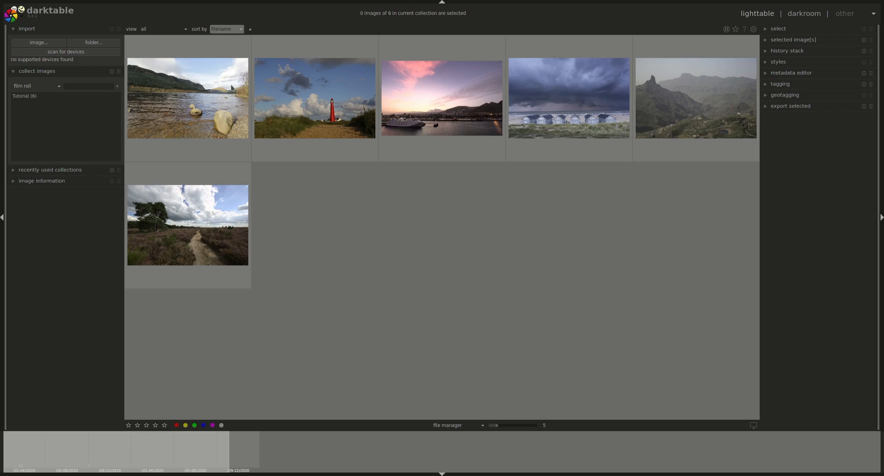
pyautogui.moveTo(229, 38)
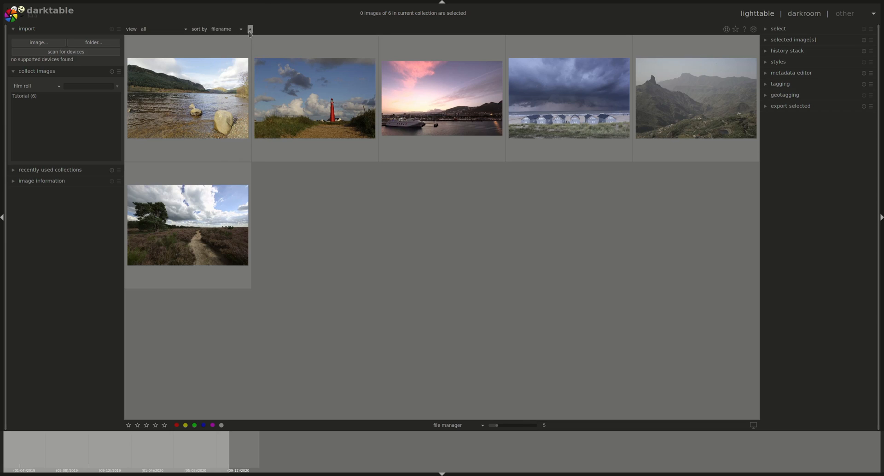
pyautogui.click(249, 28)
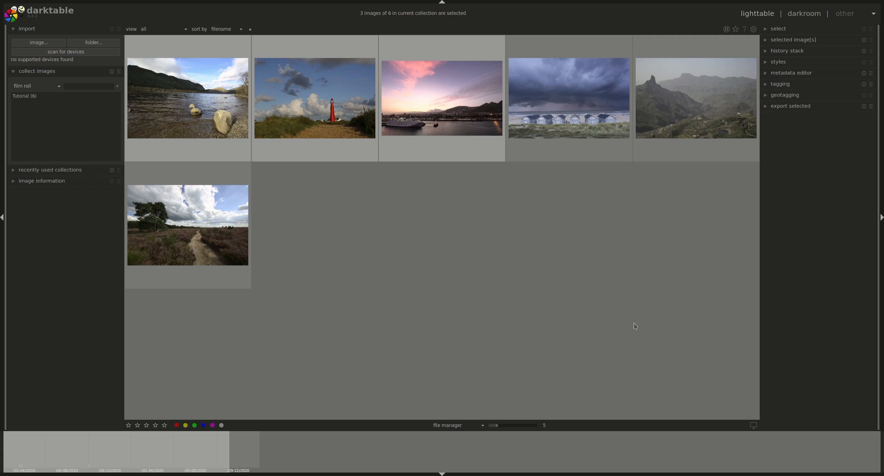
# Expand the selected image[s] module and click a photo in the grid
pyautogui.click(441, 98)
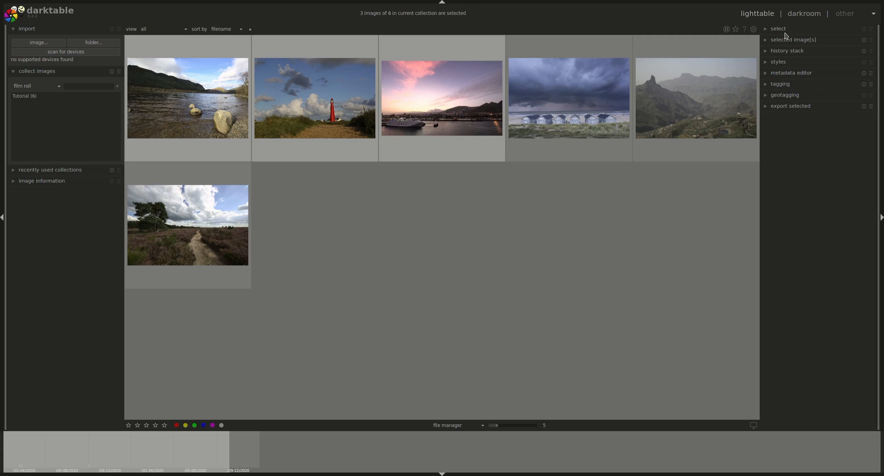
pyautogui.click(793, 40)
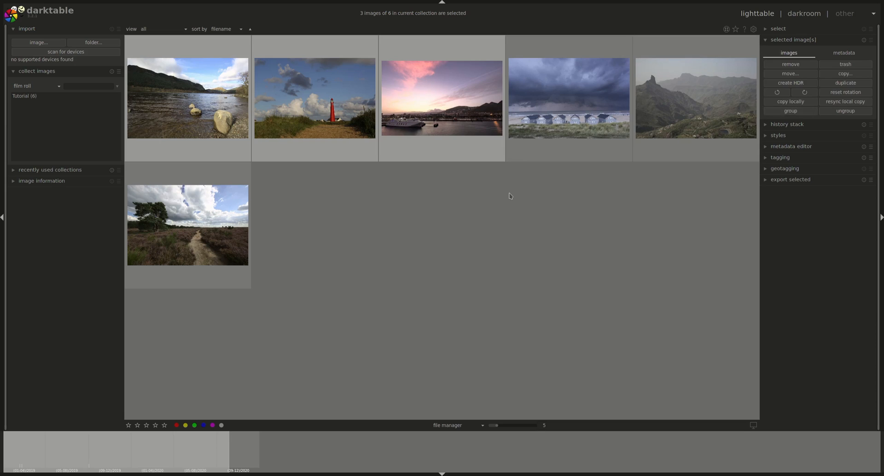
pyautogui.click(442, 97)
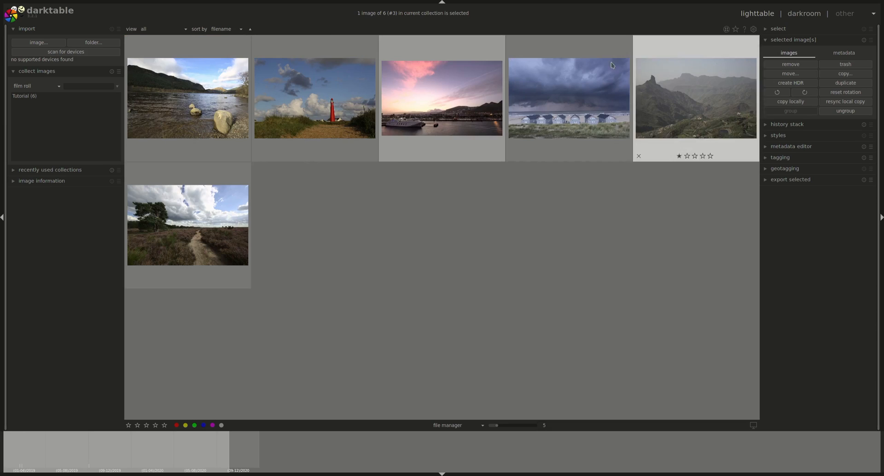
pyautogui.moveTo(434, 251)
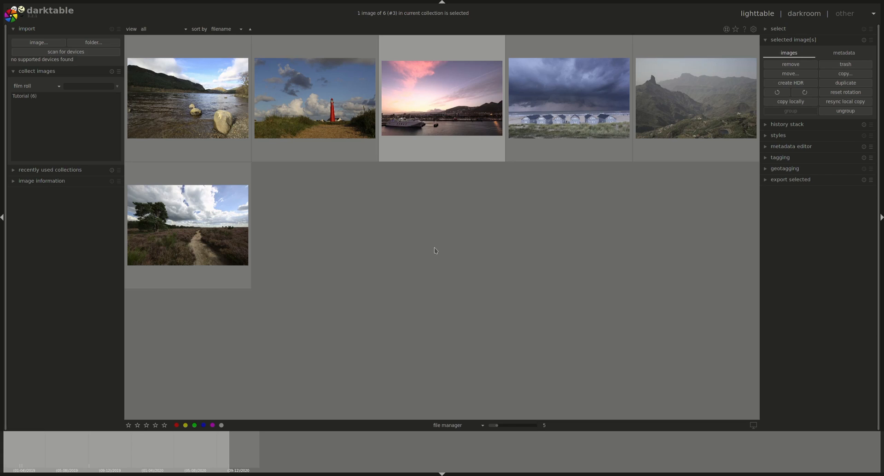
pyautogui.moveTo(479, 247)
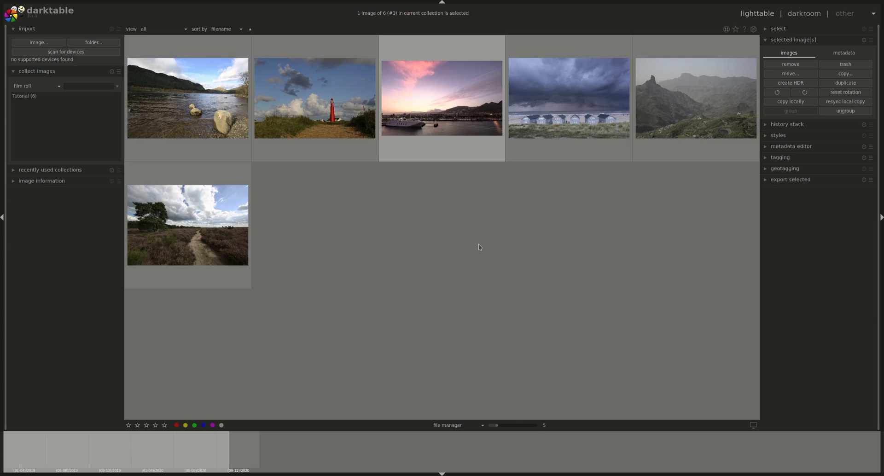
pyautogui.moveTo(697, 293)
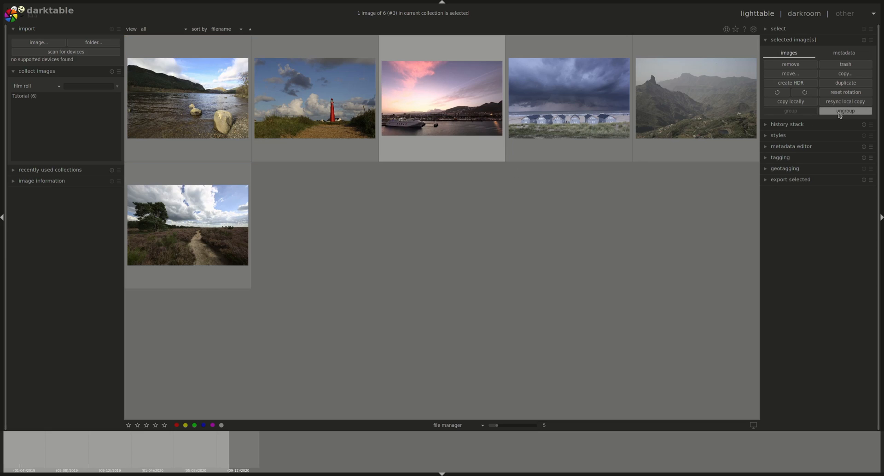
pyautogui.moveTo(441, 119)
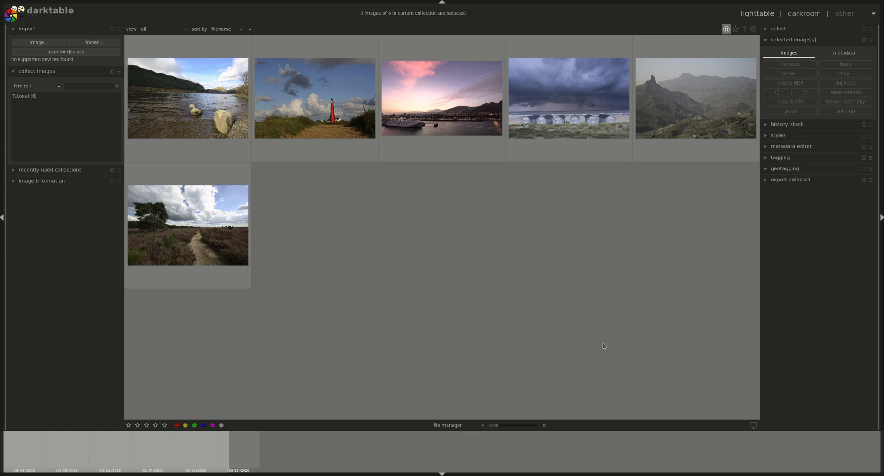
pyautogui.moveTo(509, 326)
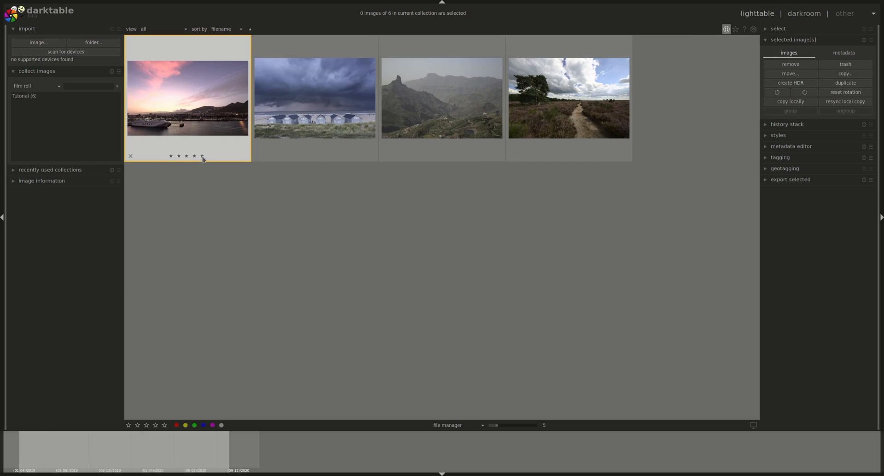
# Give the sunset harbour photo a five-star rating, then clear its rating
pyautogui.click(194, 155)
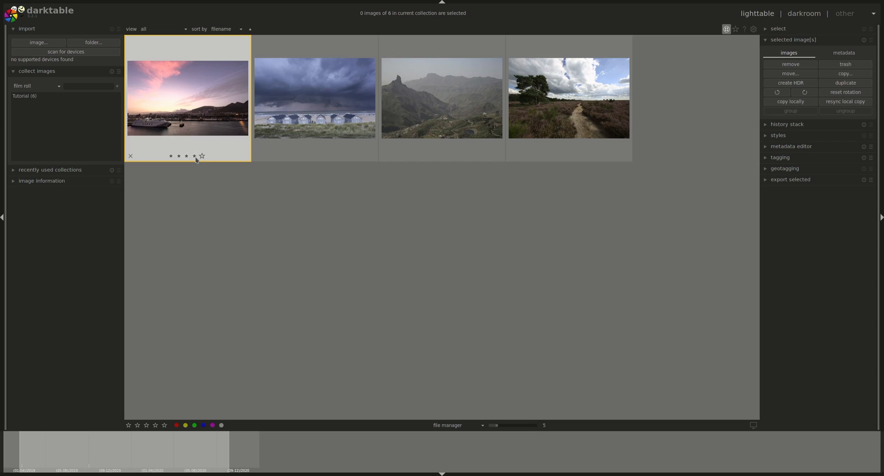
pyautogui.click(201, 156)
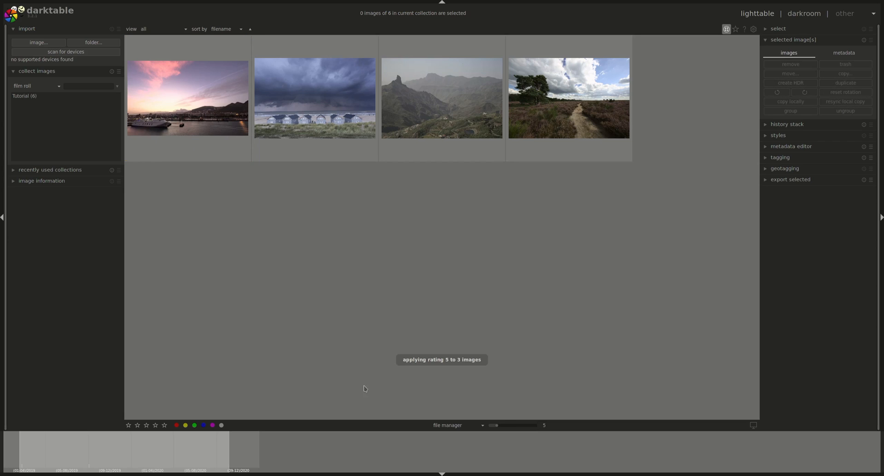
pyautogui.moveTo(488, 367)
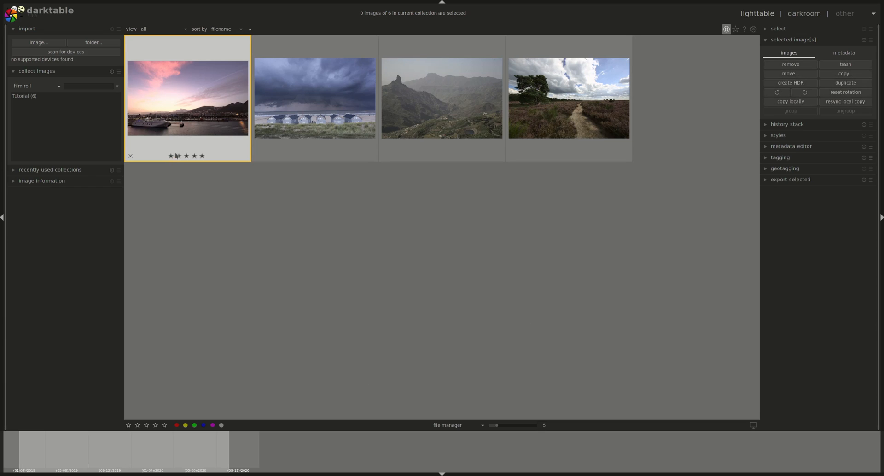
pyautogui.click(170, 155)
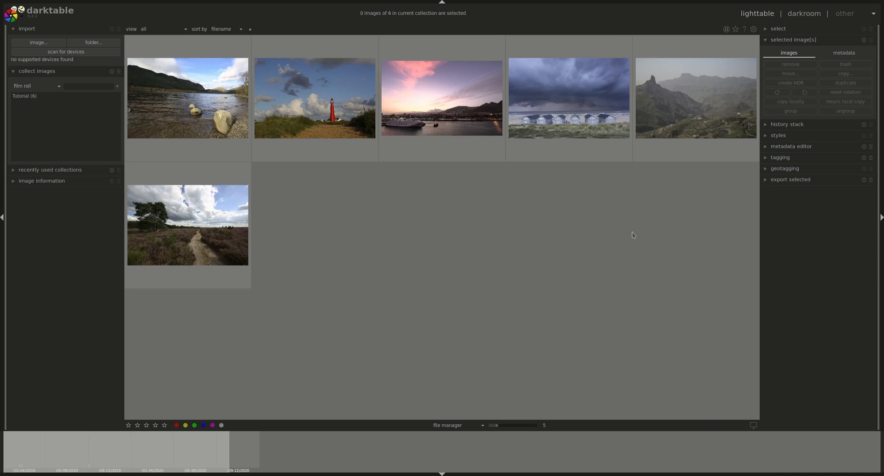
pyautogui.moveTo(631, 238)
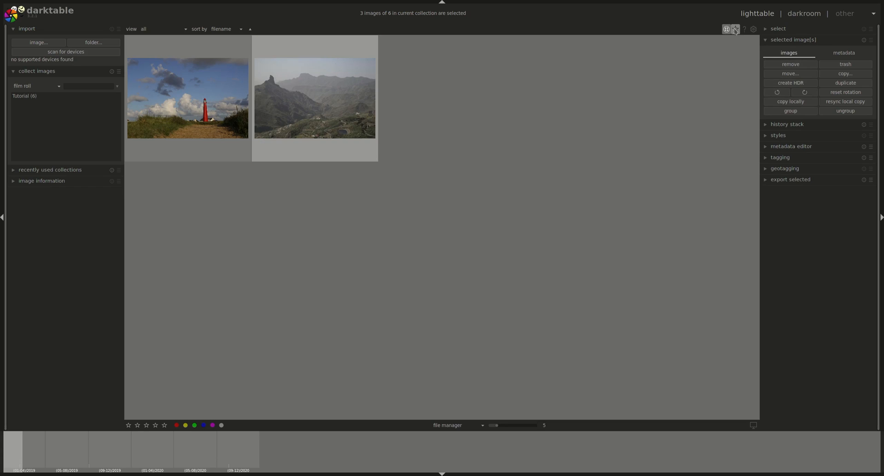
# Make thumbnail overlays always show ratings and image info, and select the lighthouse photo
pyautogui.click(726, 28)
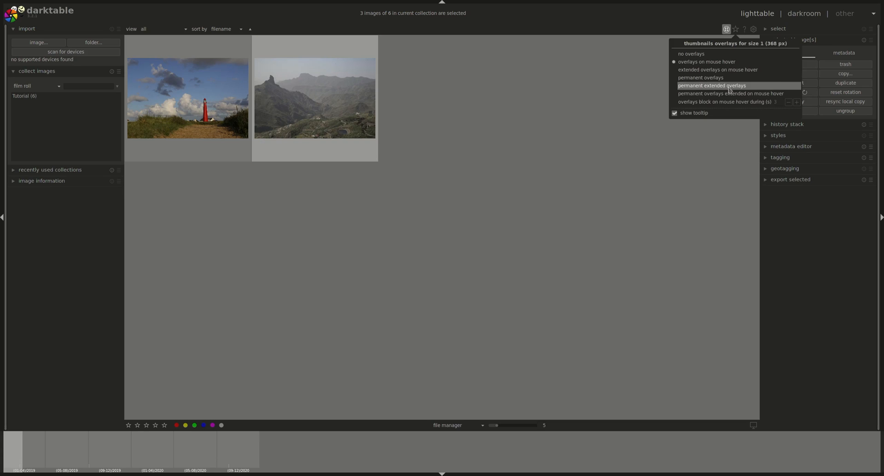
pyautogui.moveTo(730, 93)
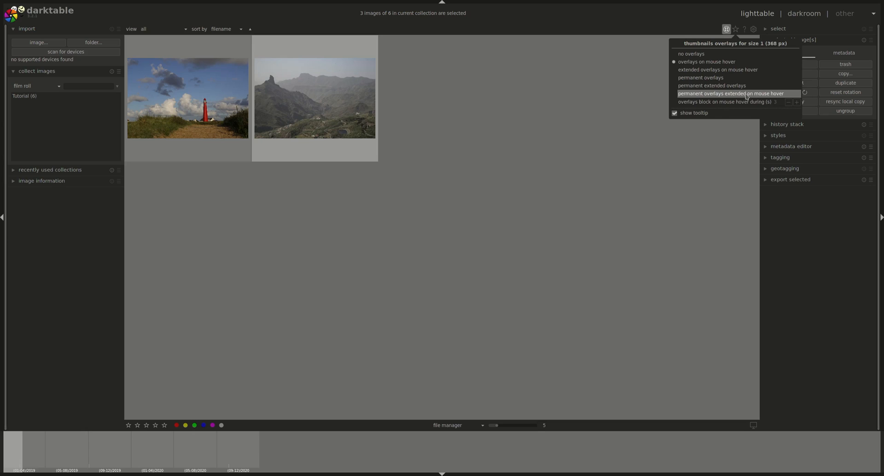
pyautogui.click(731, 93)
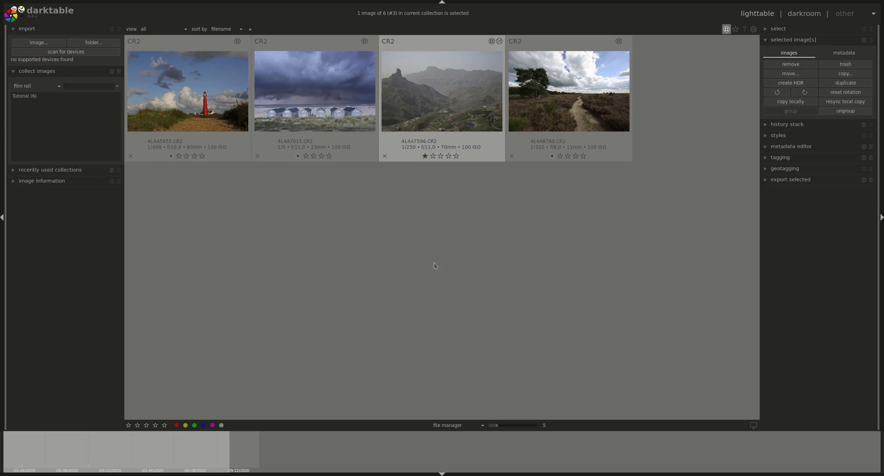
pyautogui.moveTo(315, 201)
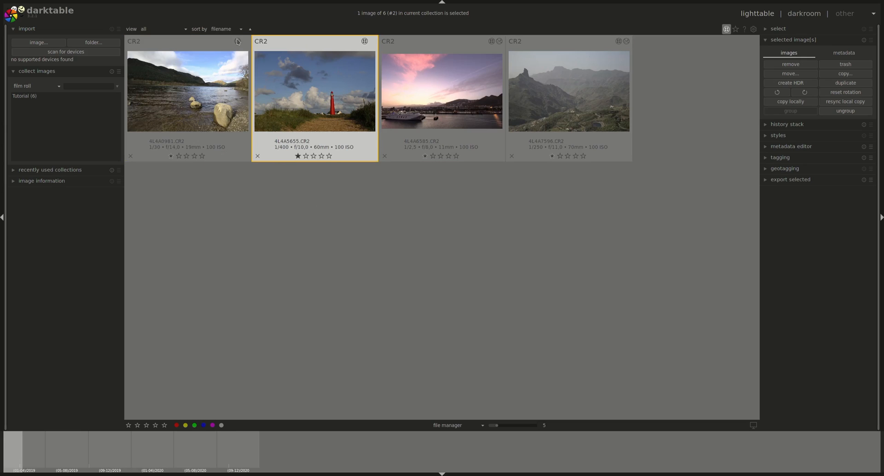
pyautogui.click(321, 156)
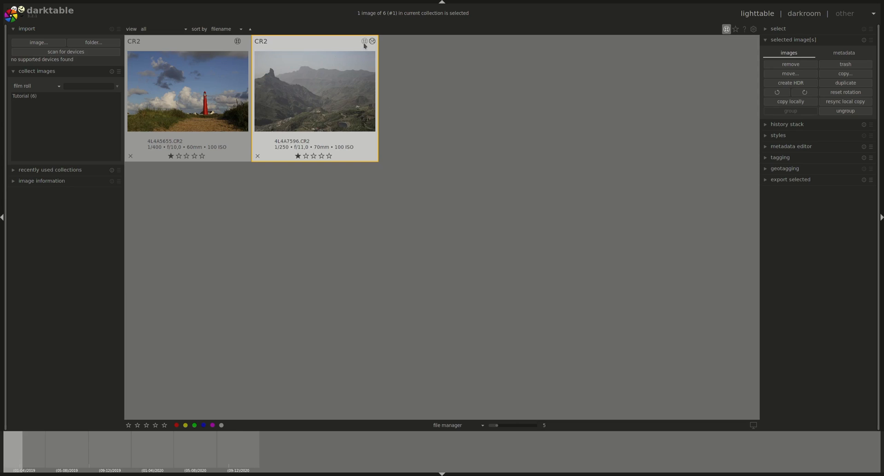
pyautogui.click(424, 132)
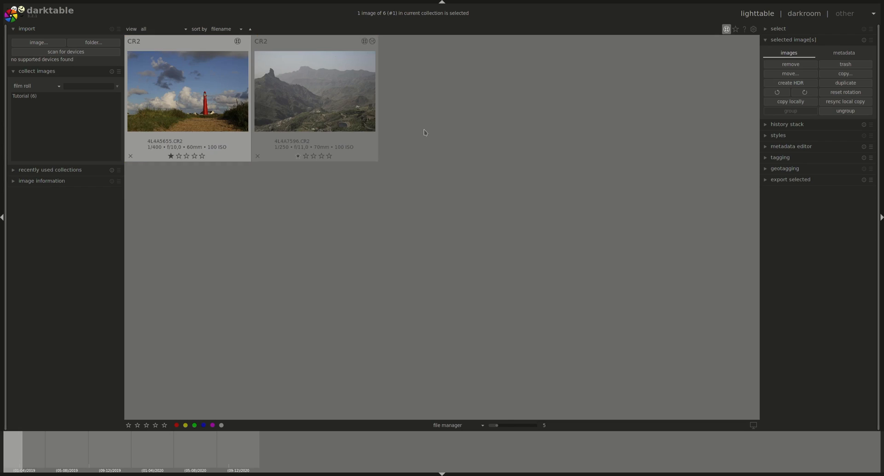
# Select the lighthouse image in the lighttable grid
pyautogui.click(314, 90)
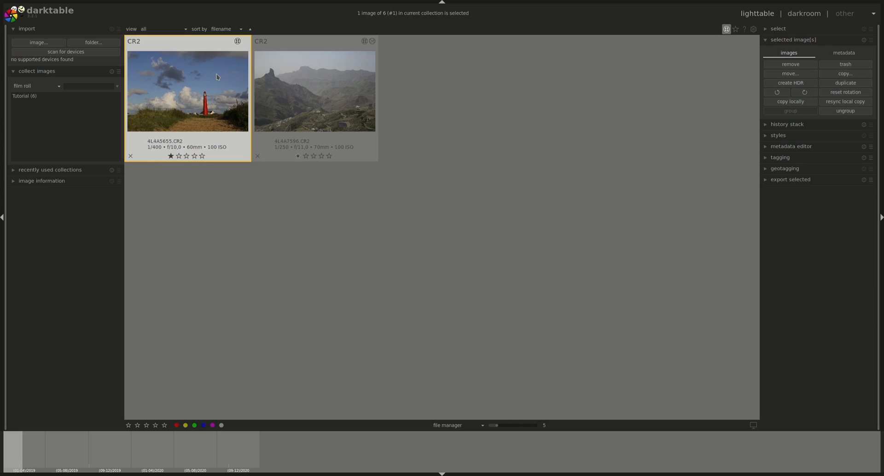
pyautogui.moveTo(238, 41)
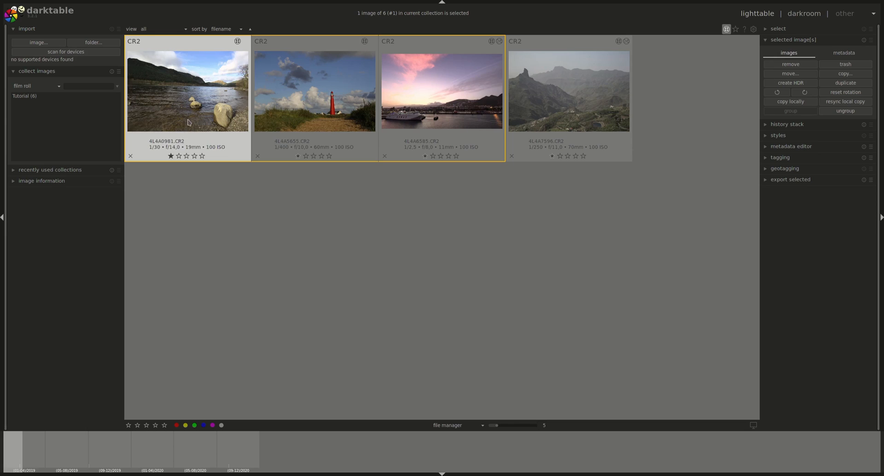
pyautogui.moveTo(199, 65)
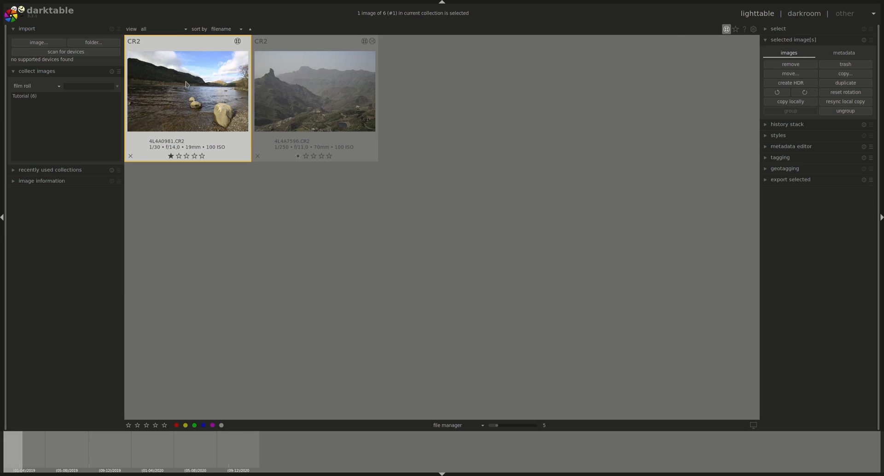
pyautogui.moveTo(161, 103)
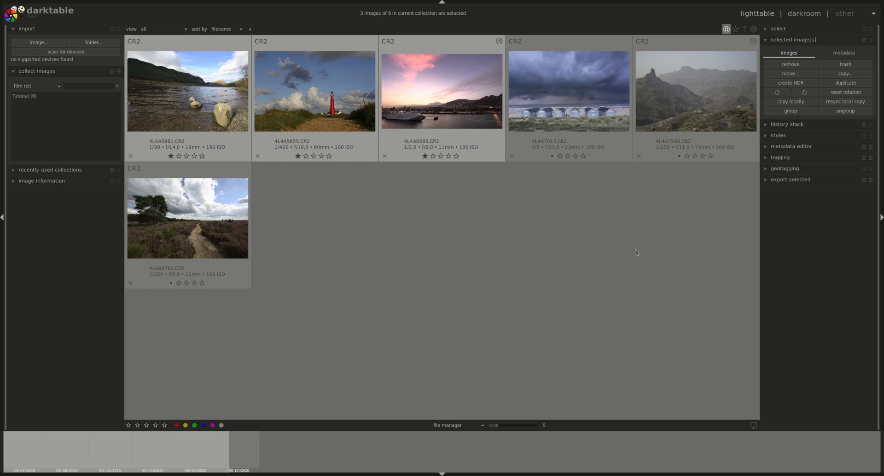
pyautogui.moveTo(735, 283)
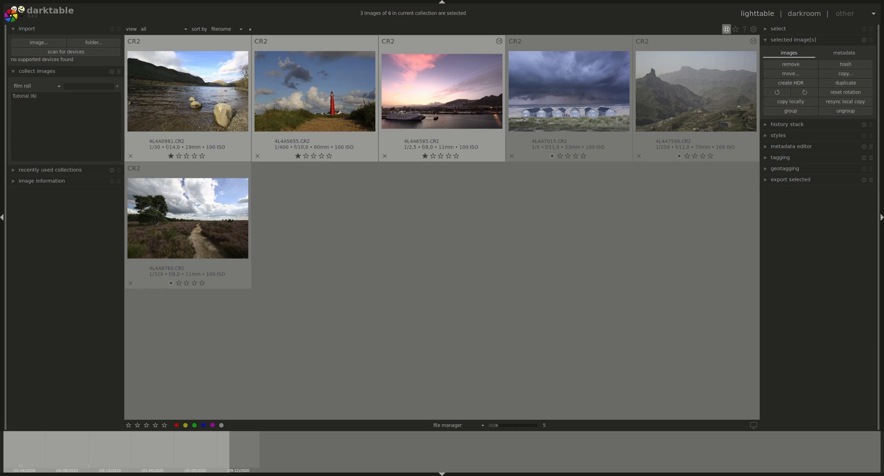
# Clear the selection, select the lake image, then select its duplicate
pyautogui.click(662, 261)
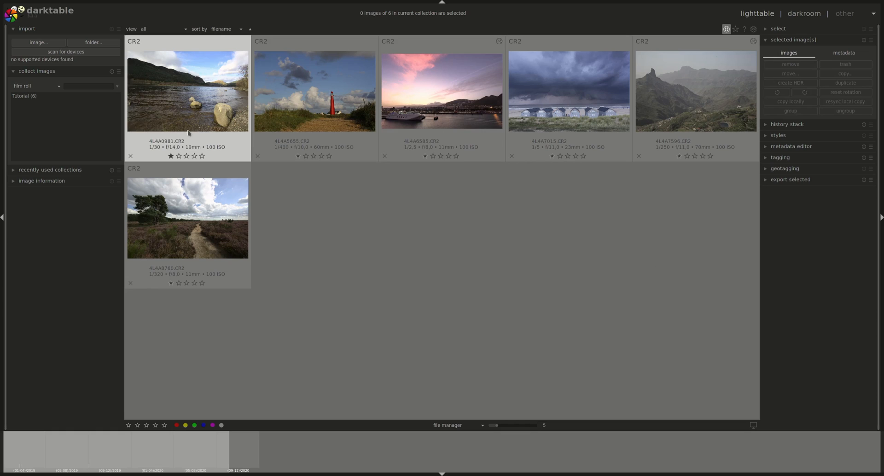
pyautogui.click(188, 90)
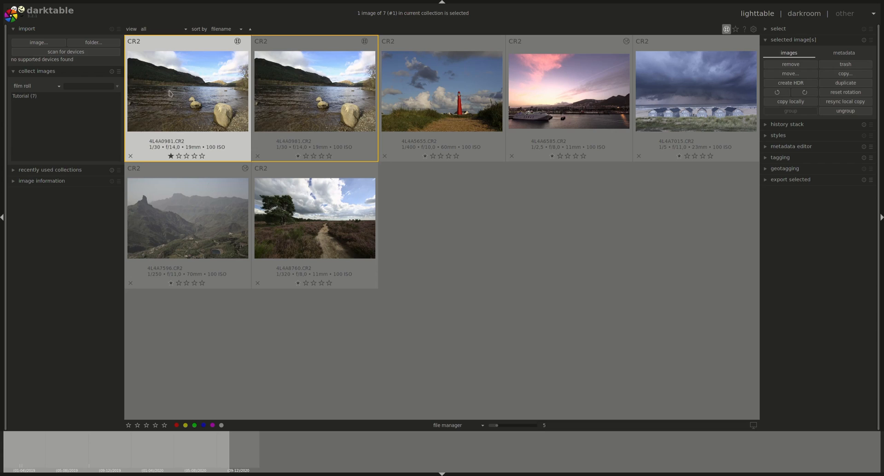
pyautogui.moveTo(217, 108)
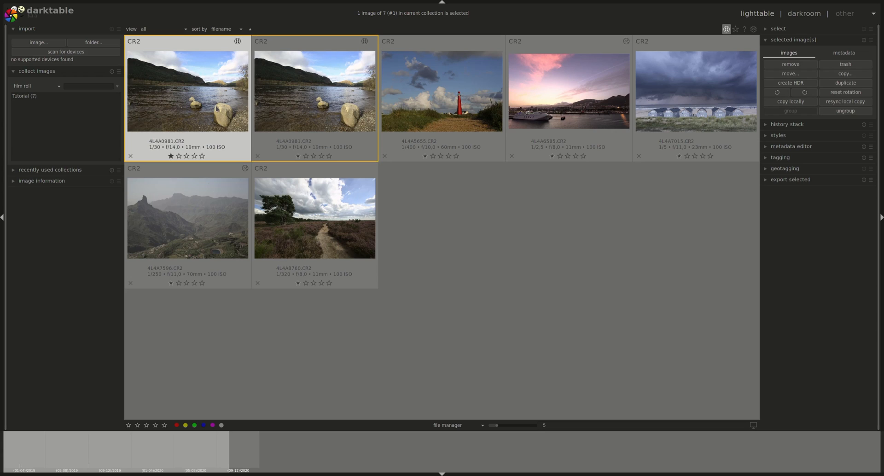
pyautogui.click(298, 156)
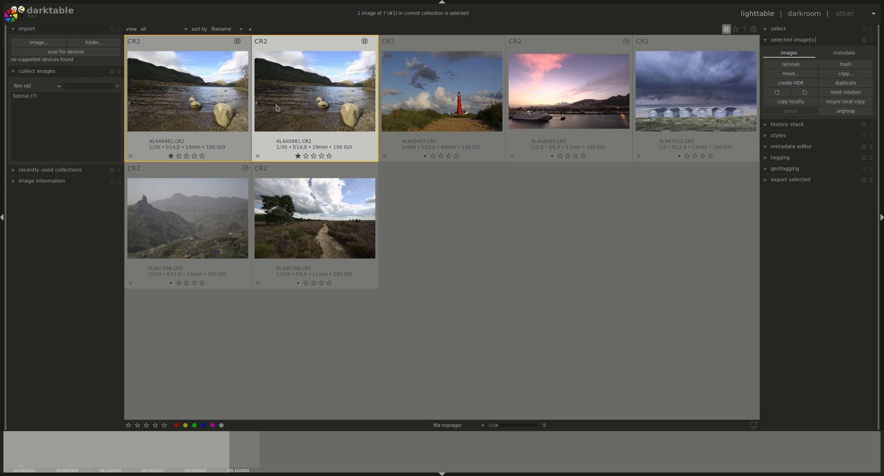
pyautogui.moveTo(288, 103)
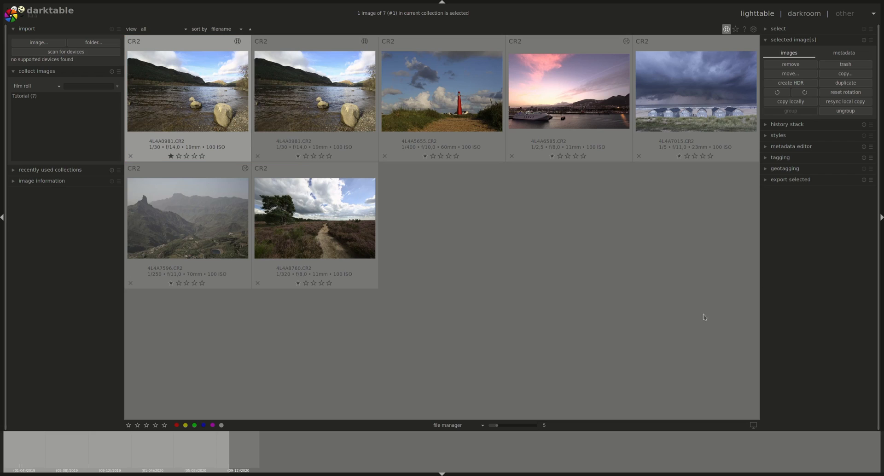
pyautogui.moveTo(666, 231)
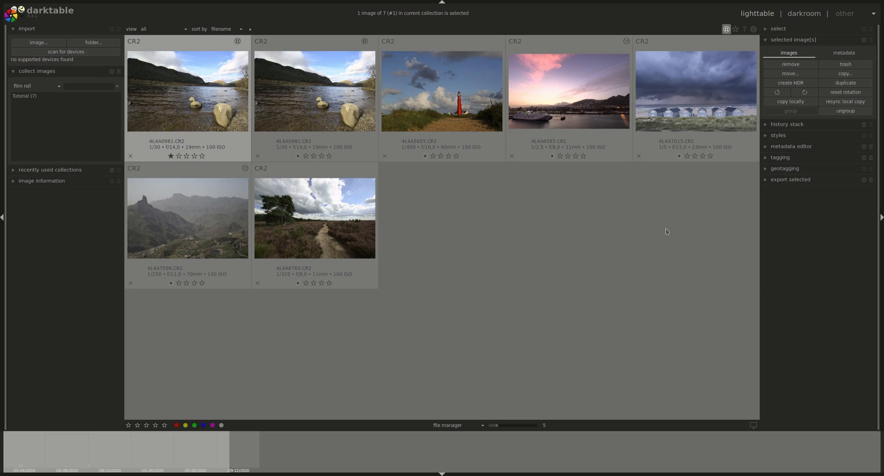
pyautogui.moveTo(550, 225)
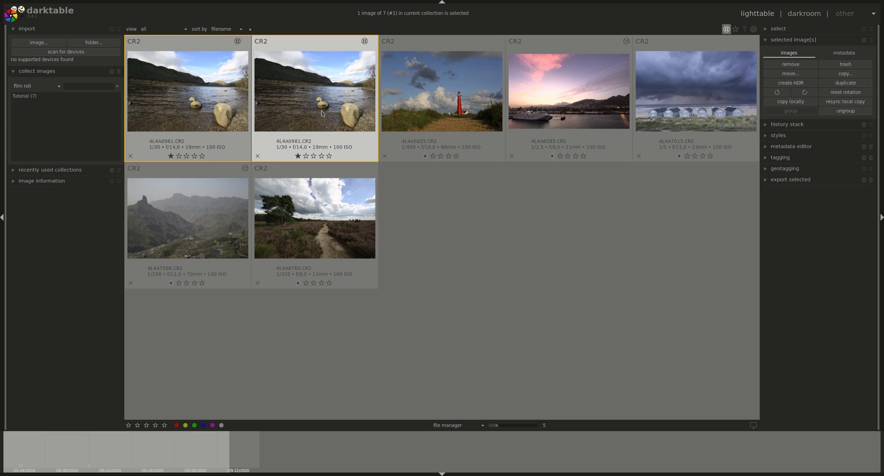
pyautogui.moveTo(322, 125)
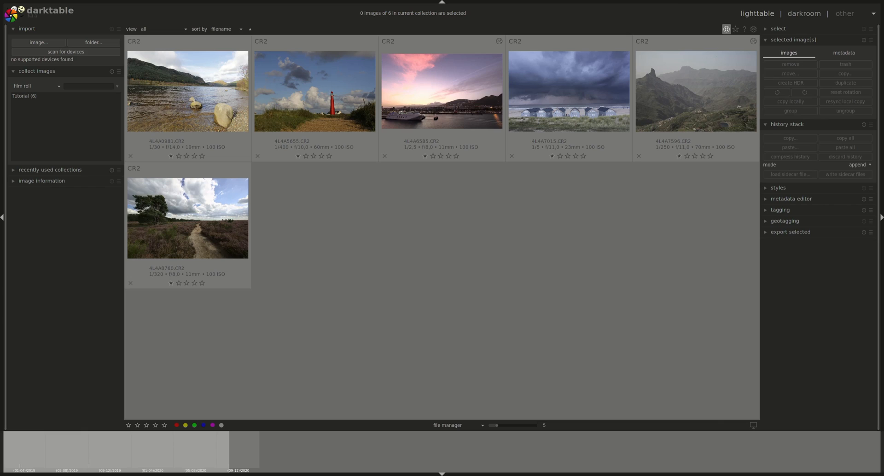
pyautogui.moveTo(673, 6)
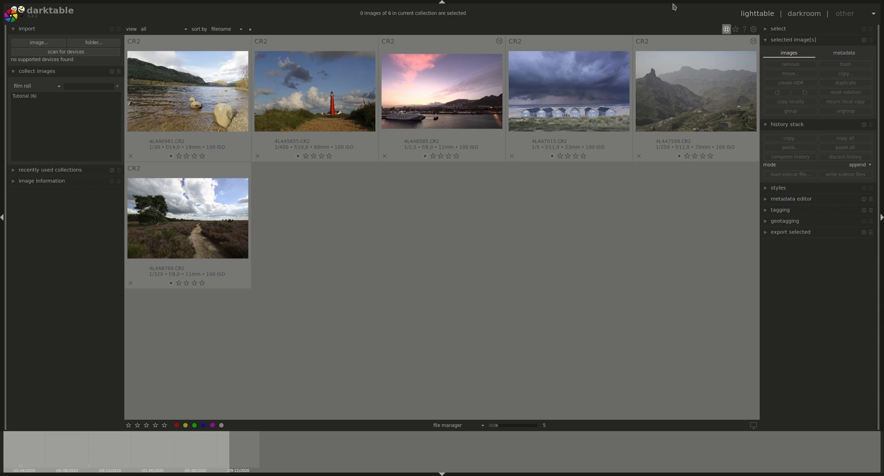
pyautogui.click(695, 91)
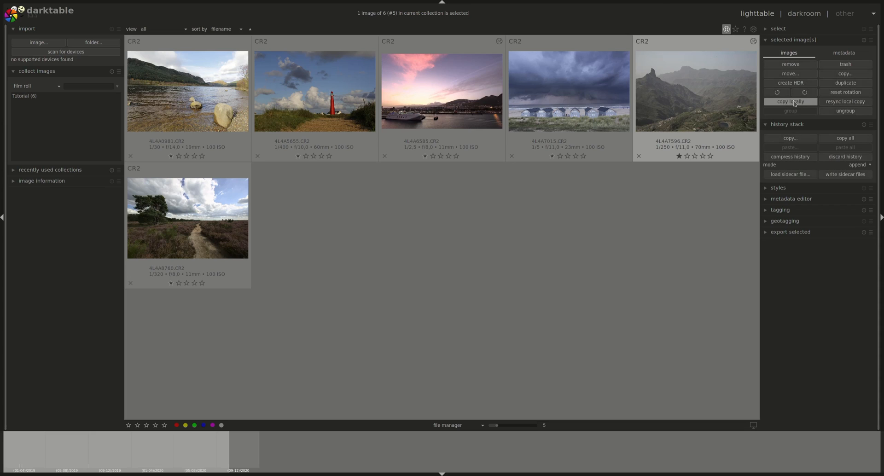
pyautogui.moveTo(790, 104)
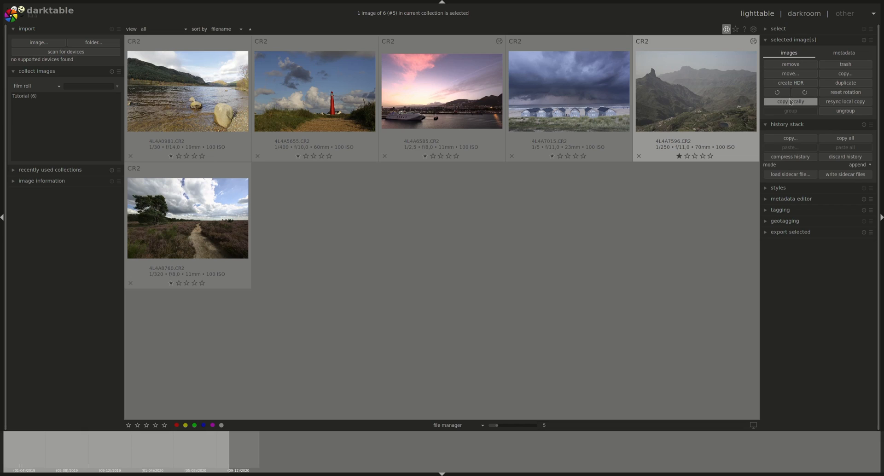
pyautogui.moveTo(845, 101)
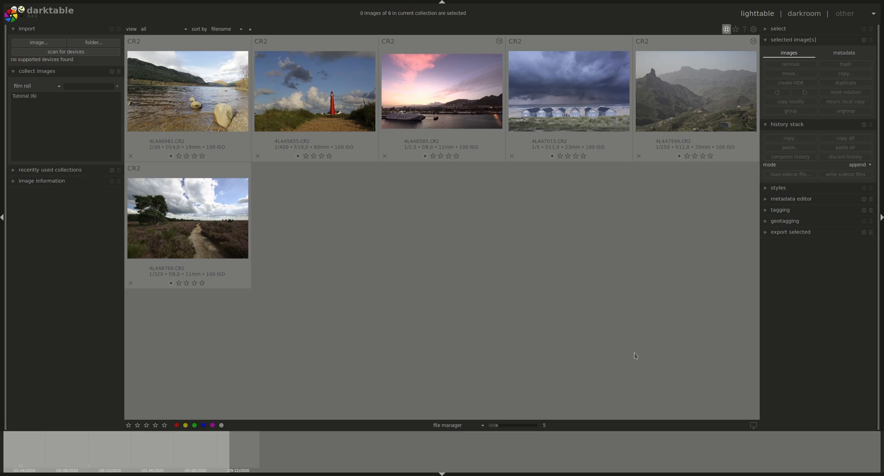
pyautogui.moveTo(629, 352)
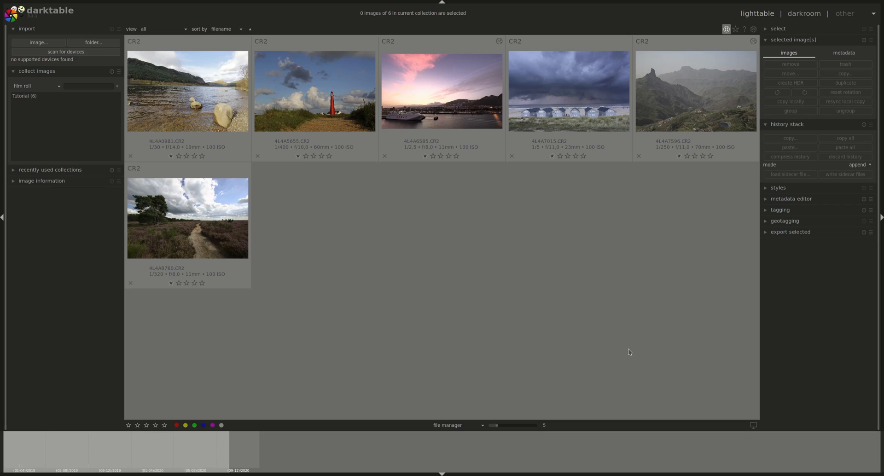
pyautogui.moveTo(562, 336)
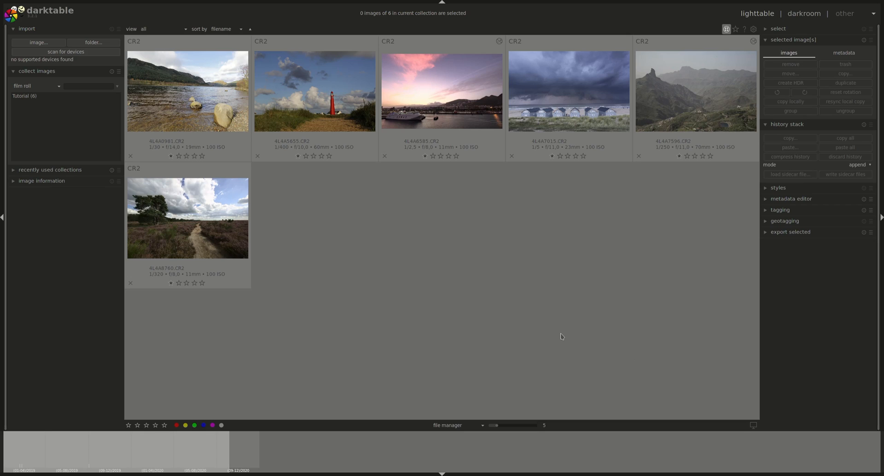
pyautogui.click(194, 155)
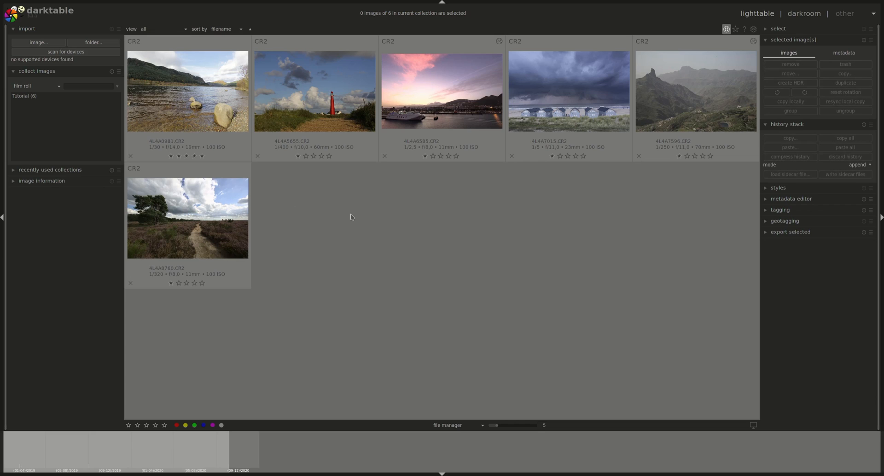
pyautogui.click(170, 283)
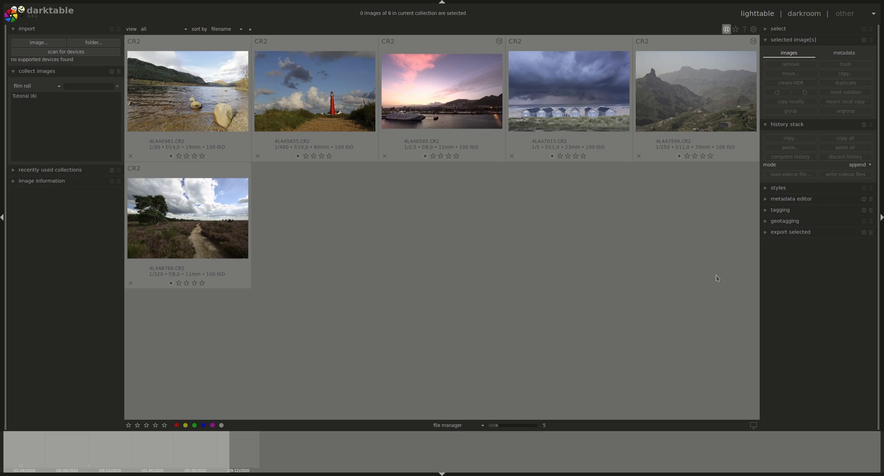
pyautogui.moveTo(818, 274)
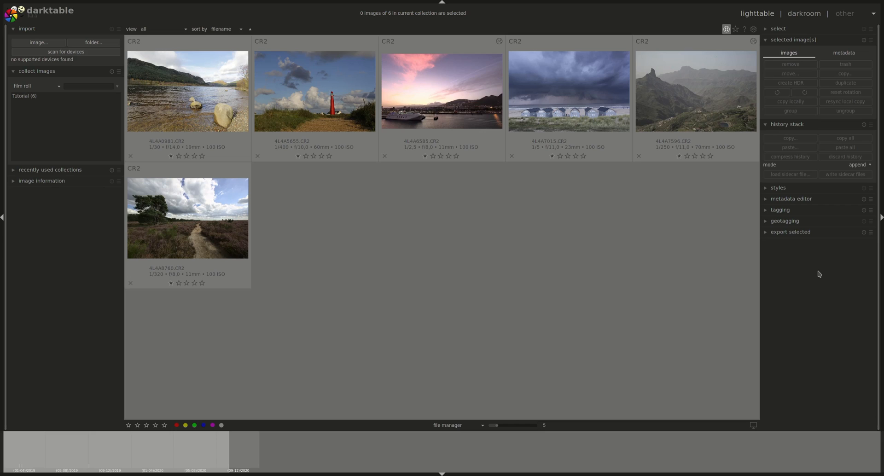
pyautogui.click(314, 91)
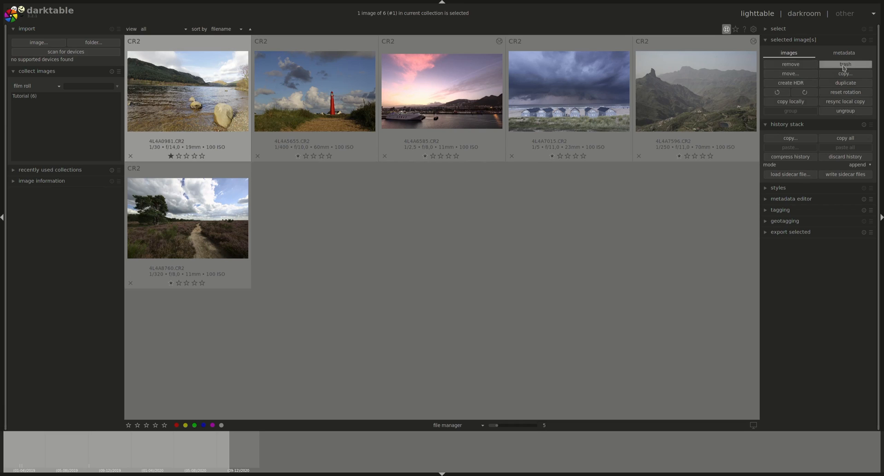
pyautogui.moveTo(790, 64)
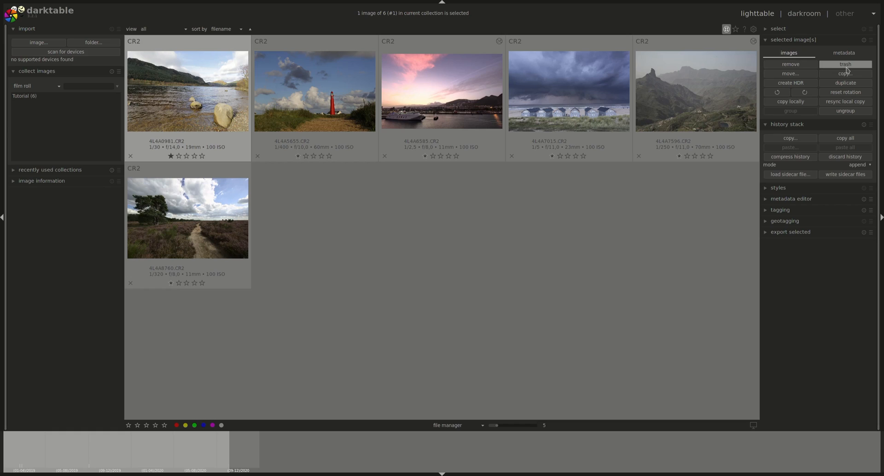
pyautogui.moveTo(789, 73)
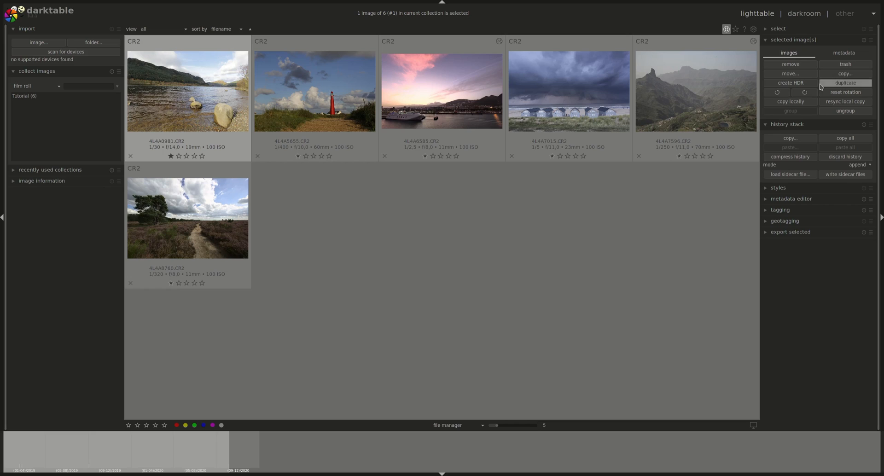
pyautogui.moveTo(789, 83)
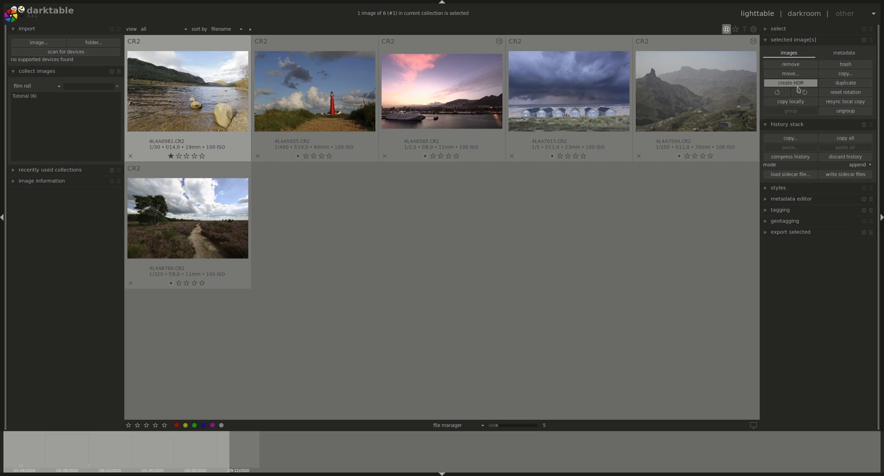
pyautogui.moveTo(845, 82)
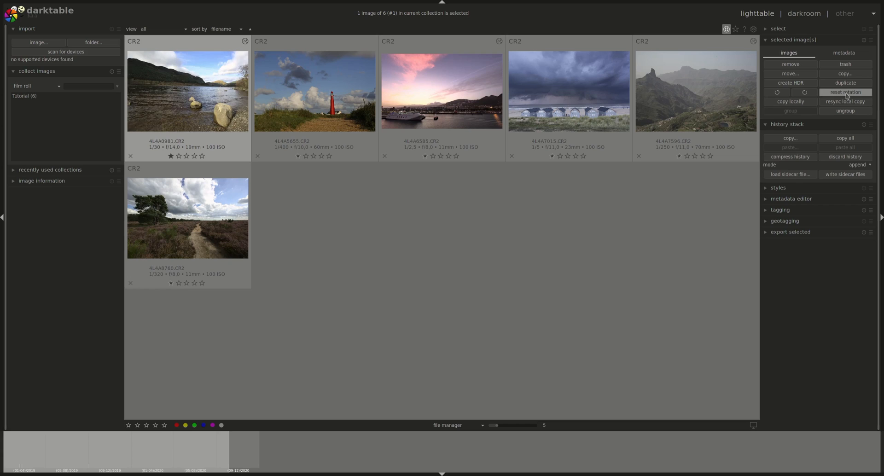
pyautogui.moveTo(790, 101)
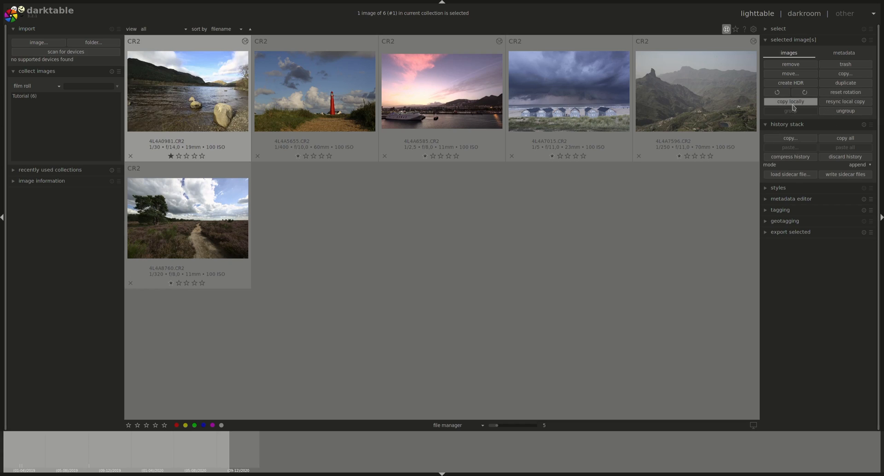
pyautogui.moveTo(876, 104)
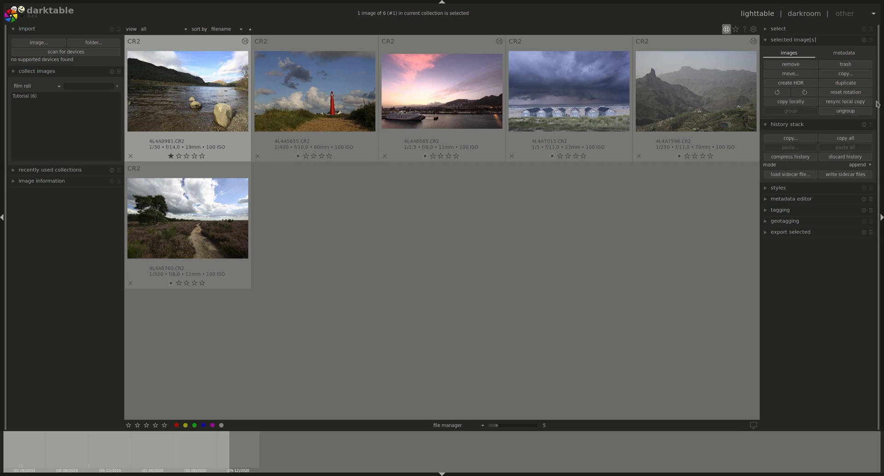
pyautogui.moveTo(808, 117)
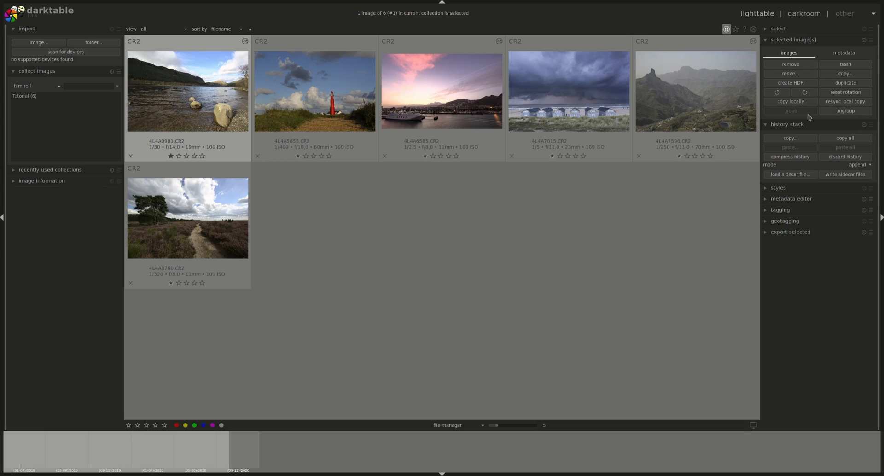
pyautogui.moveTo(658, 219)
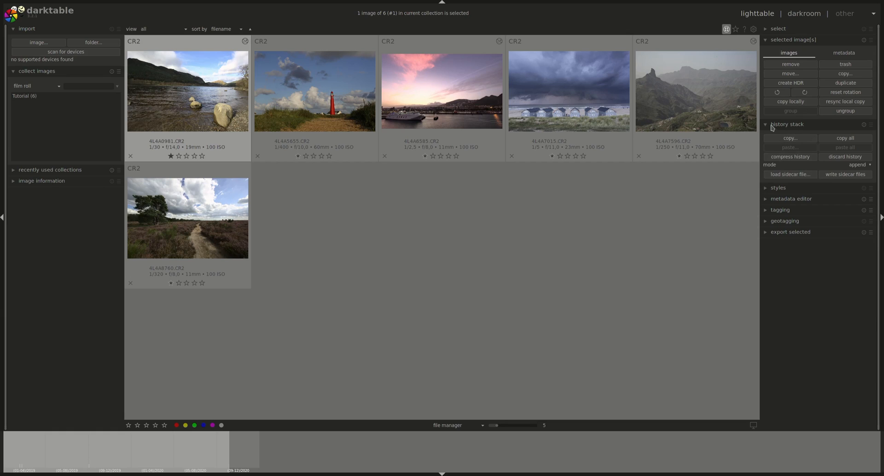
pyautogui.moveTo(802, 129)
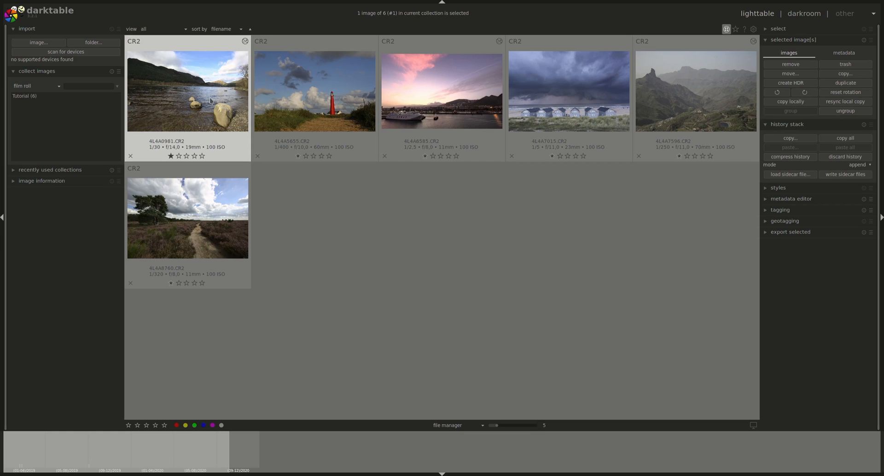
pyautogui.click(569, 91)
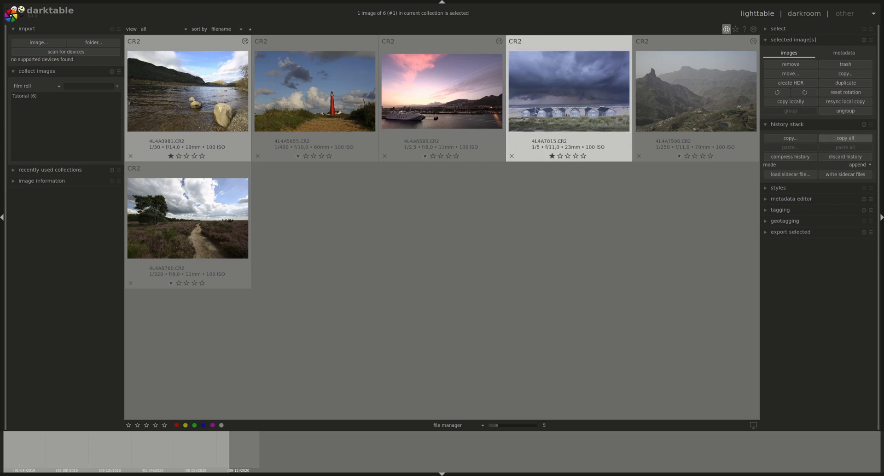
pyautogui.click(314, 90)
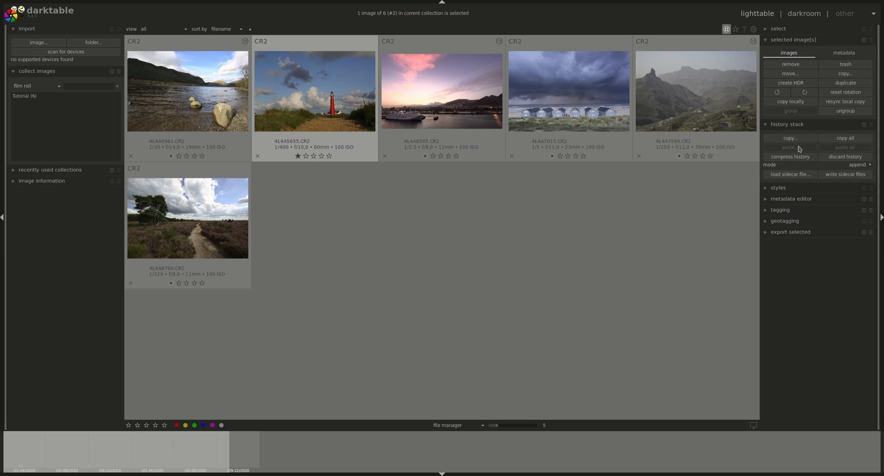
pyautogui.moveTo(847, 151)
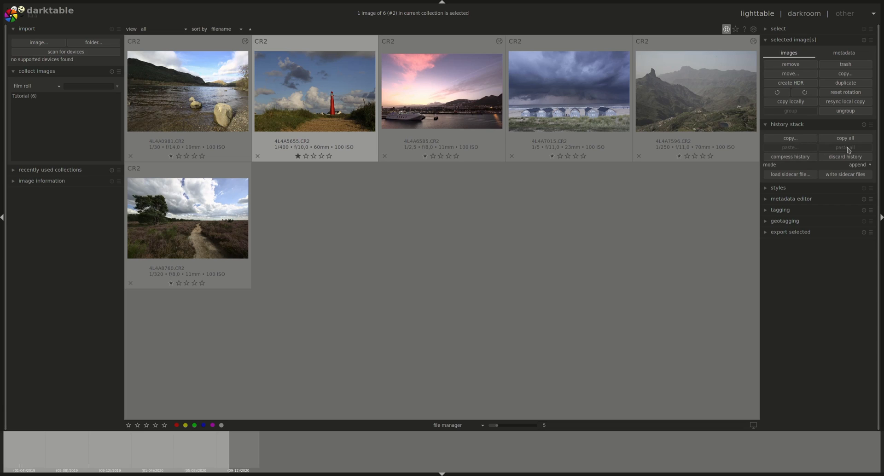
pyautogui.moveTo(820, 220)
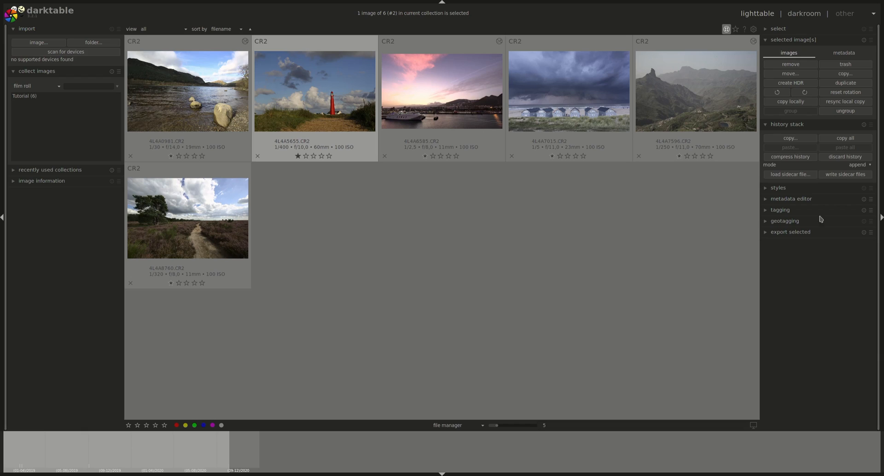
pyautogui.moveTo(869, 167)
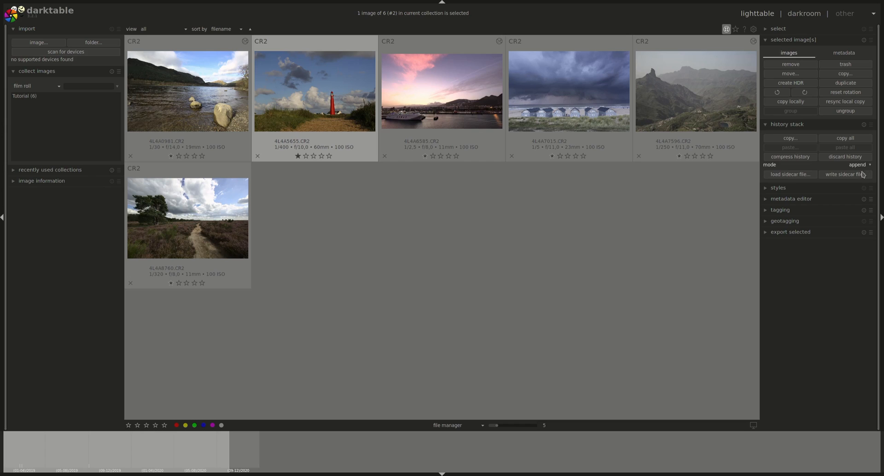
pyautogui.moveTo(486, 190)
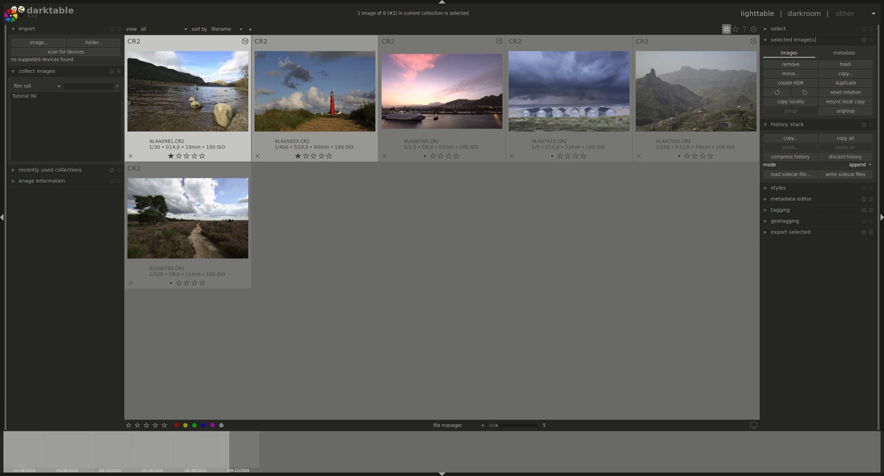
pyautogui.moveTo(181, 95)
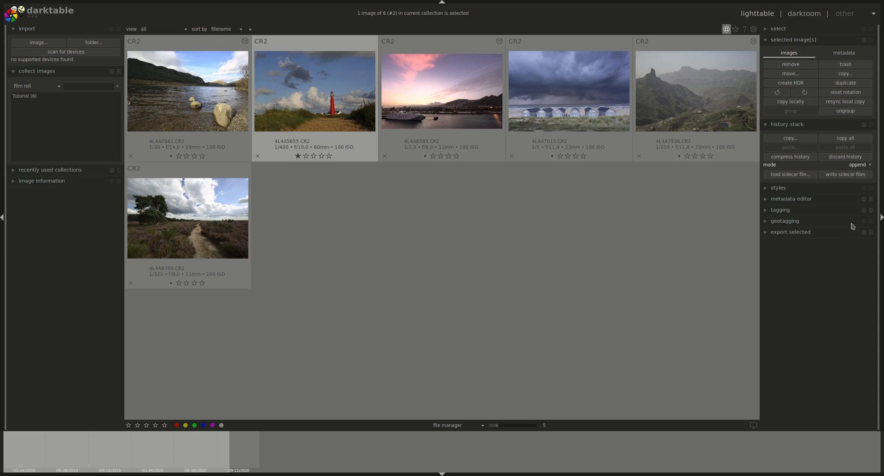
pyautogui.moveTo(790, 174)
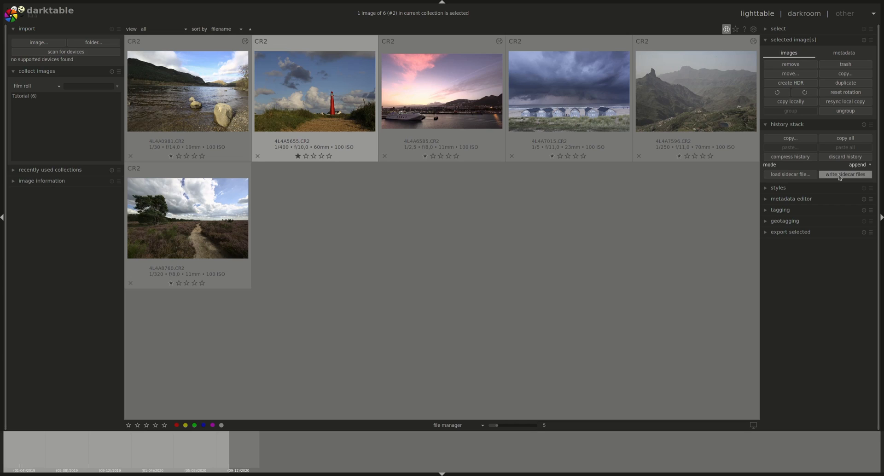
pyautogui.moveTo(607, 225)
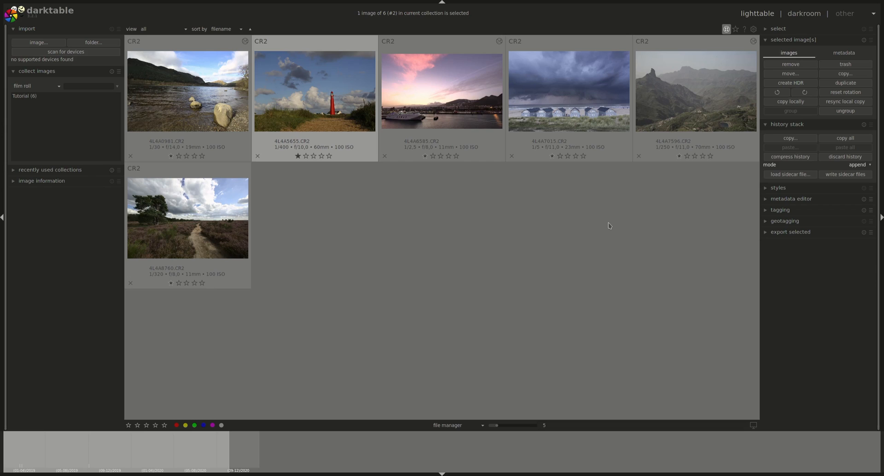
pyautogui.moveTo(844, 174)
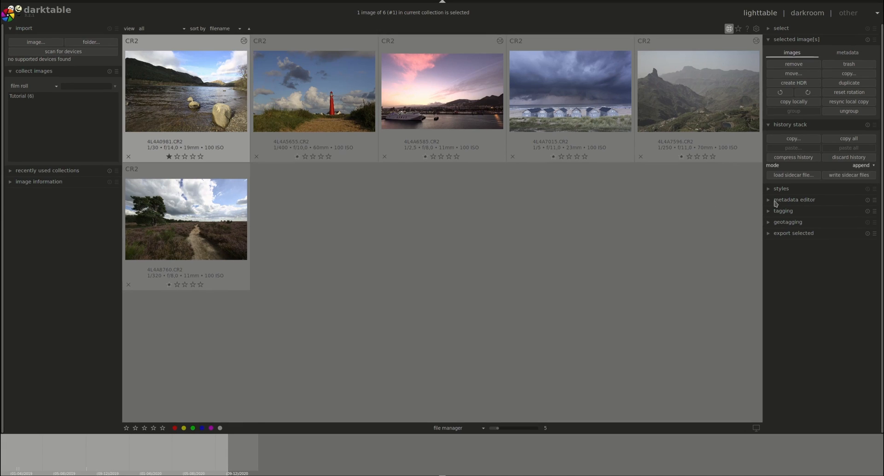
pyautogui.click(781, 188)
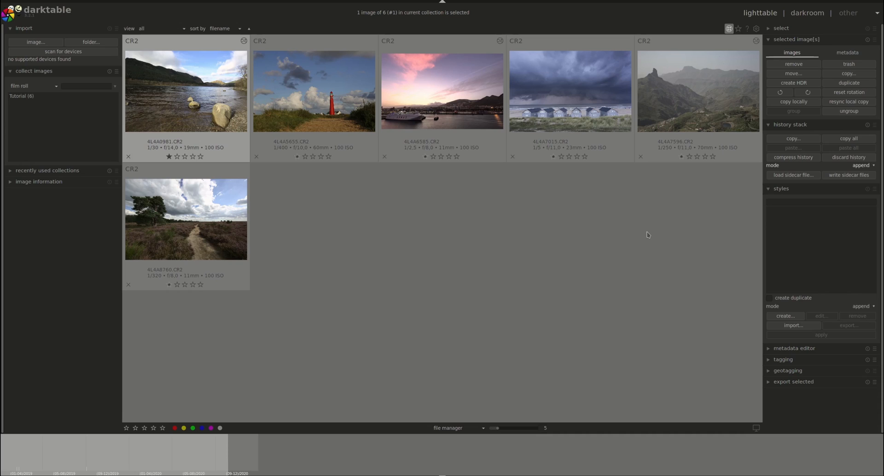
pyautogui.moveTo(776, 308)
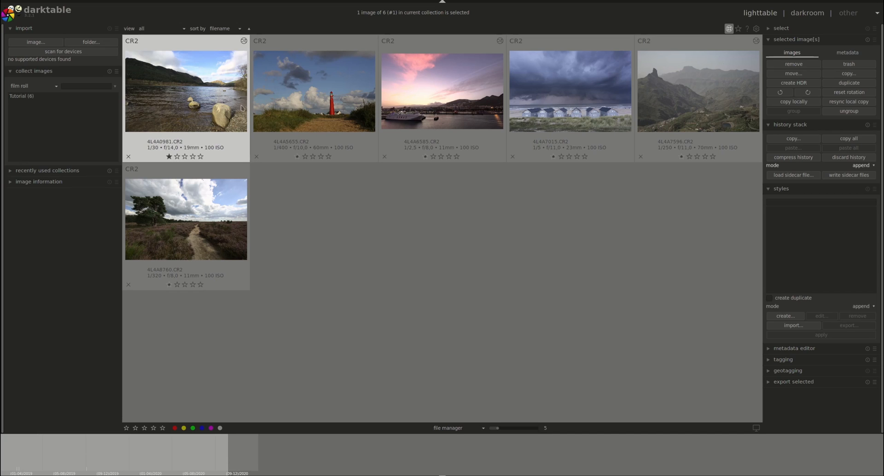
# Start creating a new style from the lake photo's history
pyautogui.click(785, 316)
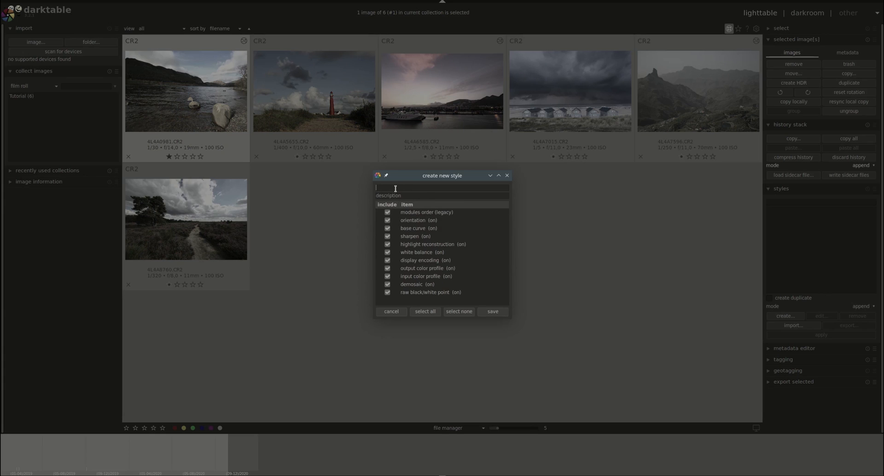
# Name the new style 'Test' with description 'Style 1' and save it
pyautogui.write('Test')
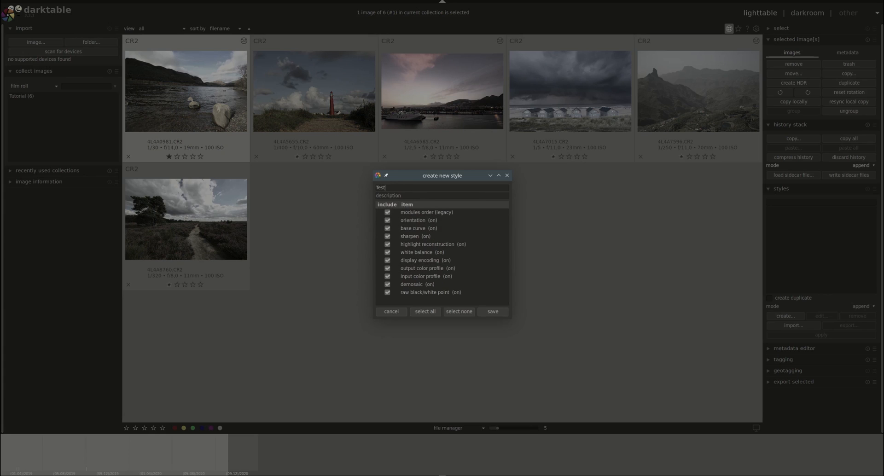
pyautogui.write('Style 1')
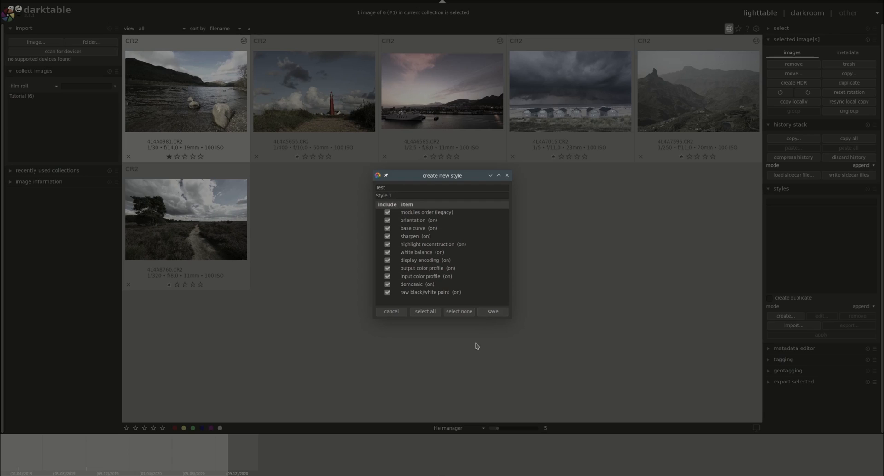
pyautogui.click(492, 311)
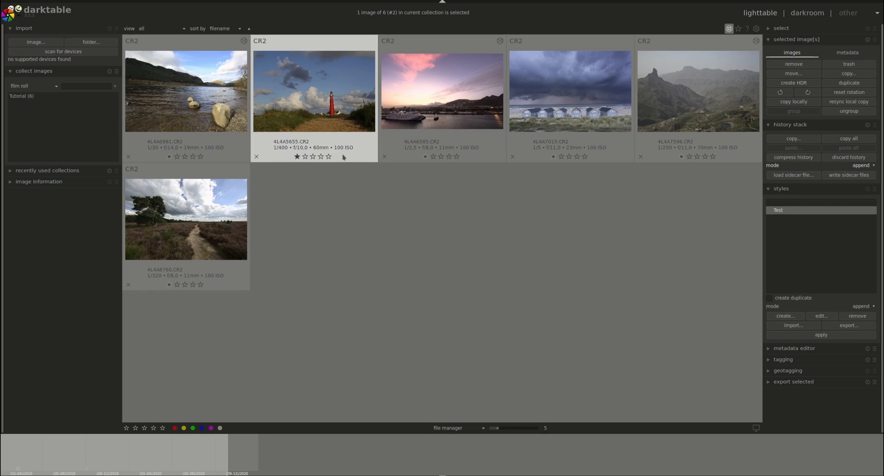
# Apply the Test style to the lighthouse photo, then open and close its style editor
pyautogui.click(820, 334)
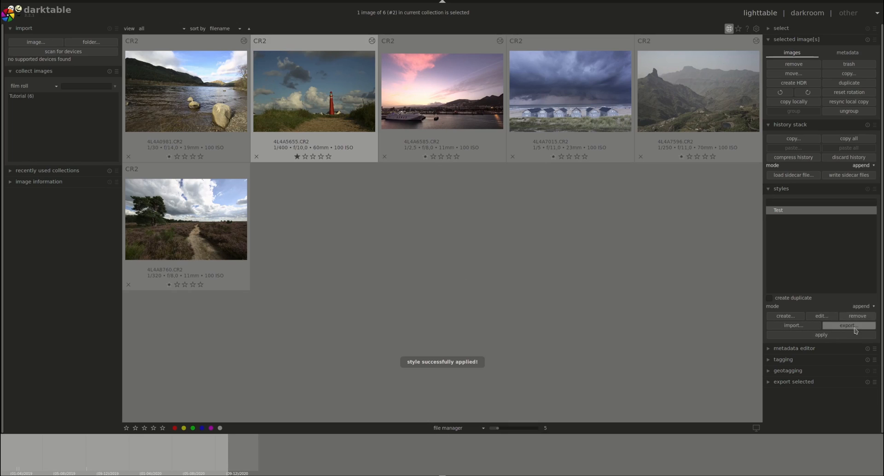
pyautogui.moveTo(823, 308)
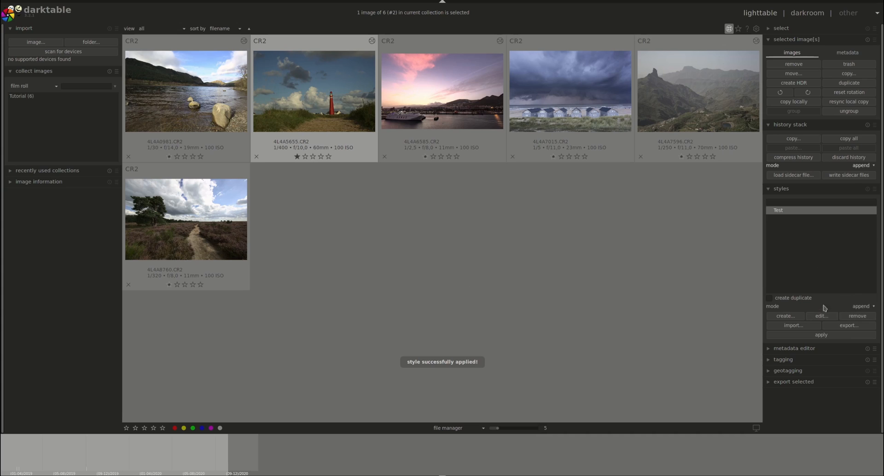
pyautogui.click(820, 315)
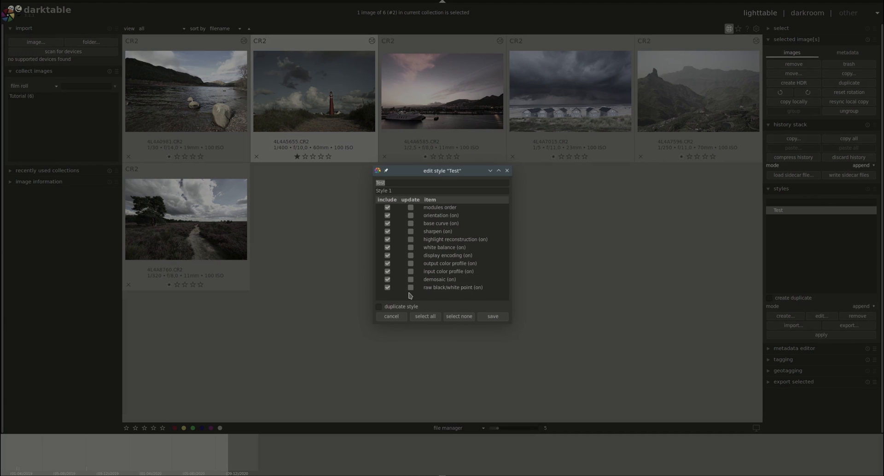
pyautogui.moveTo(506, 170)
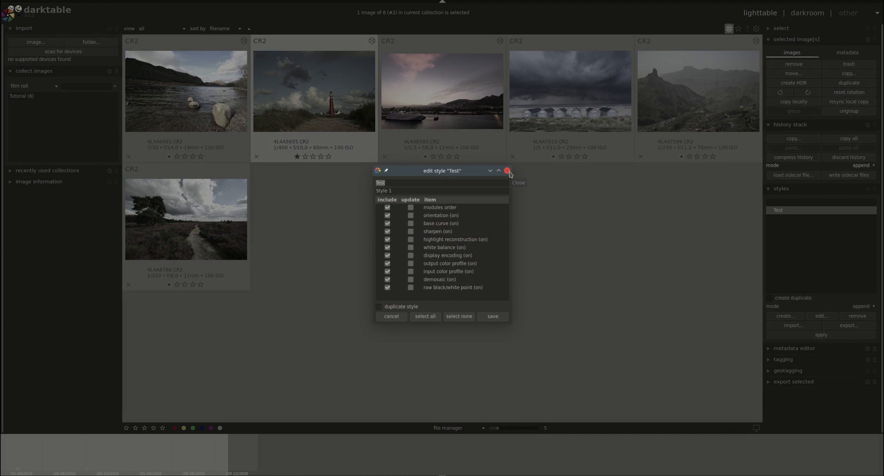
pyautogui.click(507, 171)
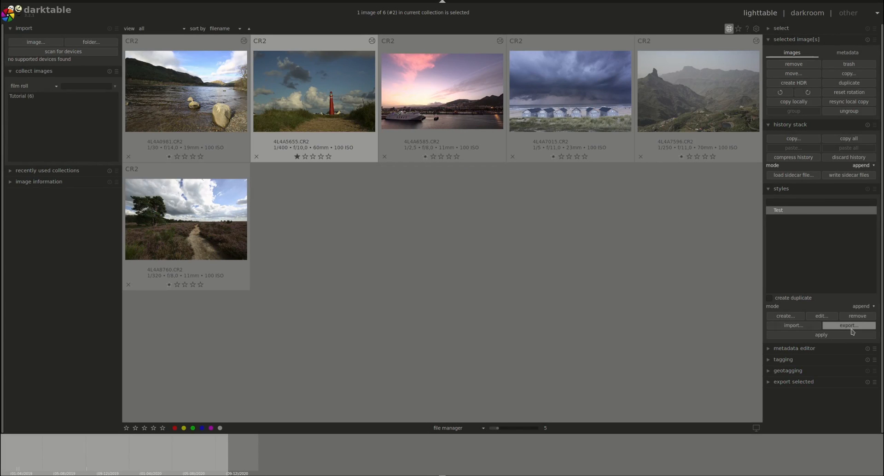
pyautogui.moveTo(871, 283)
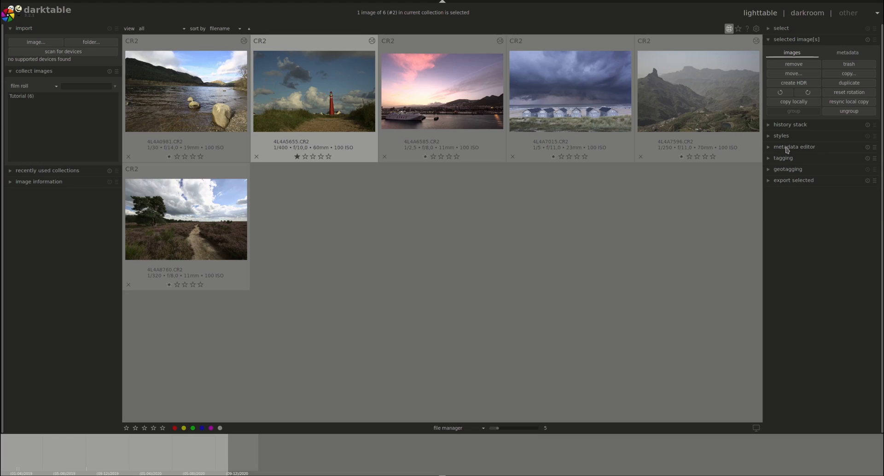
pyautogui.click(794, 146)
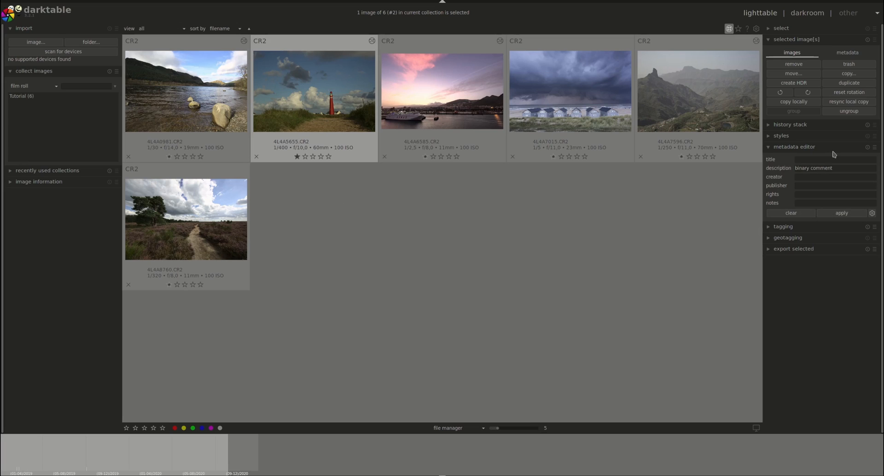
pyautogui.click(794, 147)
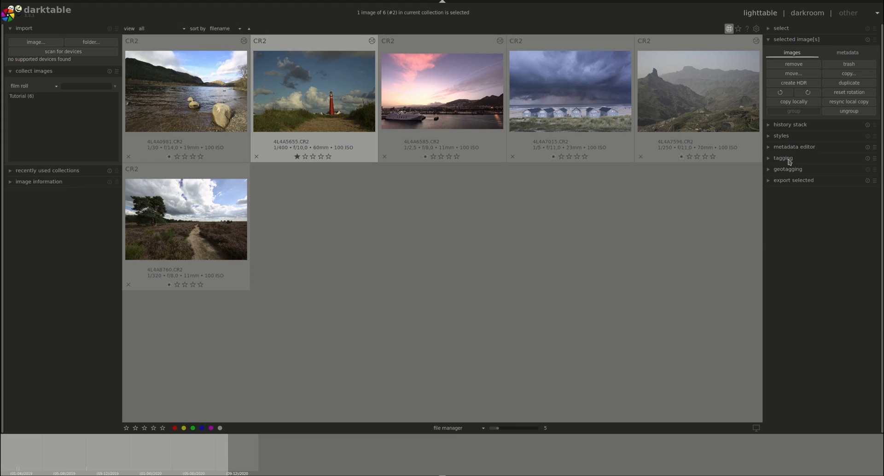
pyautogui.click(783, 158)
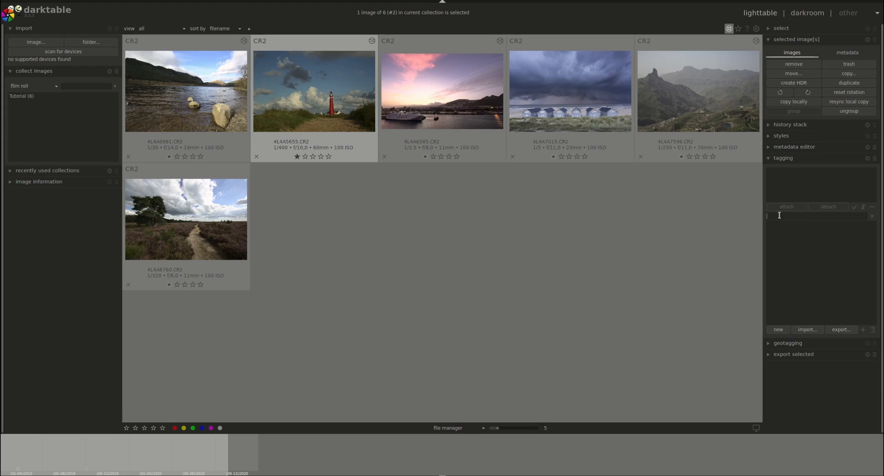
# Create and attach the tags 'water' and 'lighthouse', then expand the geotagging module
pyautogui.write('water')
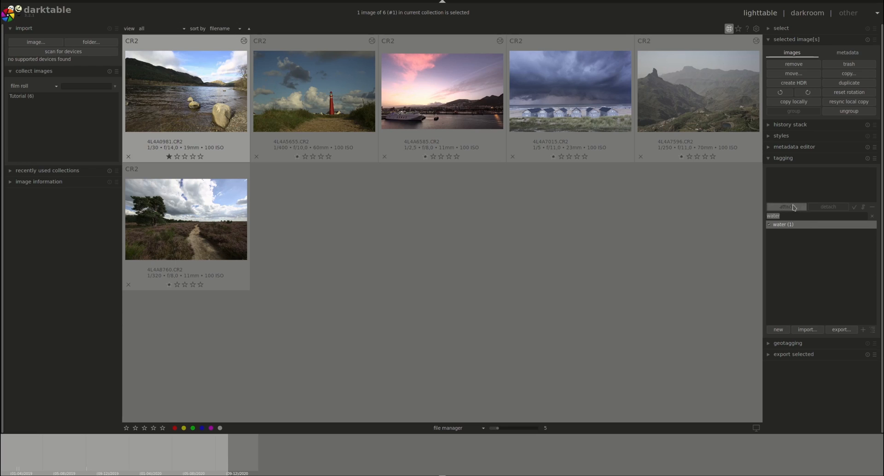
pyautogui.click(785, 206)
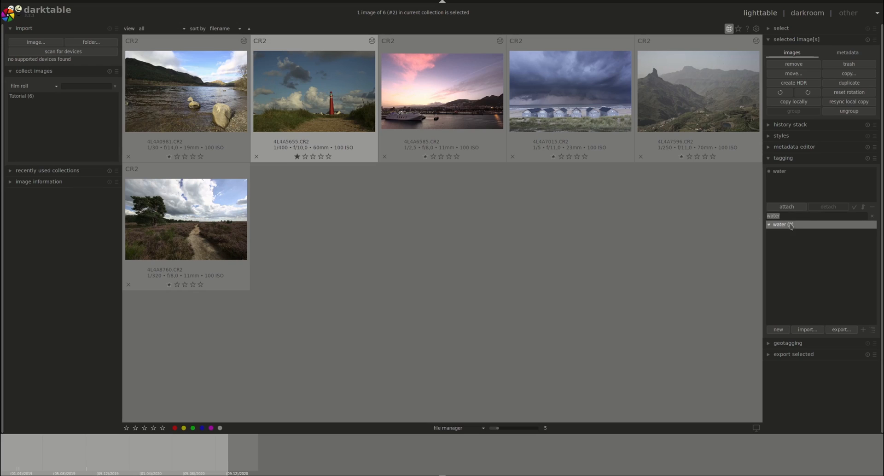
pyautogui.write('ligh')
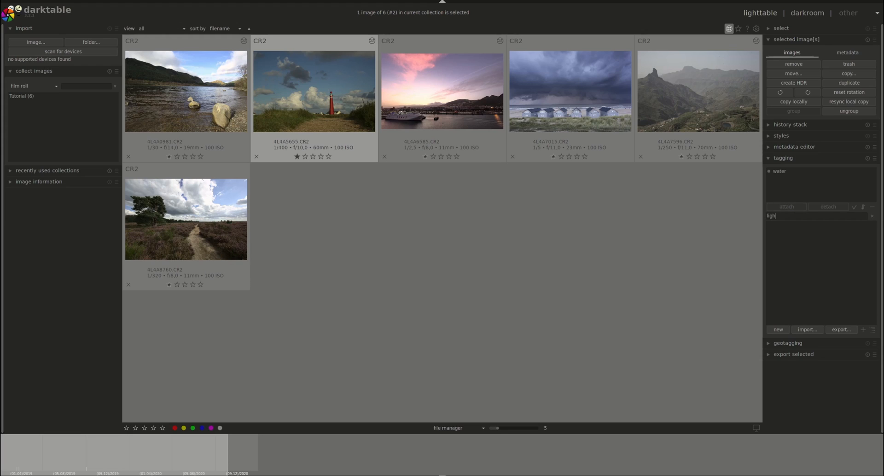
pyautogui.write('house')
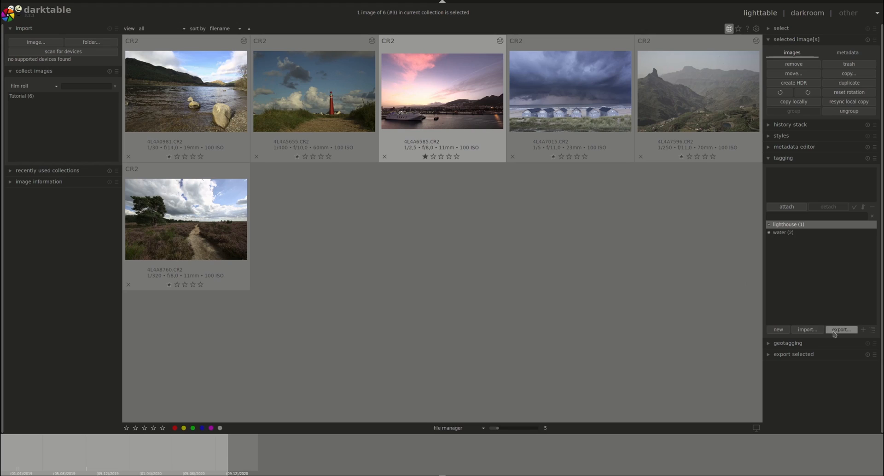
pyautogui.moveTo(806, 329)
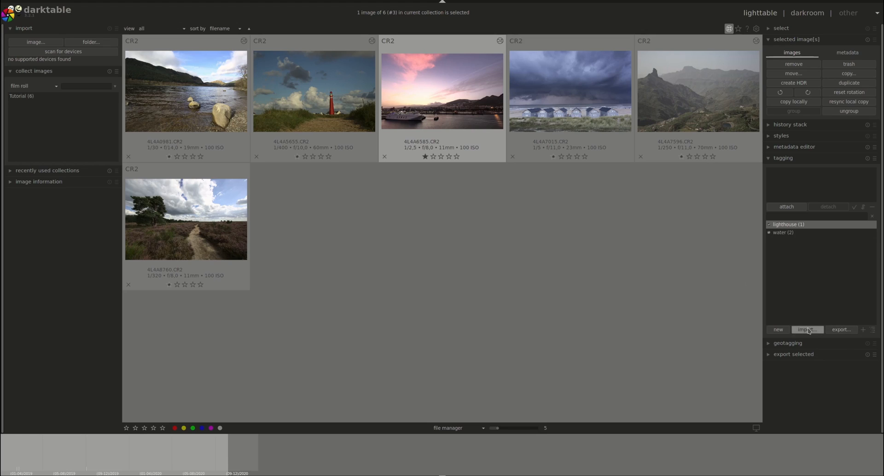
pyautogui.moveTo(831, 298)
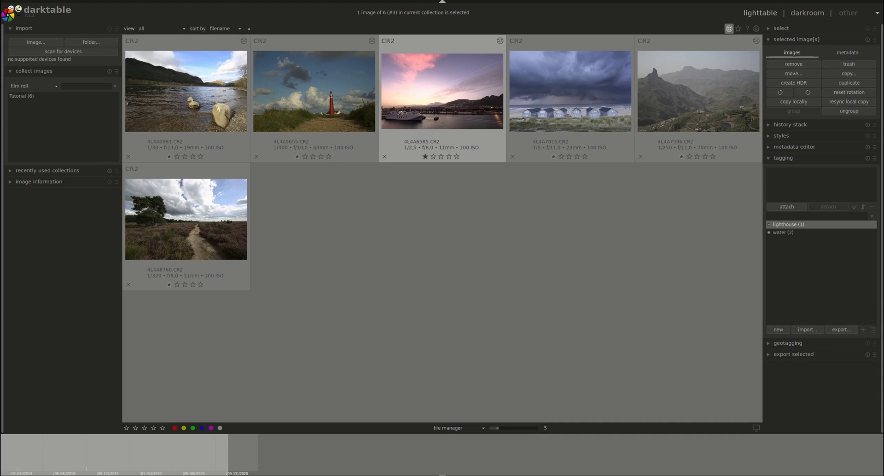
pyautogui.click(788, 169)
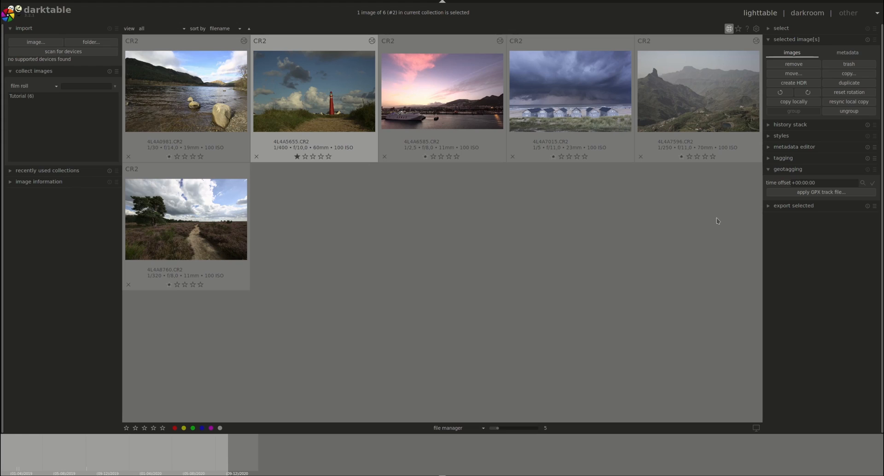
pyautogui.moveTo(792, 226)
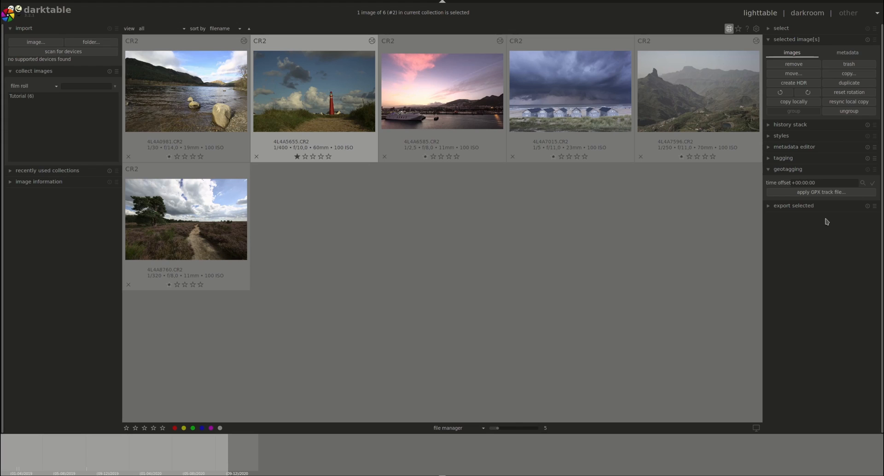
# Collapse the geotagging module and expand the export selected module
pyautogui.click(788, 168)
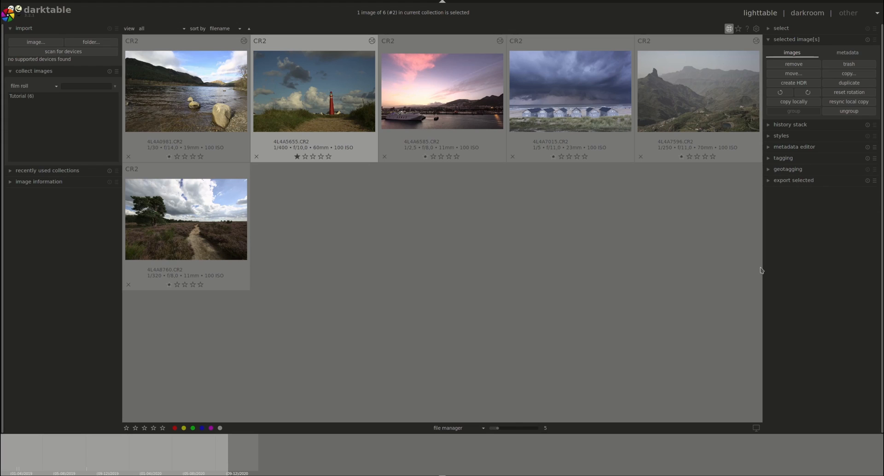
pyautogui.moveTo(793, 186)
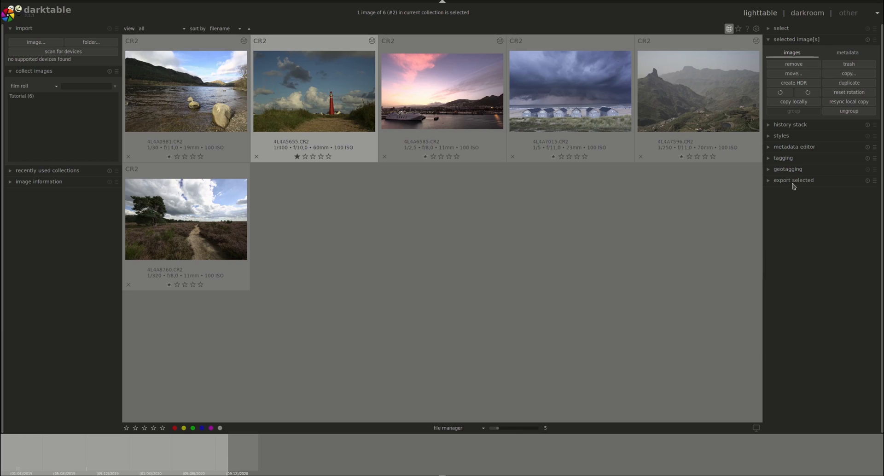
pyautogui.click(793, 180)
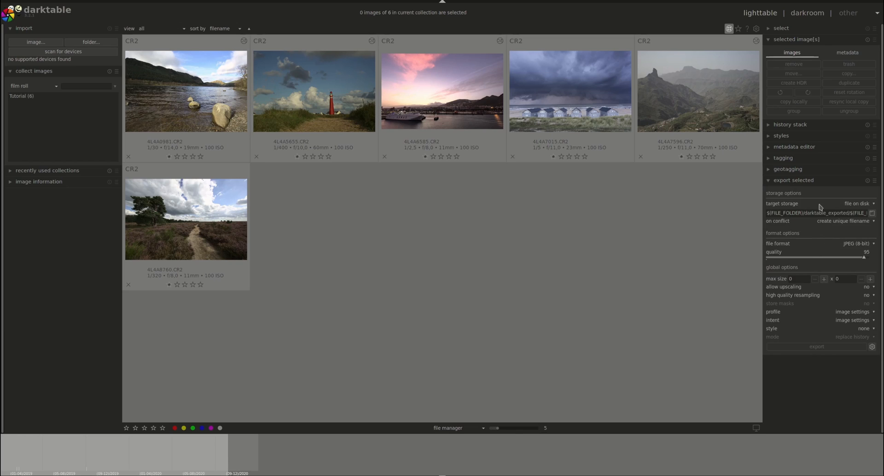
pyautogui.moveTo(800, 210)
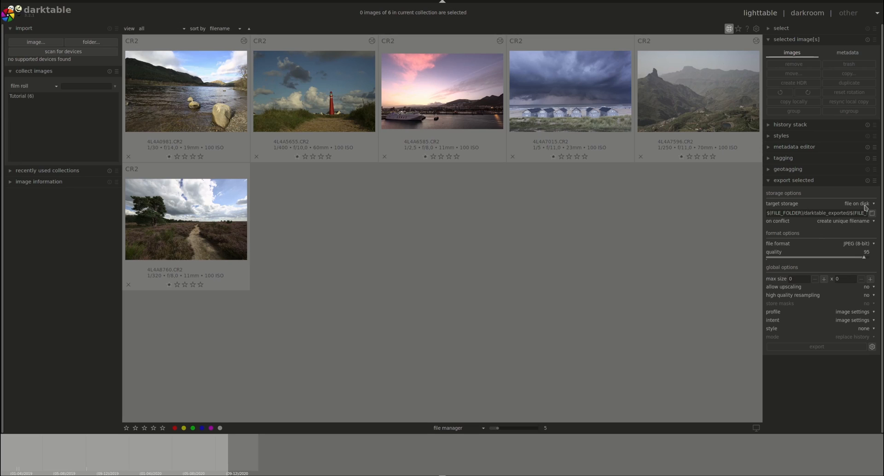
pyautogui.click(856, 203)
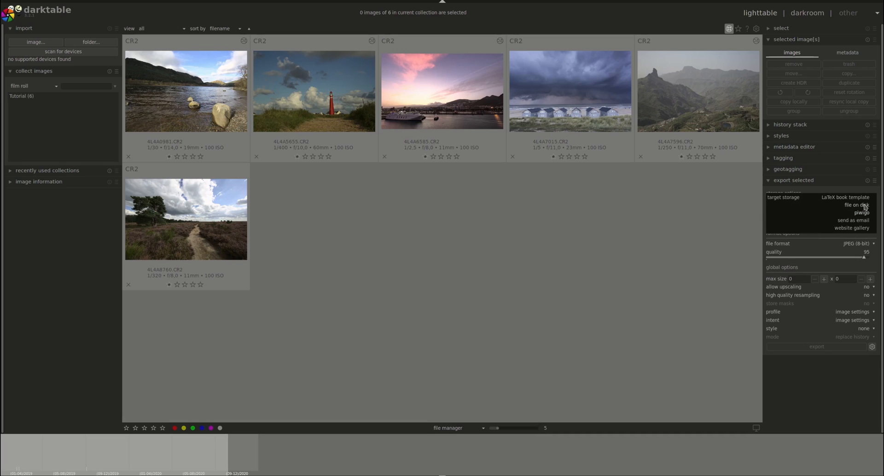
pyautogui.moveTo(865, 234)
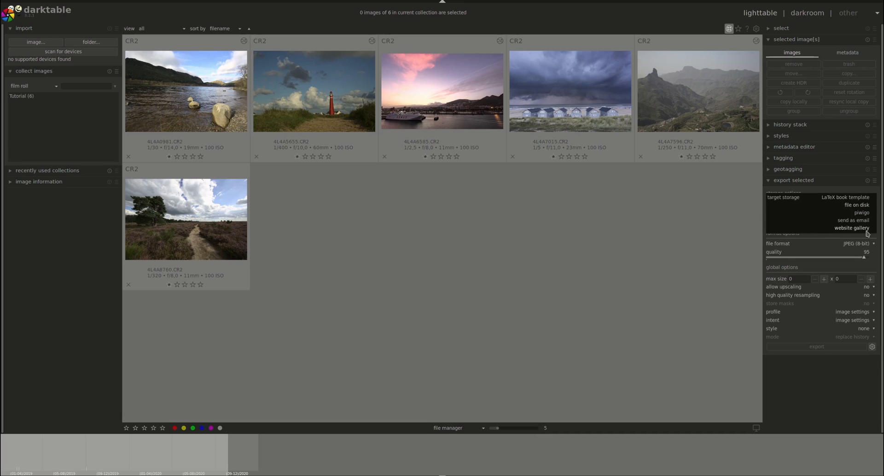
pyautogui.moveTo(853, 220)
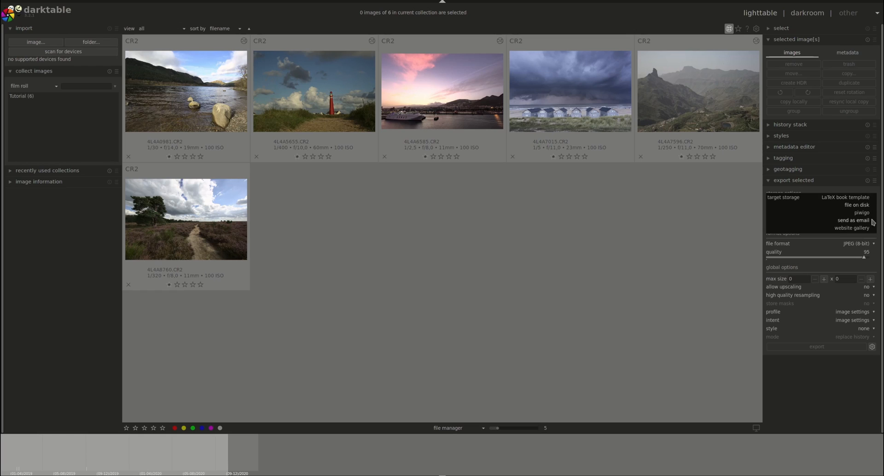
pyautogui.moveTo(869, 225)
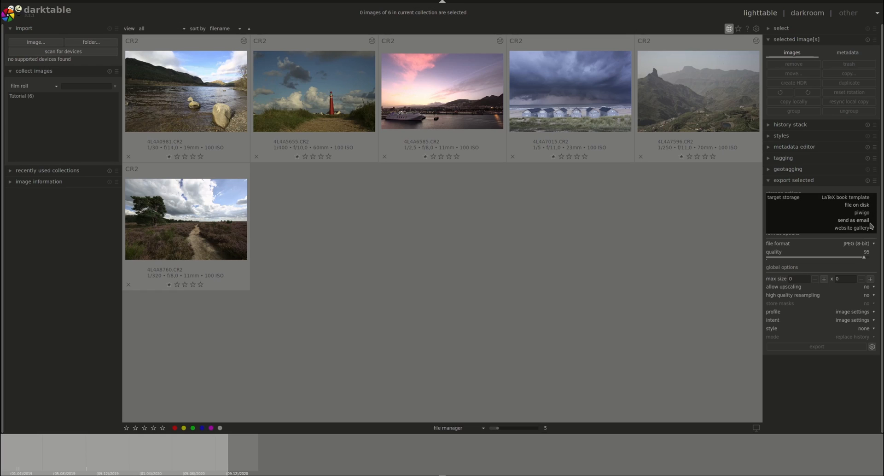
pyautogui.click(856, 205)
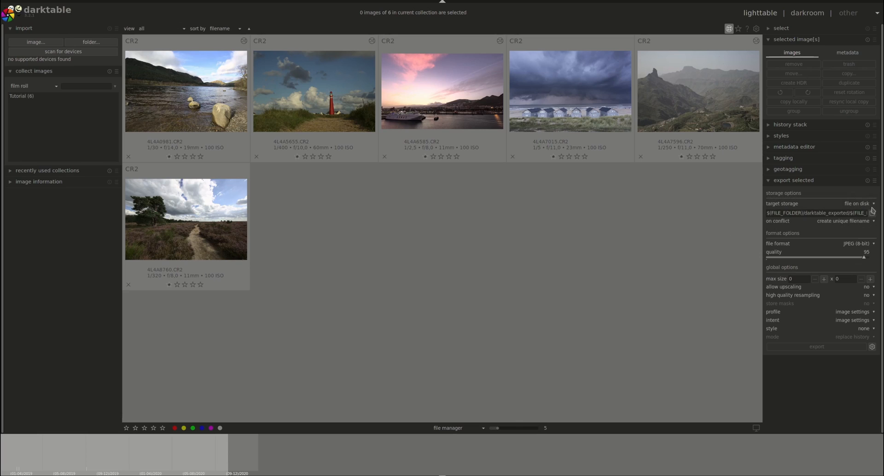
pyautogui.moveTo(874, 270)
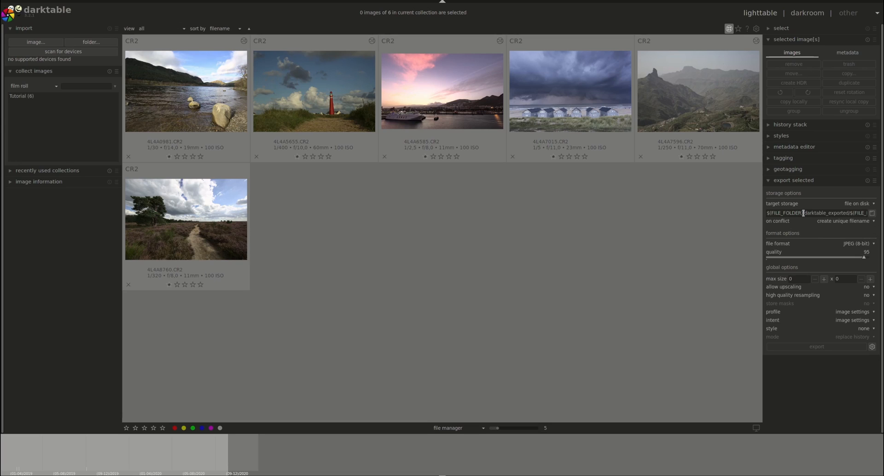
pyautogui.doubleClick(822, 213)
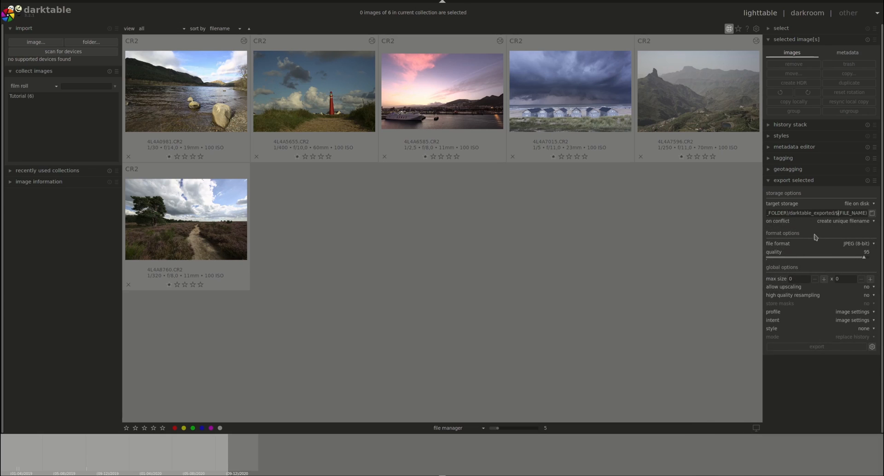
pyautogui.moveTo(824, 230)
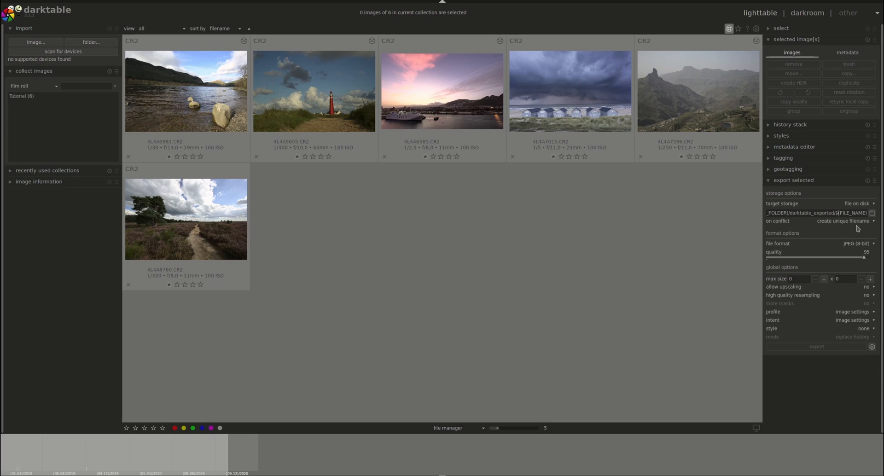
pyautogui.click(854, 221)
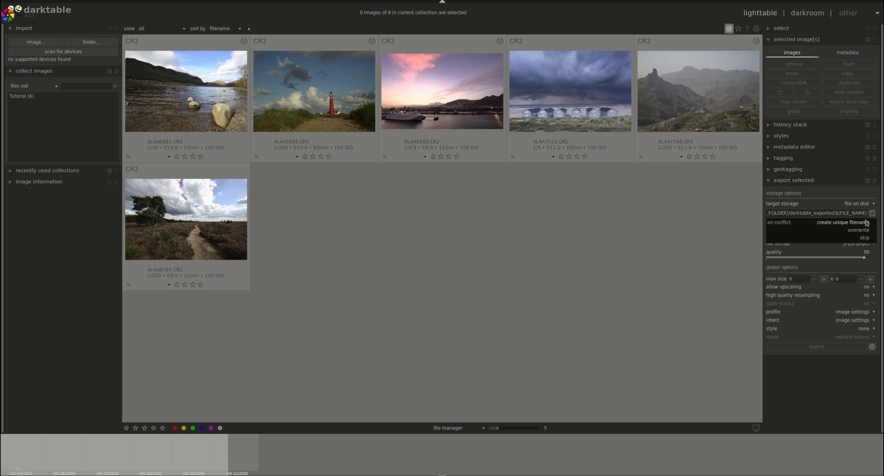
pyautogui.click(840, 220)
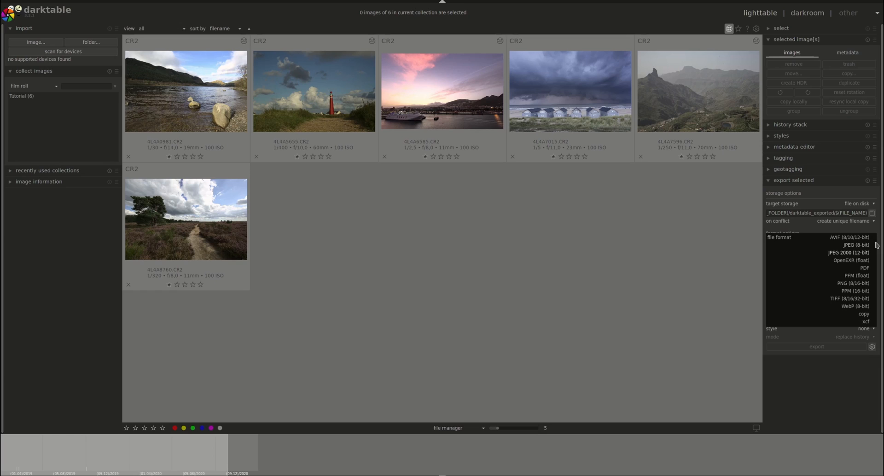
pyautogui.click(854, 244)
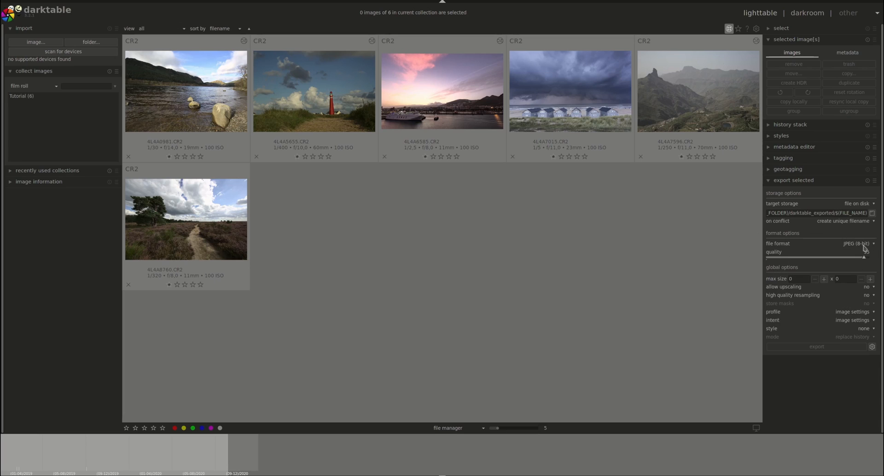
pyautogui.click(848, 243)
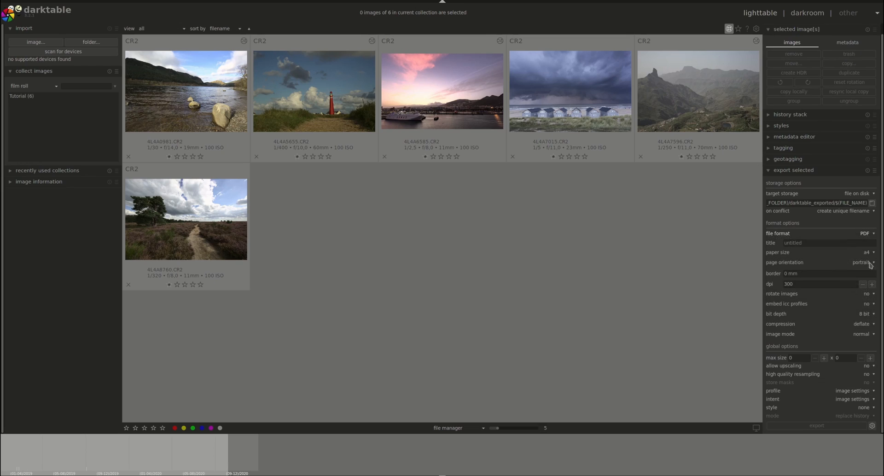
pyautogui.moveTo(870, 238)
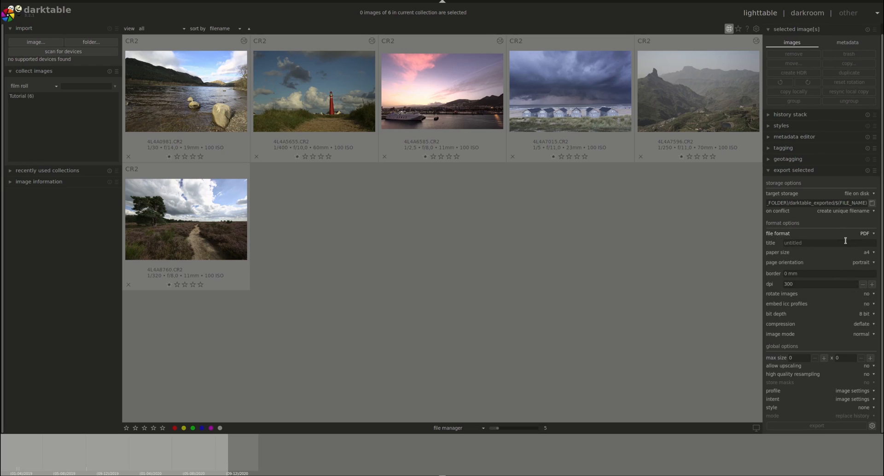
pyautogui.click(865, 233)
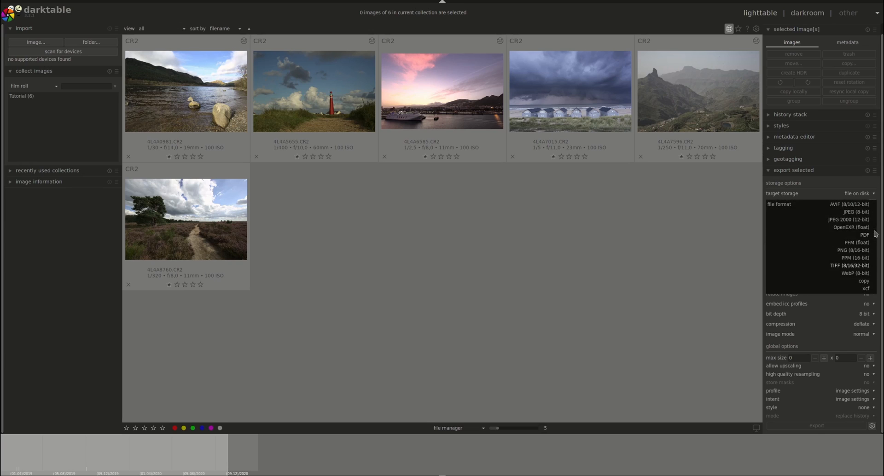
pyautogui.click(848, 211)
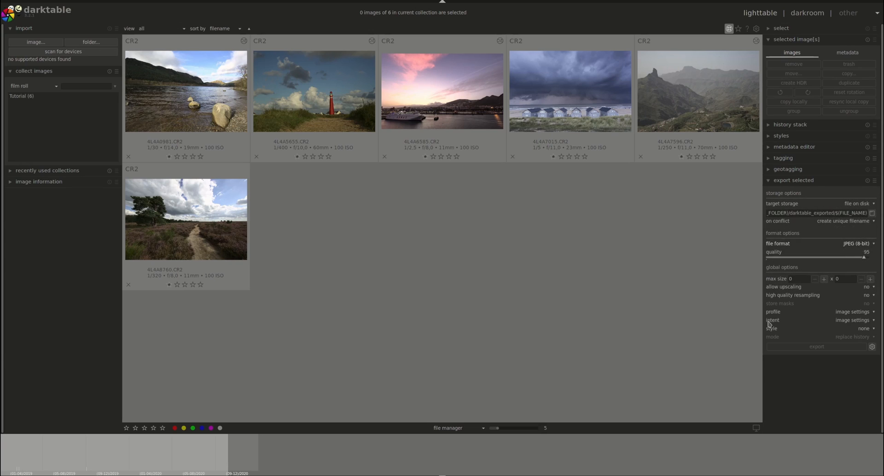
pyautogui.moveTo(850, 291)
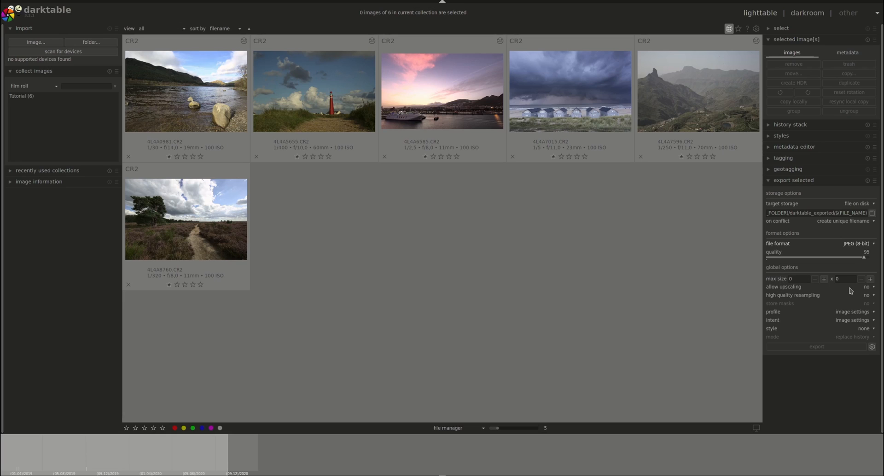
pyautogui.moveTo(791, 288)
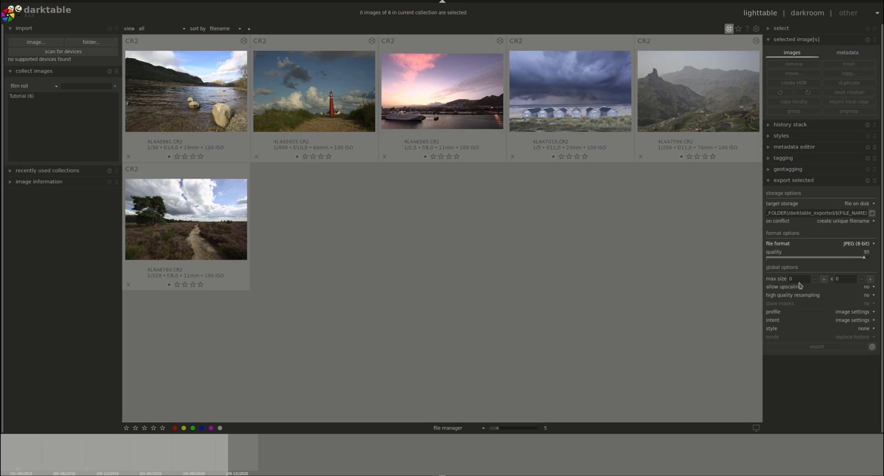
pyautogui.moveTo(782, 323)
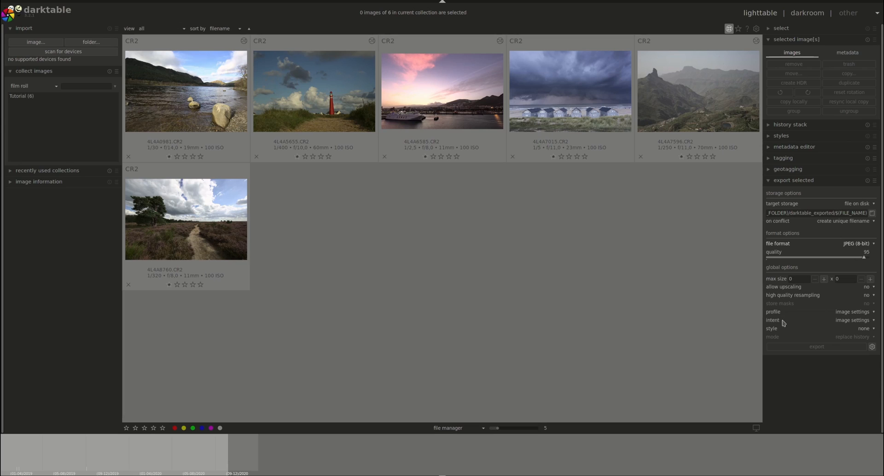
pyautogui.moveTo(807, 316)
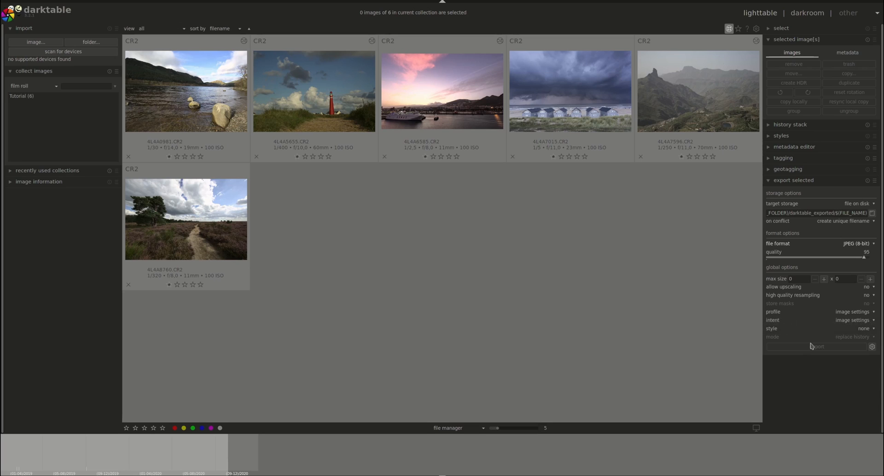
pyautogui.moveTo(833, 210)
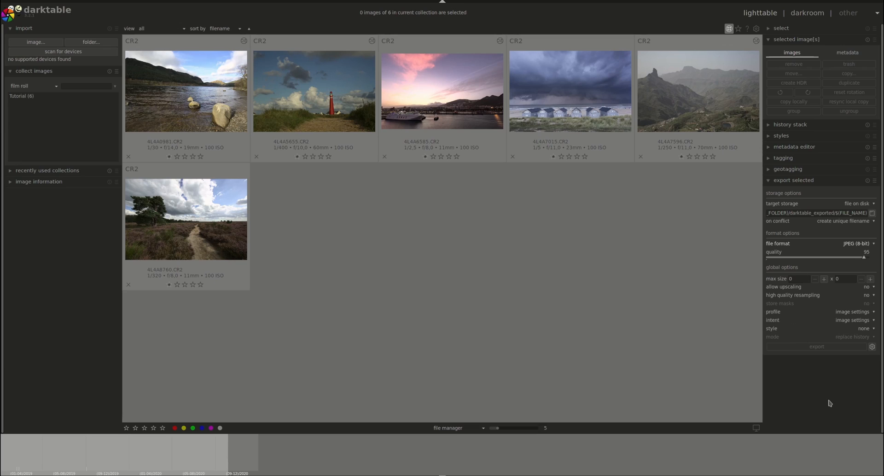
pyautogui.moveTo(810, 434)
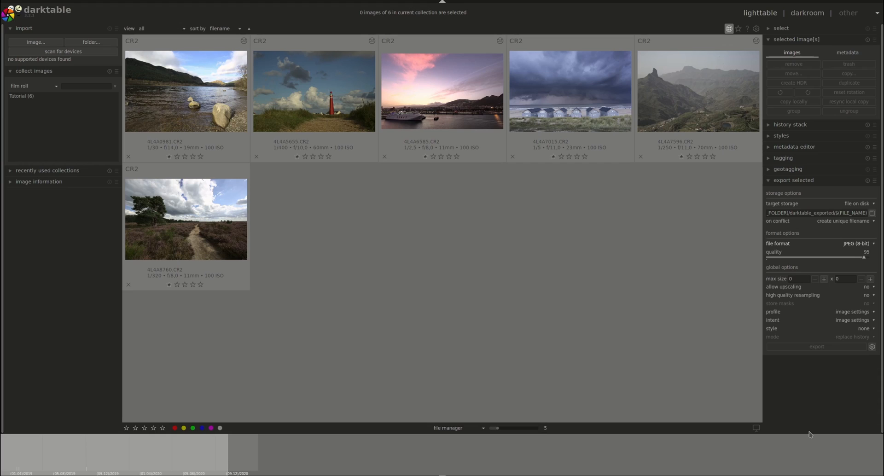
pyautogui.moveTo(875, 429)
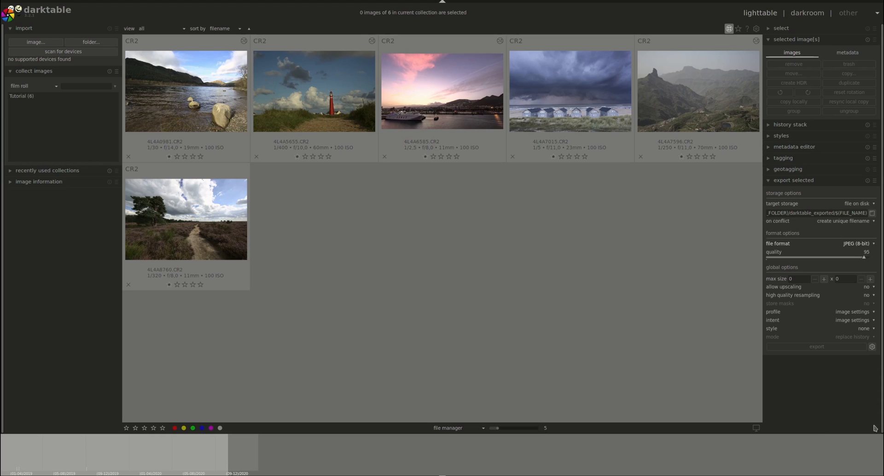